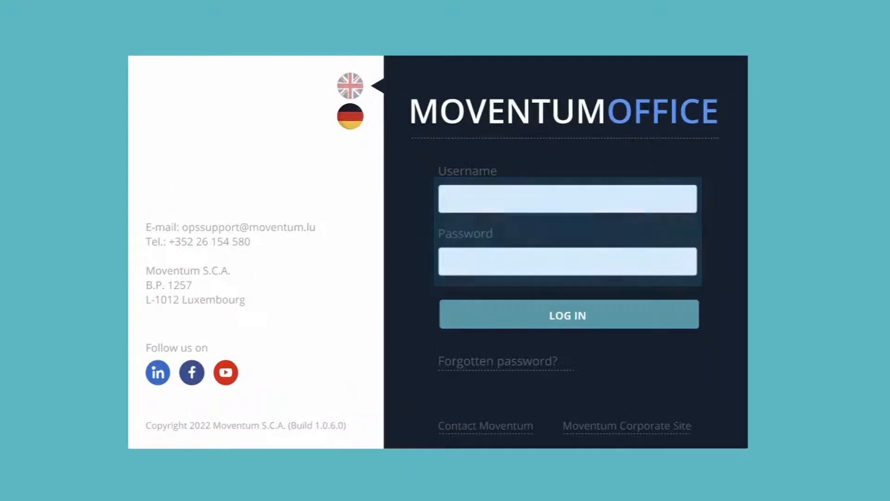
# Step: Log in and scroll through the home page announcements, corporate actions and forms list
pyautogui.click(567, 314)
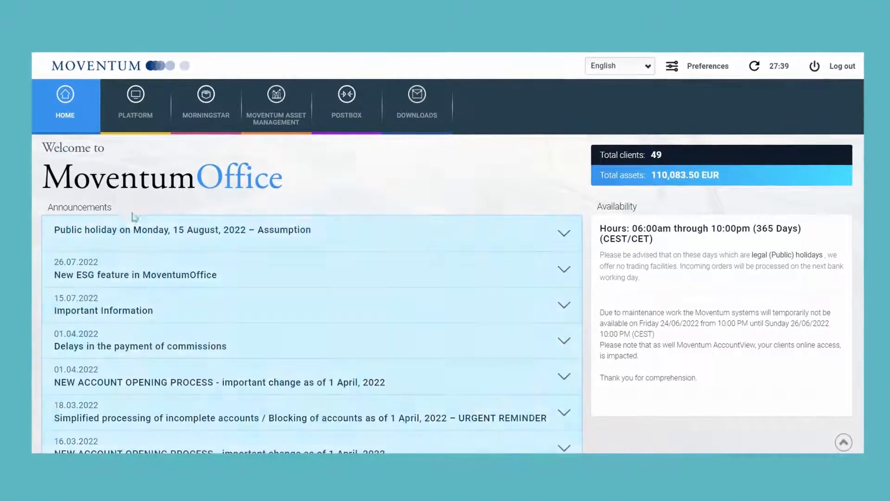
pyautogui.scroll(-3)
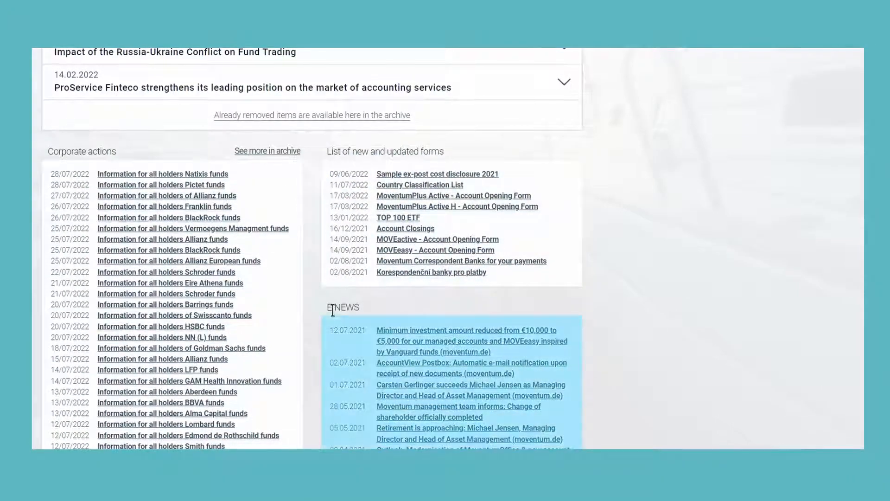
pyautogui.scroll(-3)
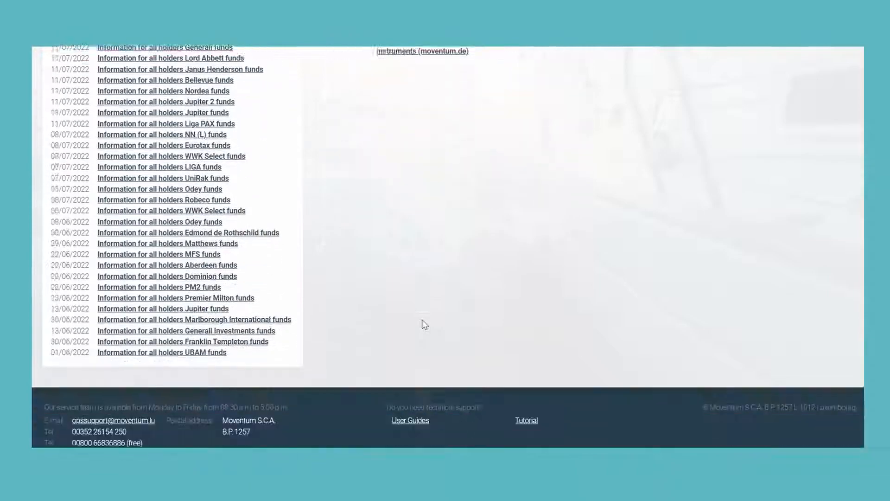
pyautogui.scroll(-3)
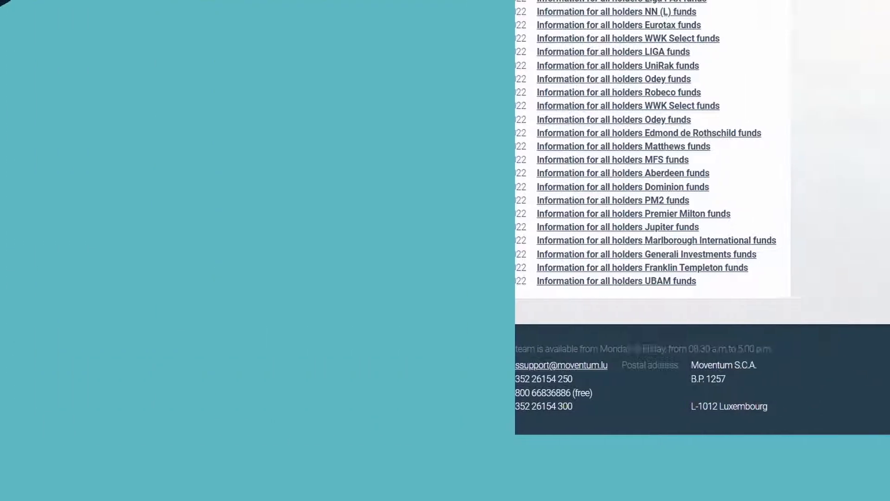
pyautogui.click(63, 109)
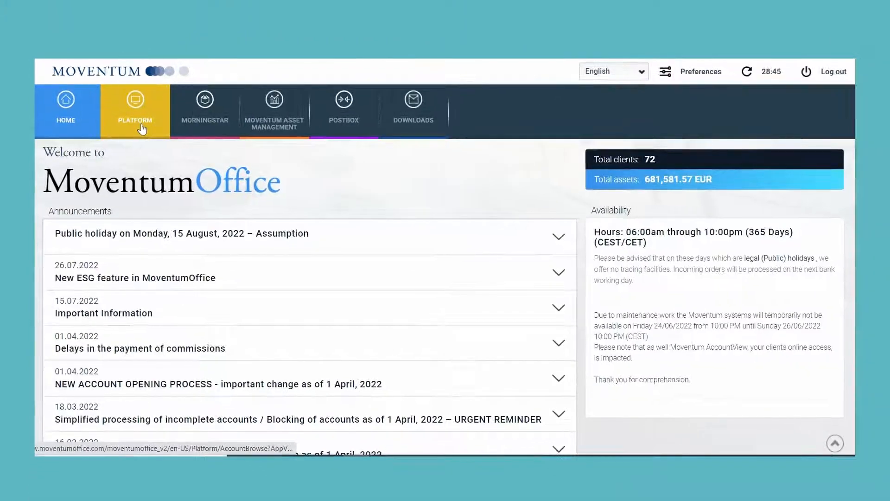
# Step: Open Platform's Account Browse and review the New Accounts and Order Entry menus
pyautogui.click(135, 111)
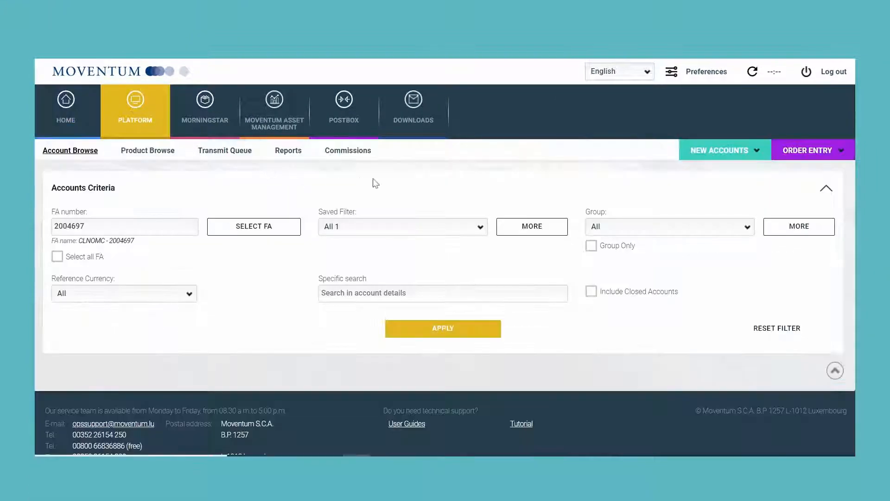
pyautogui.click(726, 150)
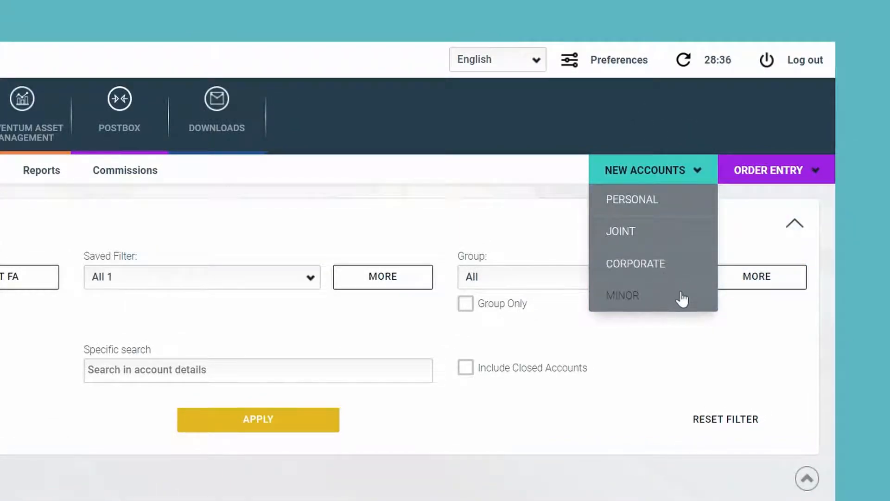
pyautogui.moveTo(706, 240)
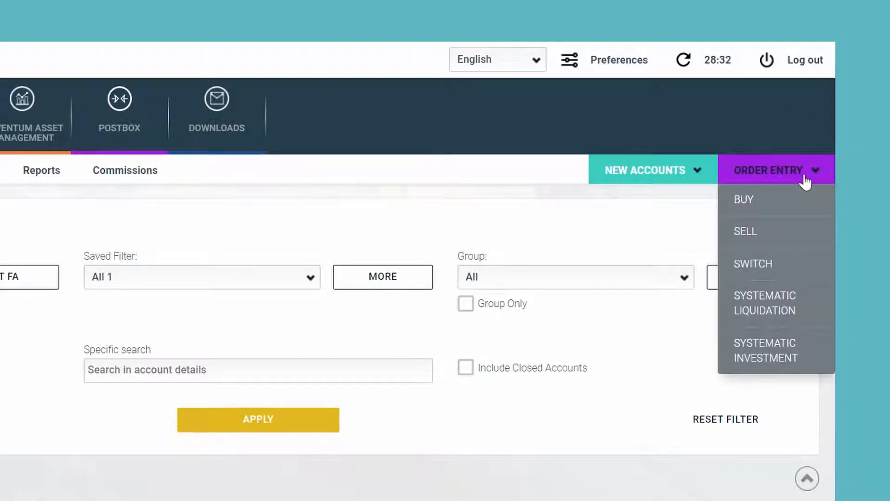
pyautogui.moveTo(797, 340)
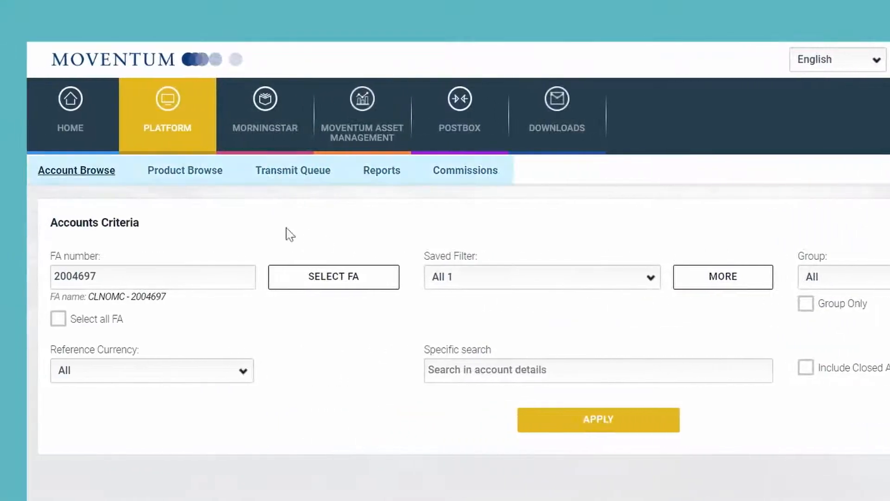
pyautogui.moveTo(184, 174)
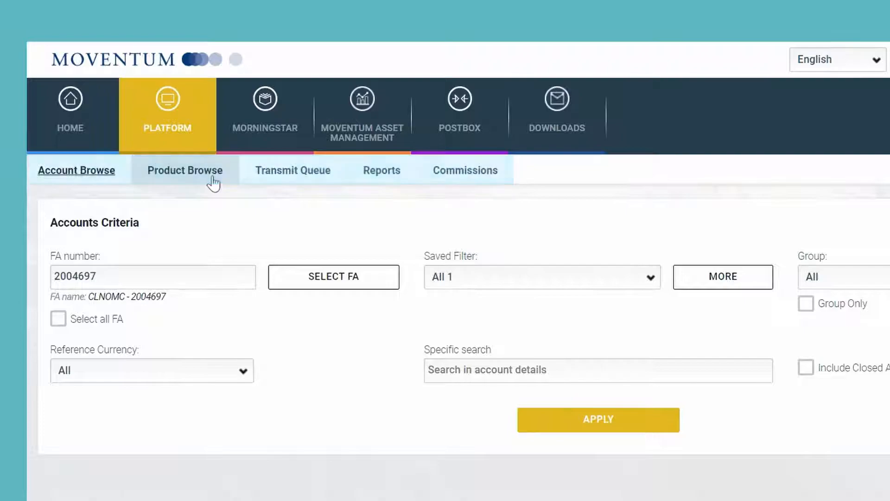
pyautogui.moveTo(308, 190)
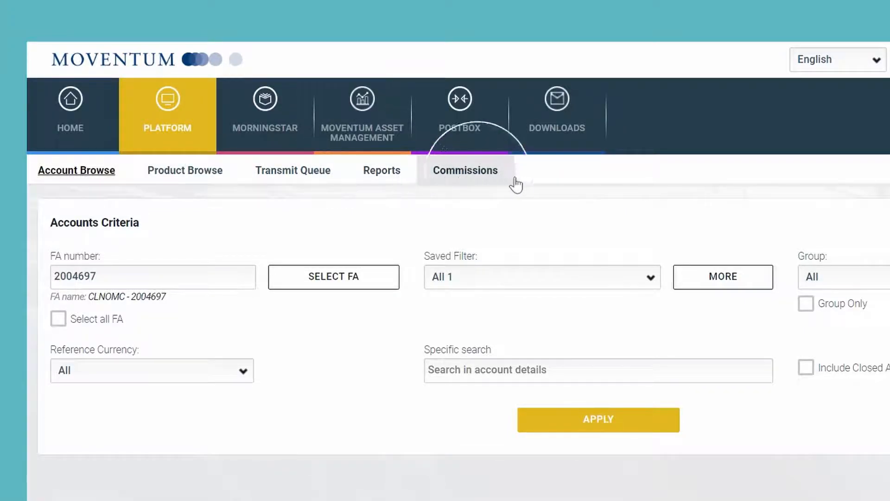
pyautogui.moveTo(521, 183)
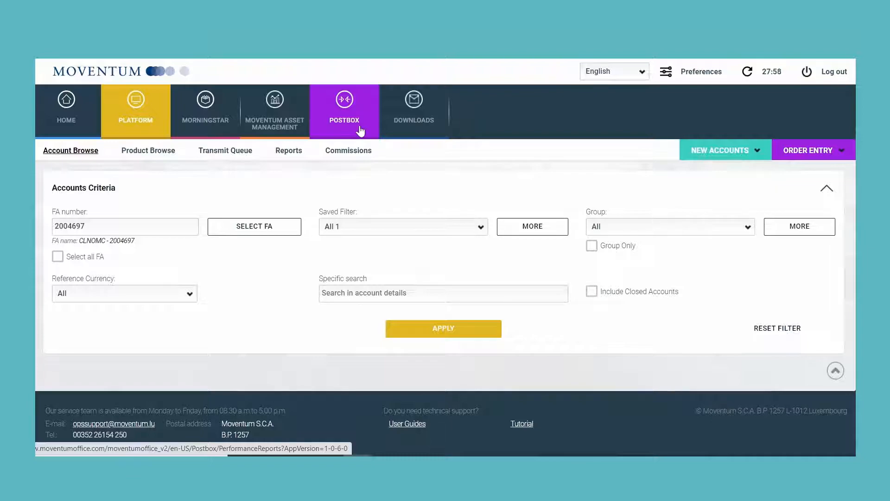
pyautogui.click(205, 110)
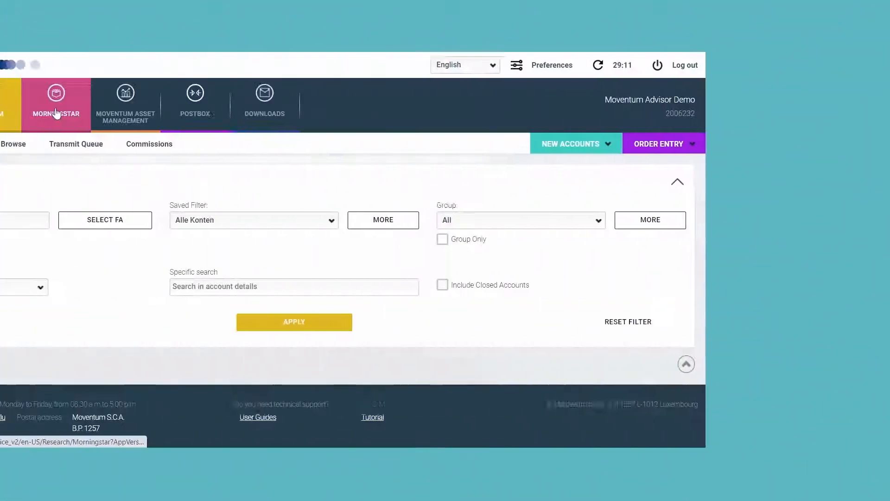
# Step: Show Morningstar Fund Compare, then the Moventum Asset Management weekly market commentary
pyautogui.click(56, 106)
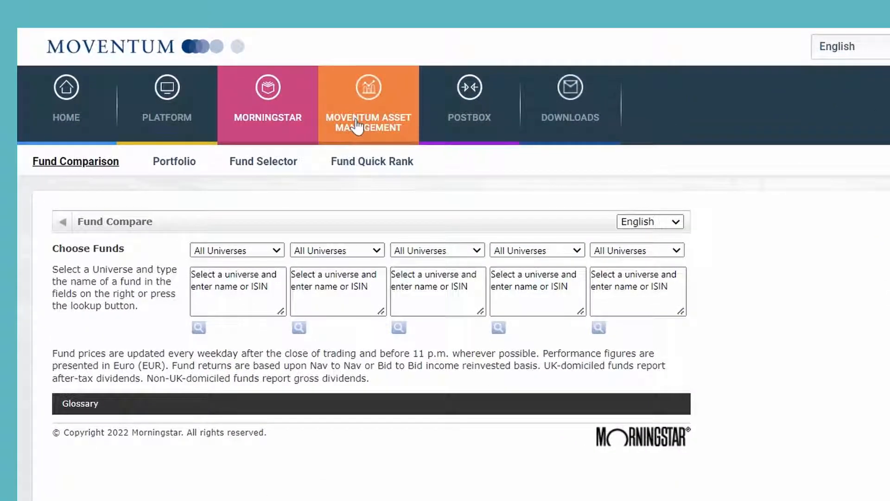
pyautogui.moveTo(303, 131)
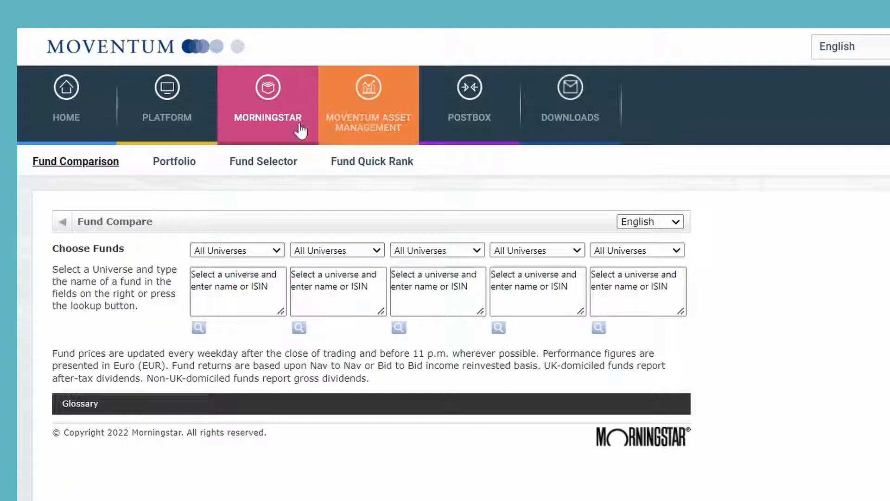
pyautogui.moveTo(222, 202)
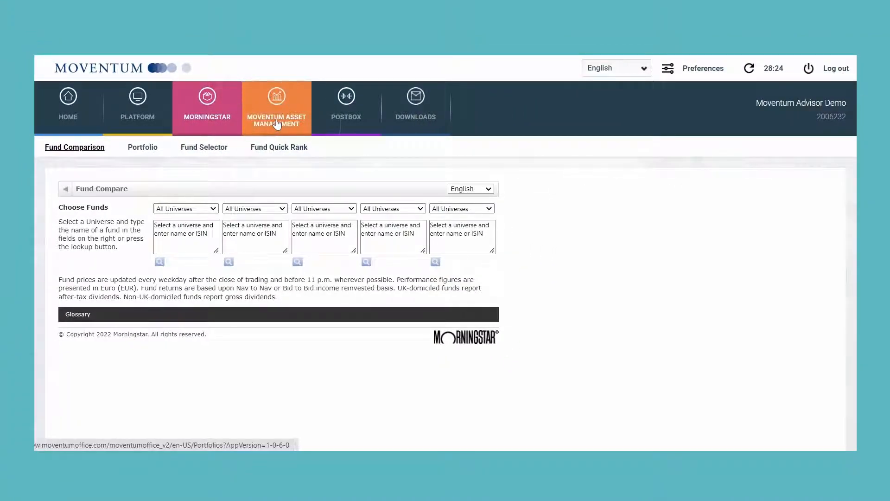
pyautogui.click(277, 108)
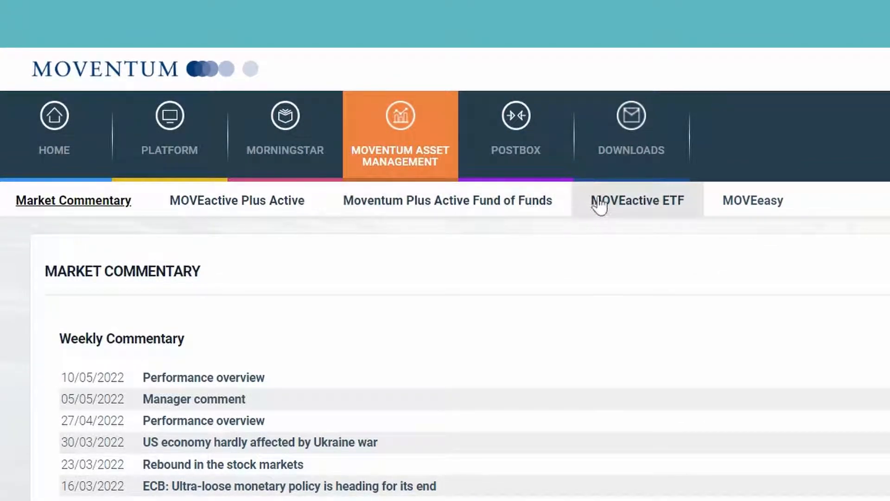
pyautogui.moveTo(753, 200)
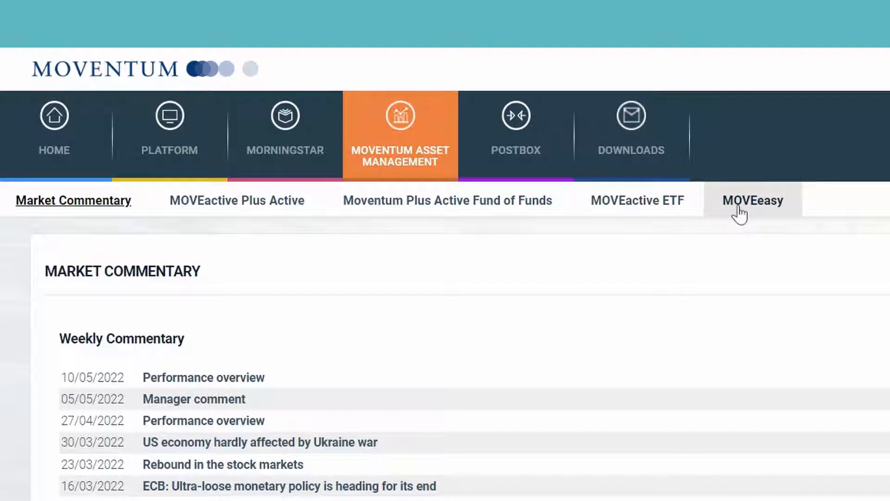
pyautogui.moveTo(108, 208)
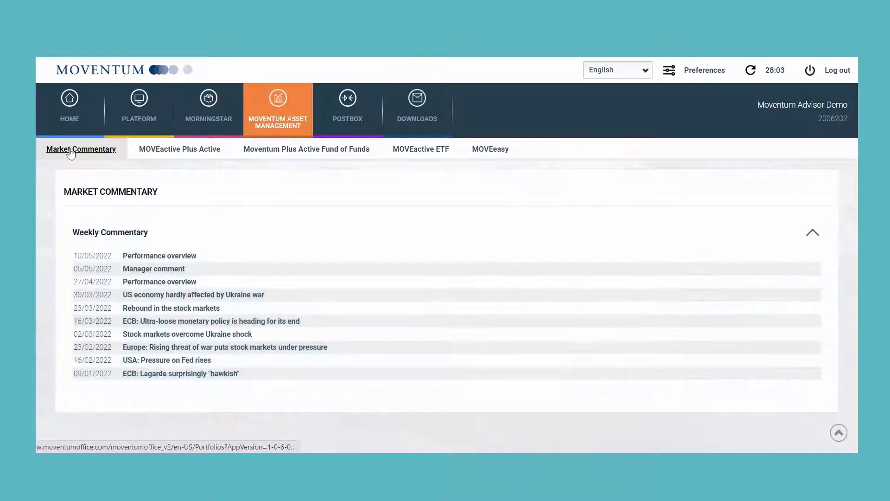
# Step: View the Luxembourg account management downloads, then the marketing and support material
pyautogui.click(417, 106)
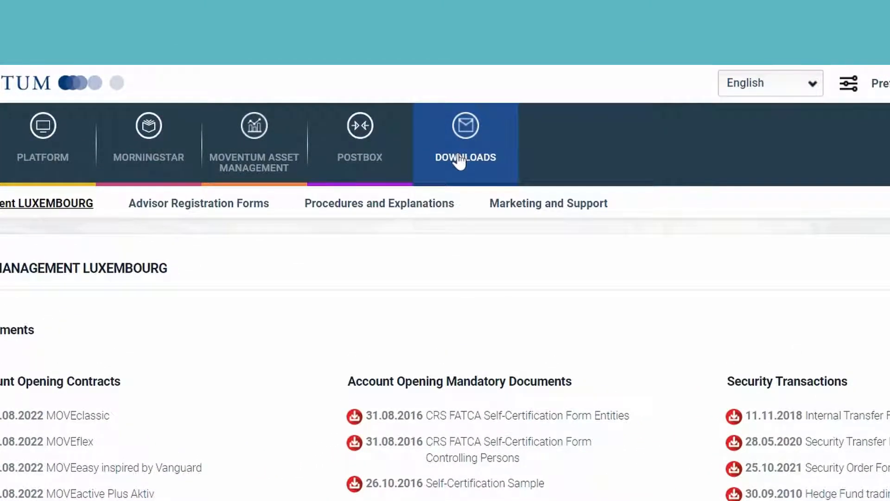
pyautogui.moveTo(496, 183)
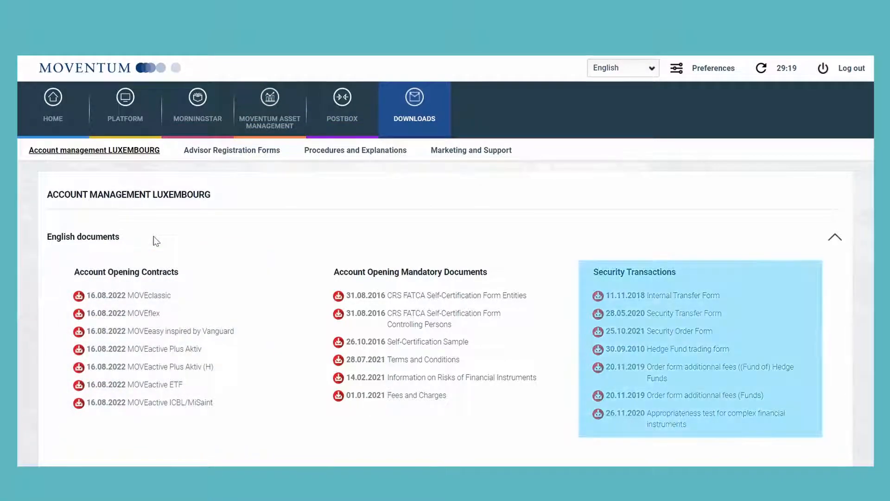
pyautogui.moveTo(274, 375)
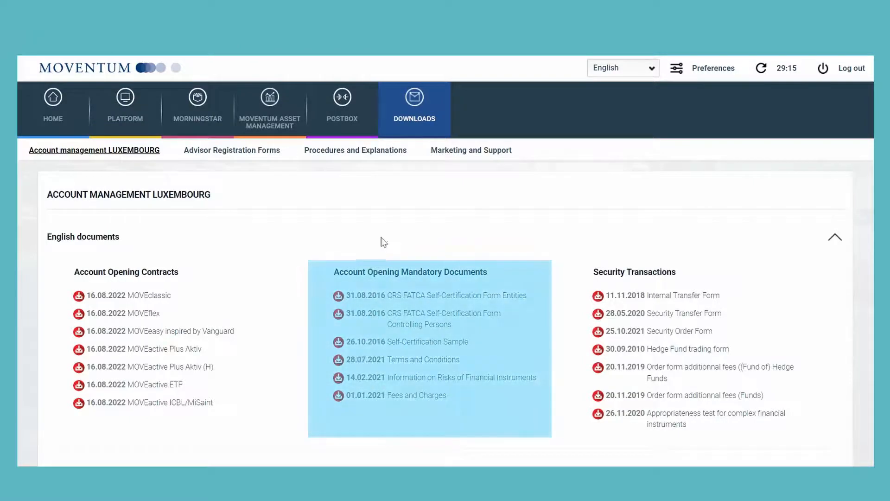
pyautogui.moveTo(396, 222)
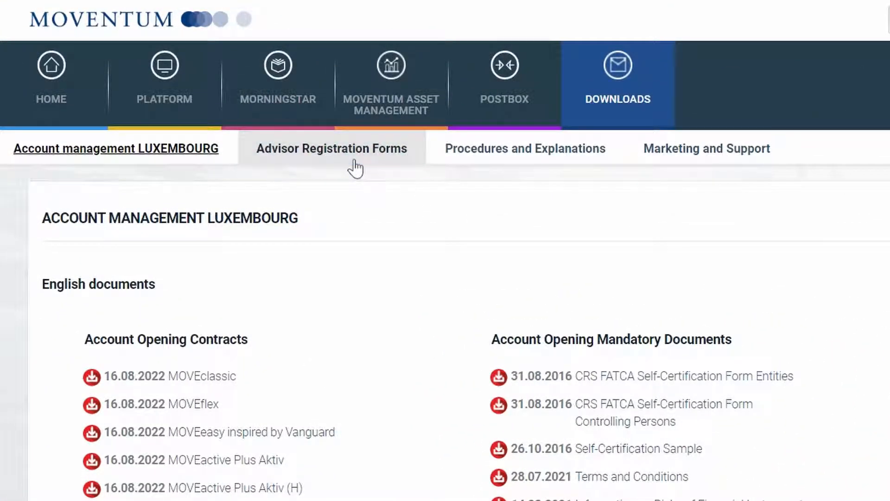
pyautogui.moveTo(524, 148)
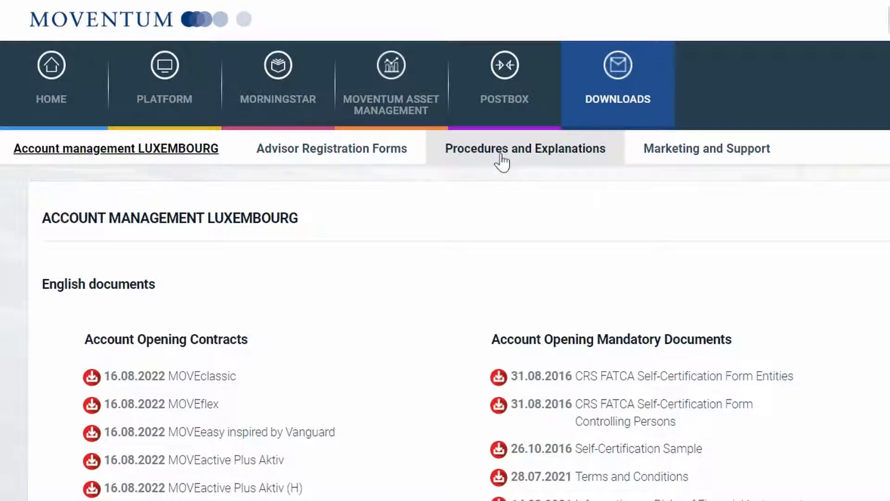
pyautogui.moveTo(511, 163)
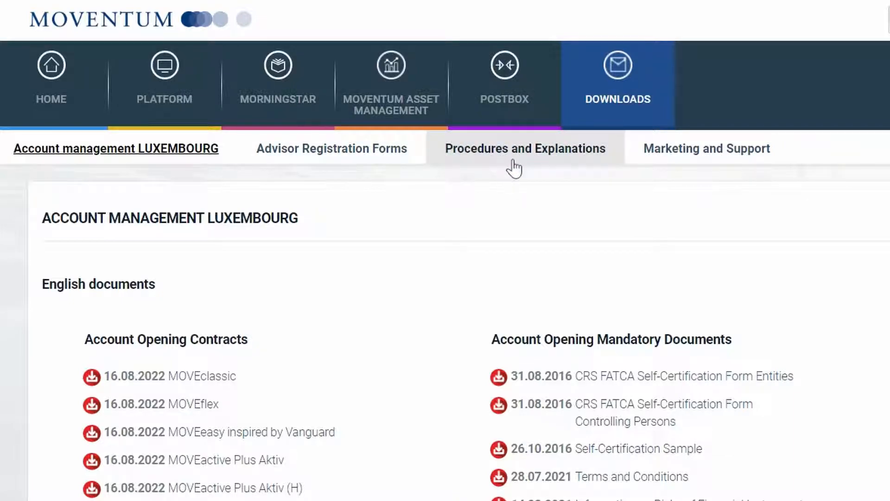
pyautogui.moveTo(579, 170)
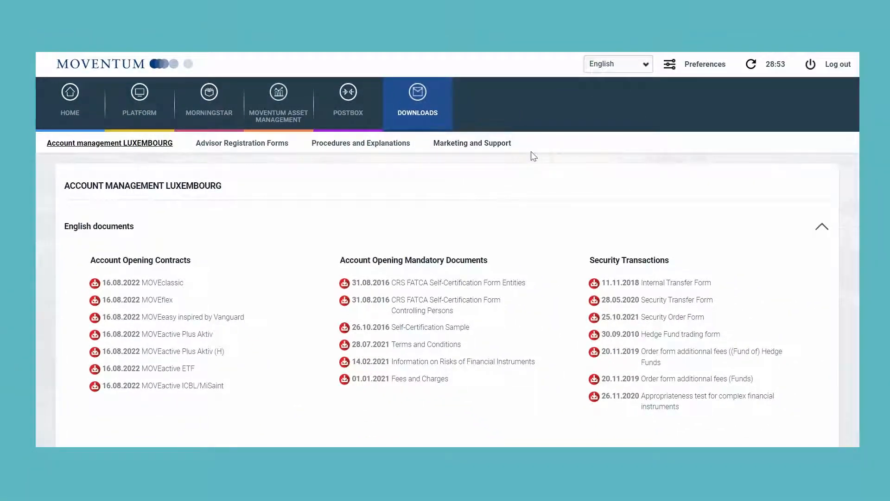
pyautogui.click(471, 142)
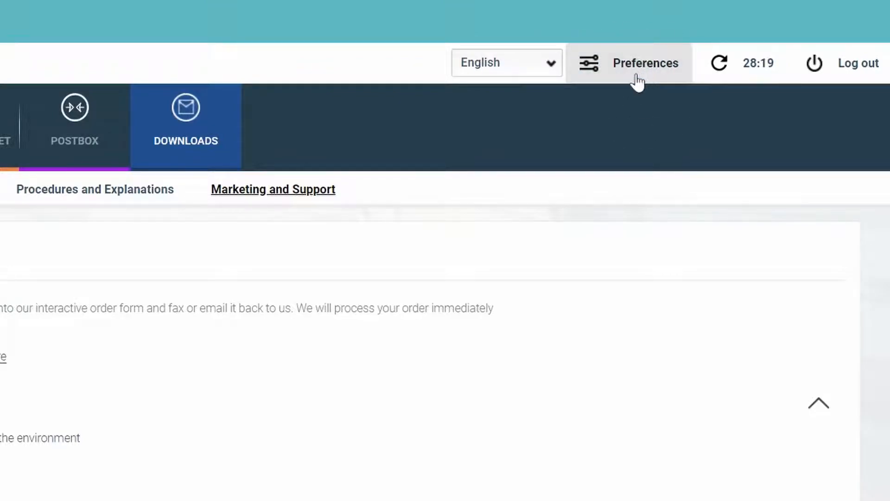
# Step: Check interface languages, then browse User Preferences' user info, default FA and export setup
pyautogui.click(505, 63)
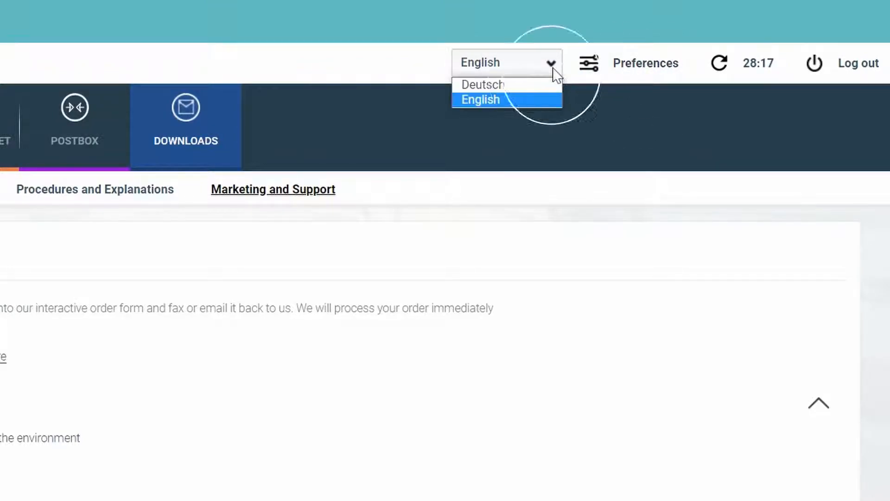
pyautogui.moveTo(641, 68)
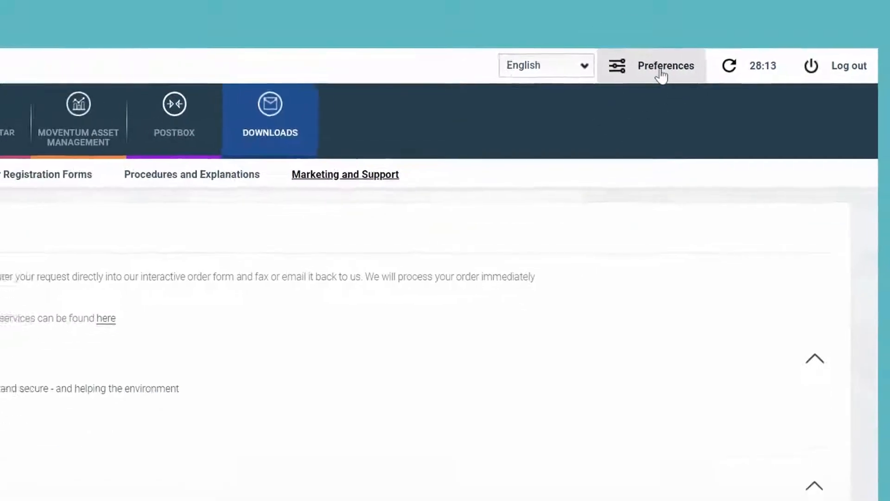
pyautogui.click(665, 66)
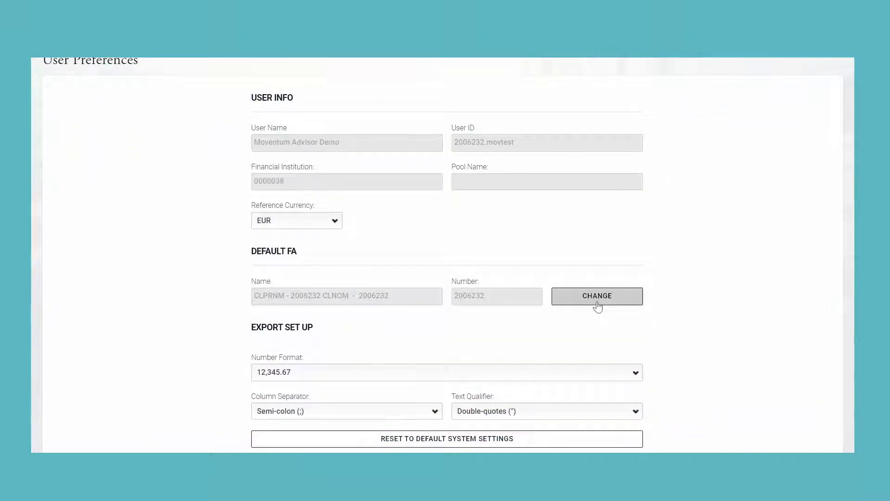
pyautogui.scroll(-3)
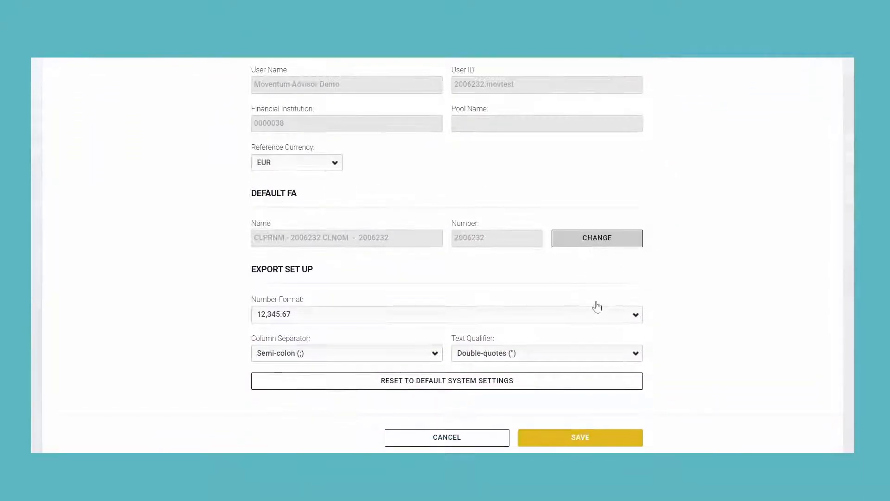
pyautogui.scroll(-3)
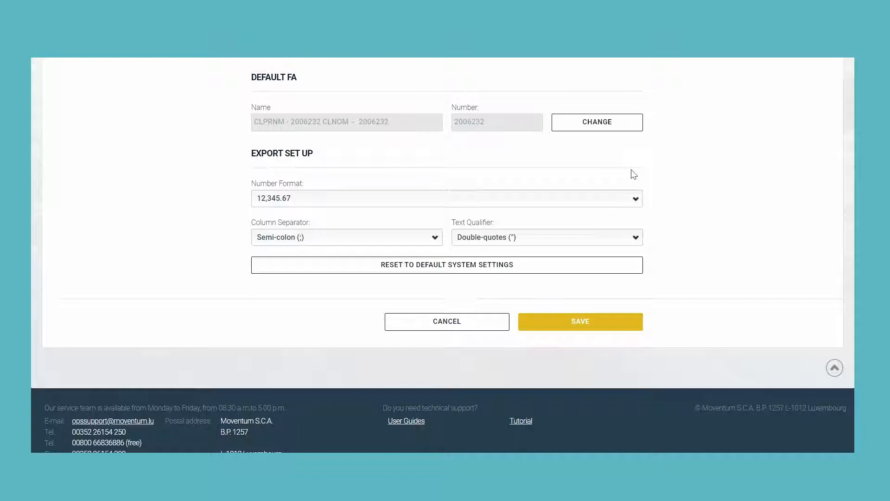
pyautogui.scroll(3)
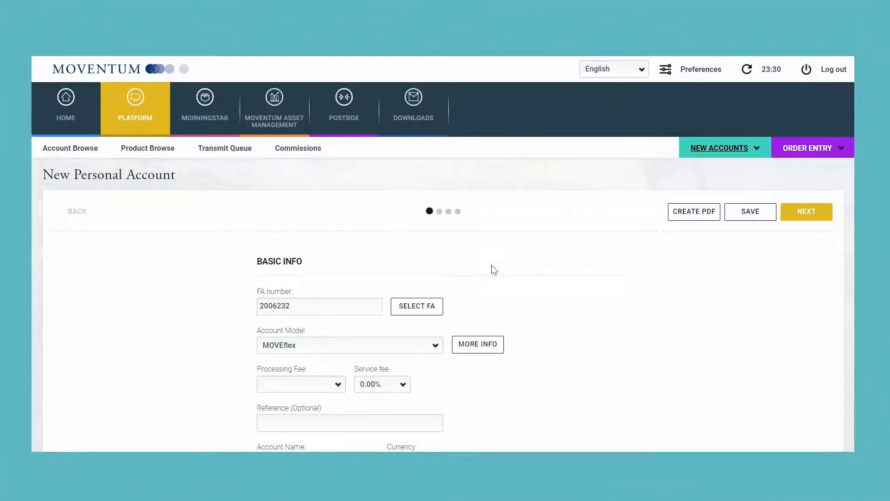
# Step: Try MOVEactive as account model and look at the portfolio model list
pyautogui.scroll(-3)
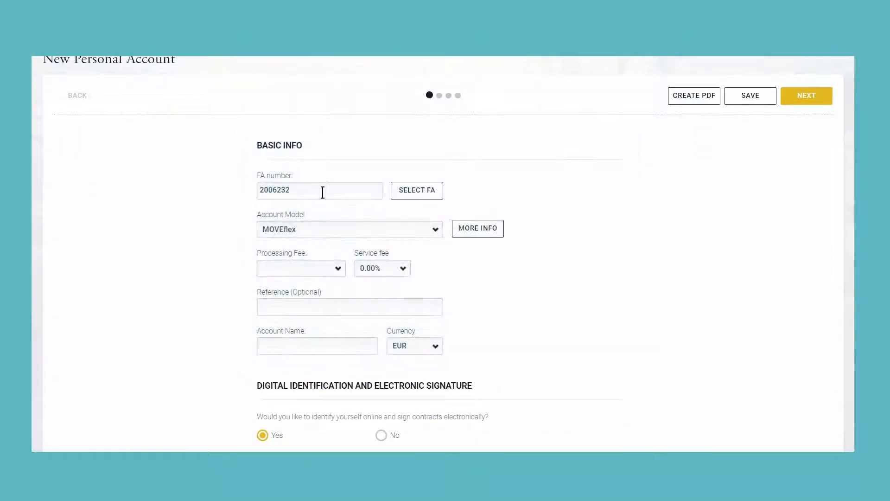
pyautogui.scroll(-3)
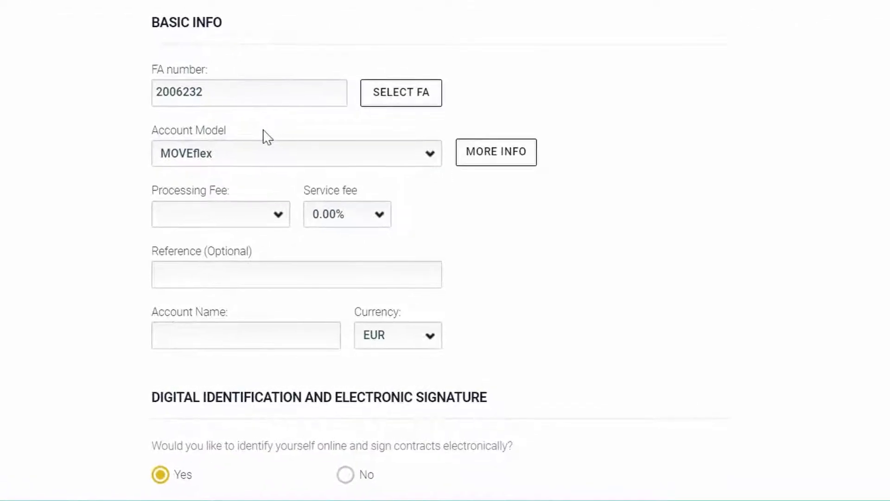
pyautogui.click(429, 153)
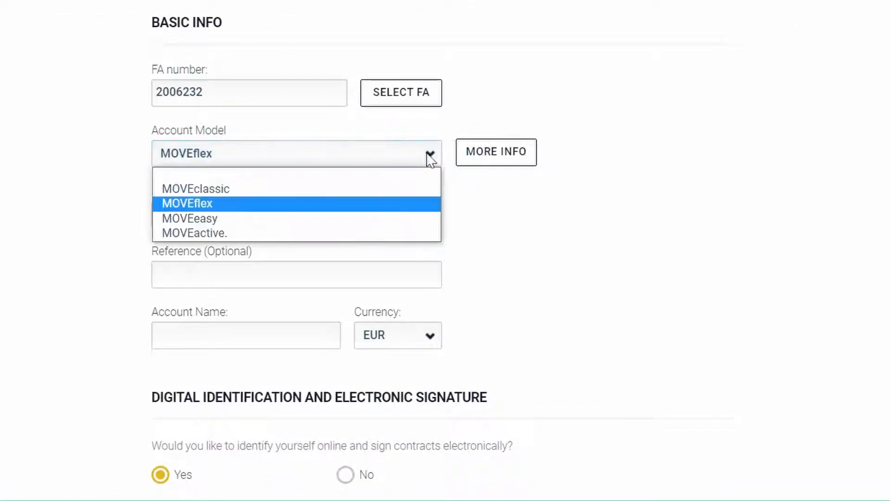
pyautogui.moveTo(405, 220)
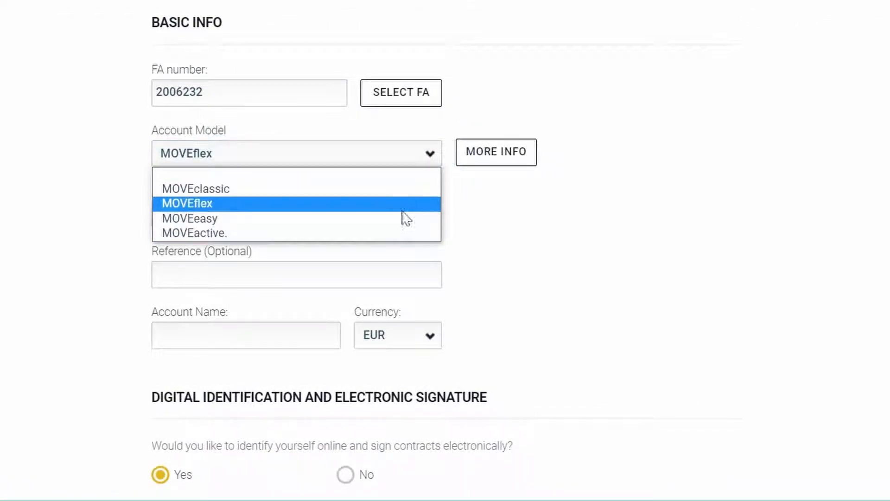
pyautogui.moveTo(403, 189)
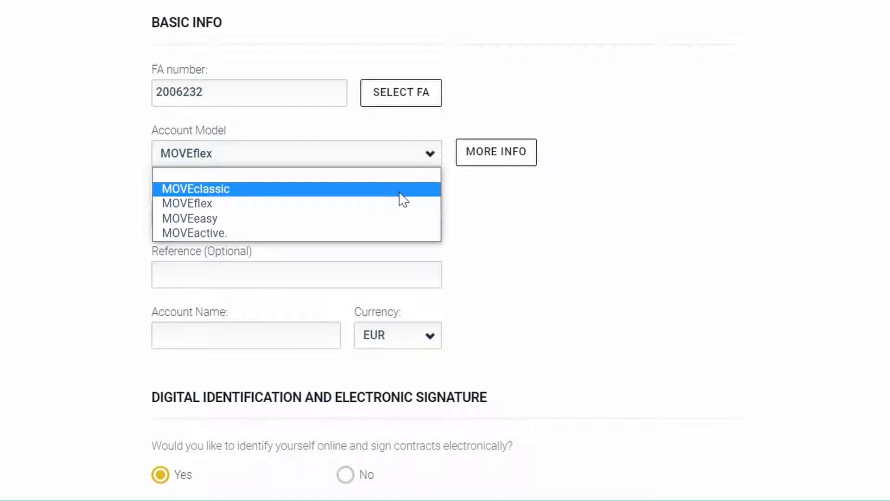
pyautogui.moveTo(397, 203)
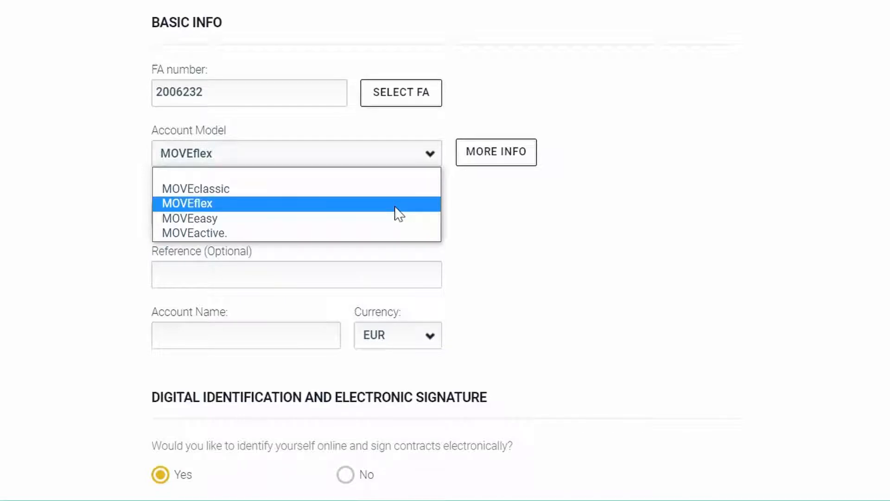
pyautogui.moveTo(402, 233)
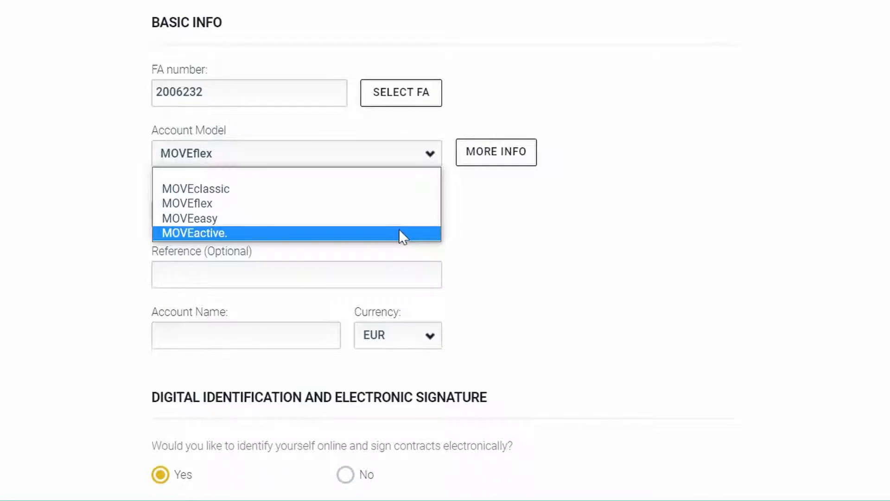
pyautogui.moveTo(390, 203)
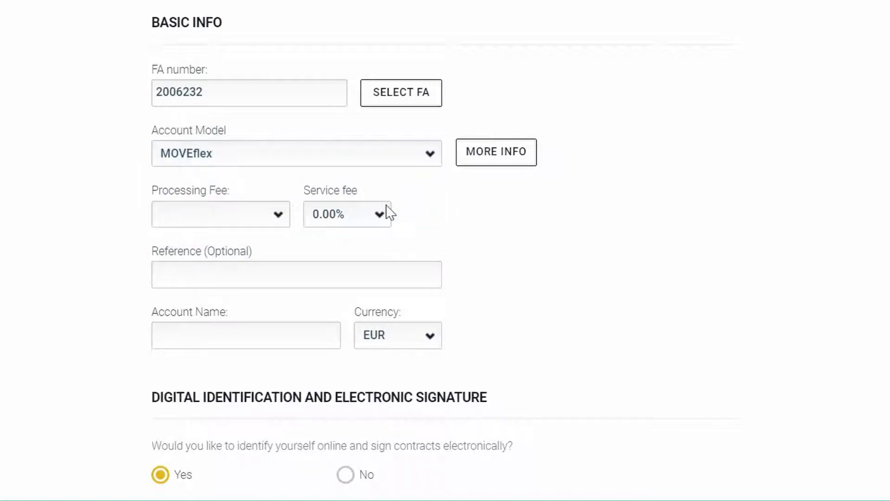
pyautogui.click(220, 214)
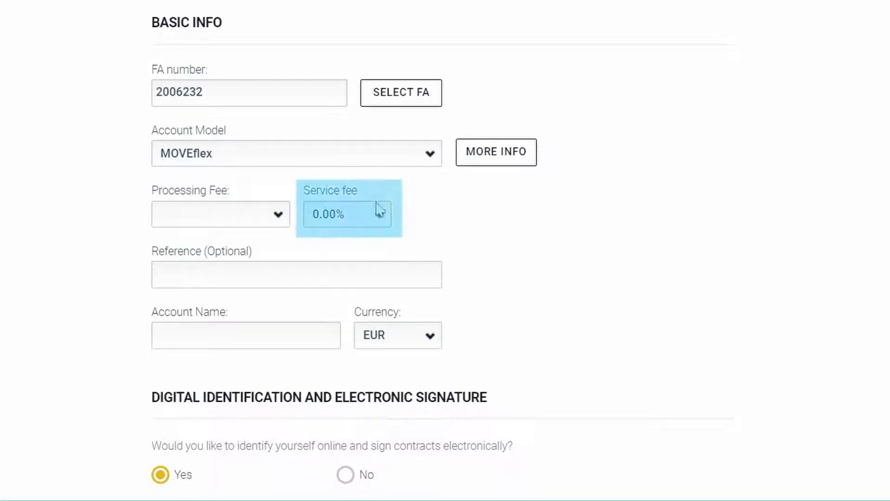
pyautogui.click(296, 153)
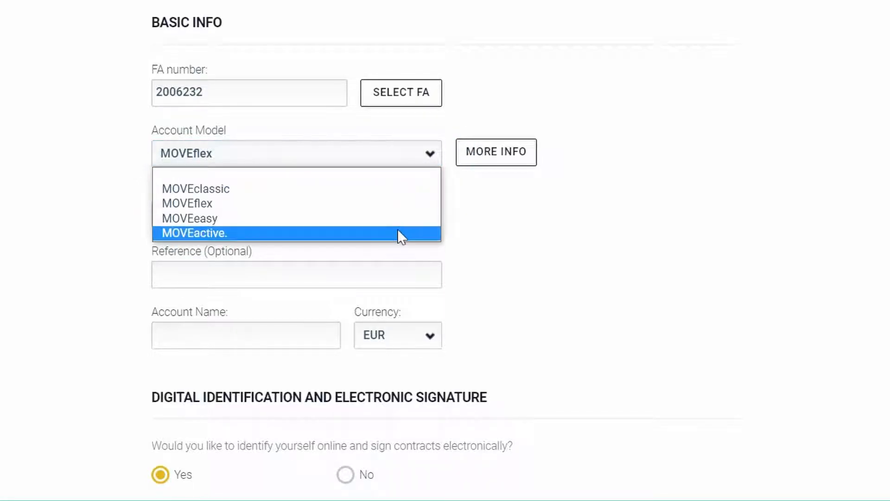
pyautogui.click(194, 233)
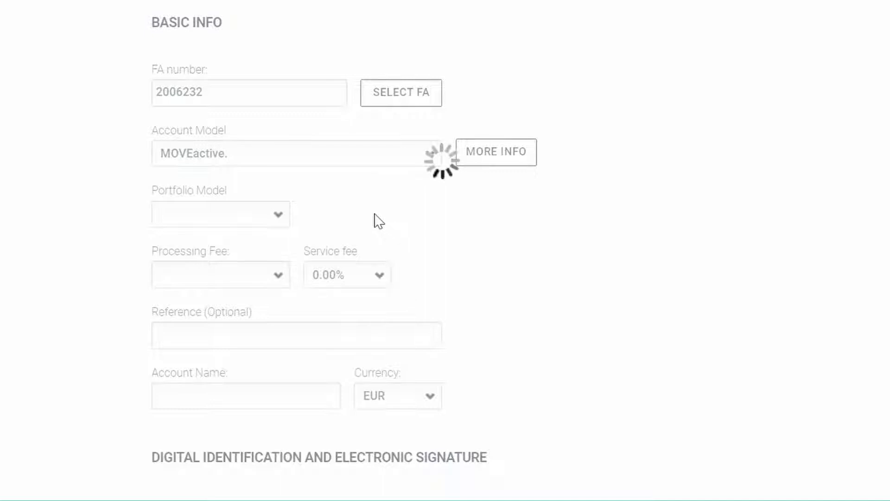
pyautogui.click(277, 215)
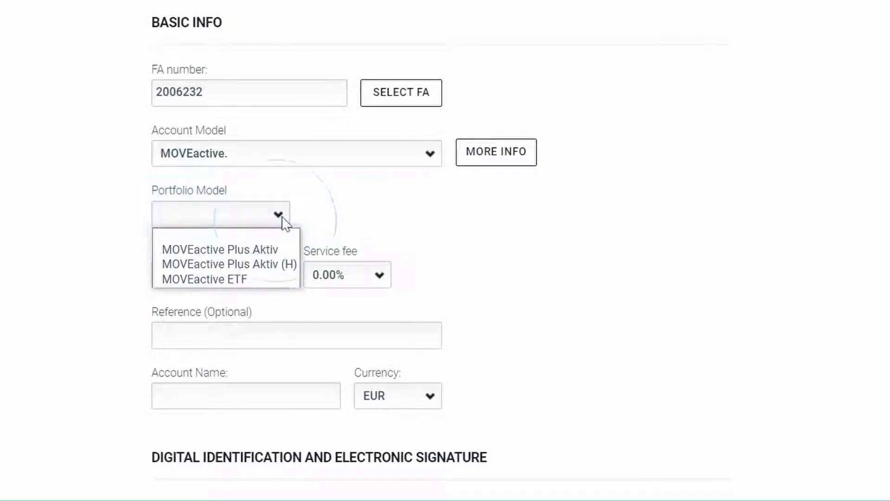
# Step: Try MOVEeasy, then settle on MOVEactive as the account model
pyautogui.click(428, 154)
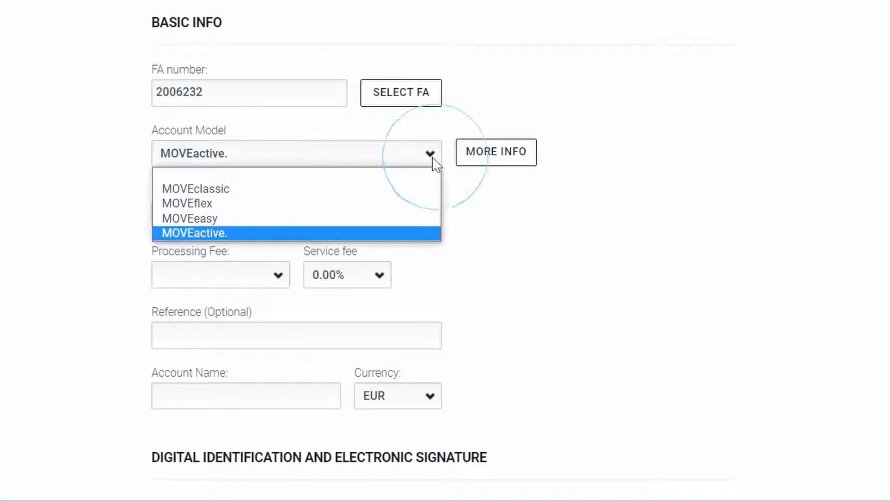
pyautogui.click(190, 218)
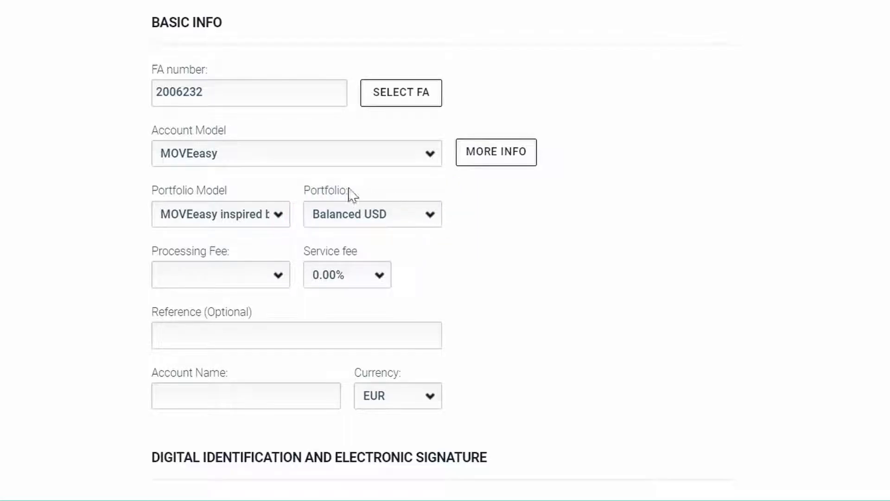
pyautogui.click(430, 153)
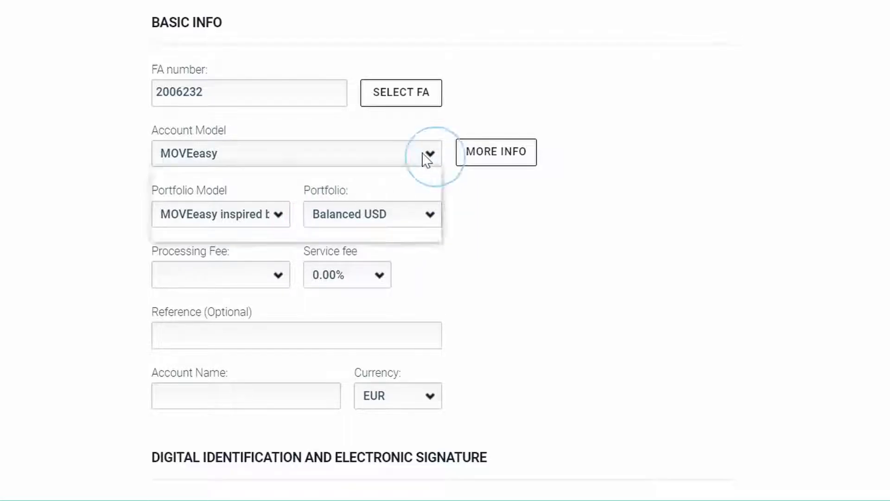
pyautogui.click(430, 154)
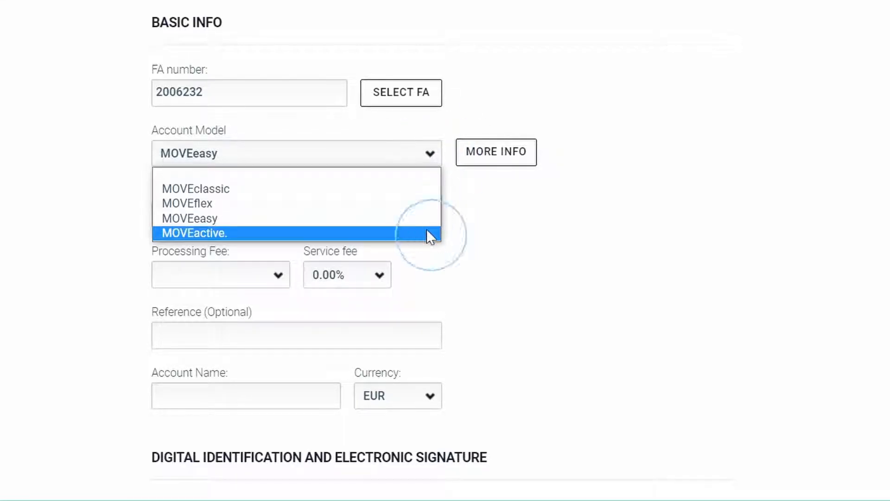
pyautogui.click(194, 233)
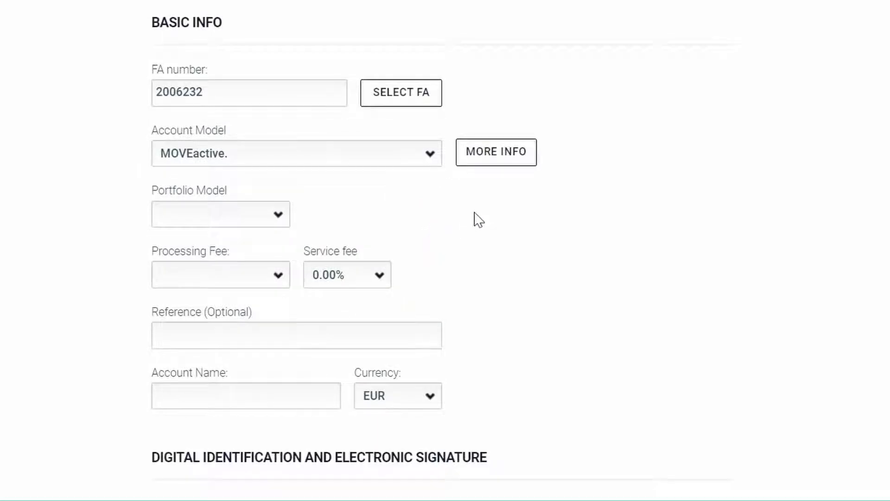
pyautogui.moveTo(465, 209)
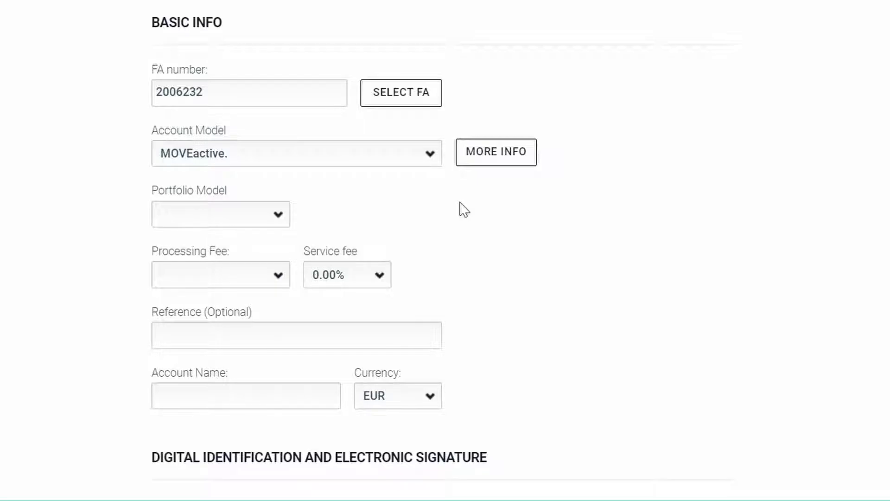
pyautogui.moveTo(450, 202)
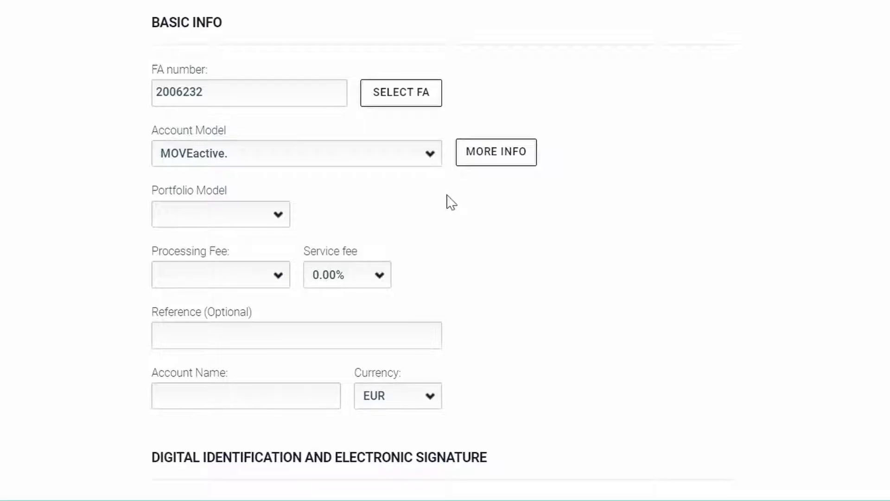
pyautogui.moveTo(473, 179)
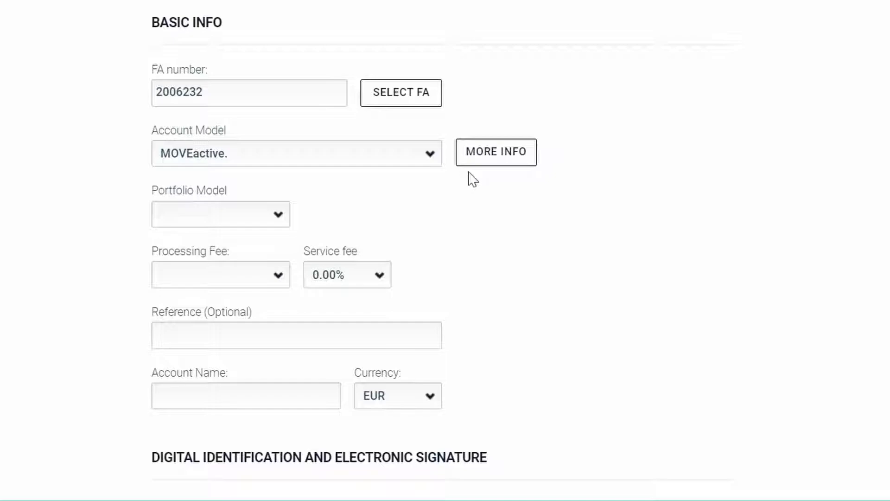
# Step: Switch the account model to MOVEflex, revealing Commission Discount and trailer-fee fields
pyautogui.click(496, 152)
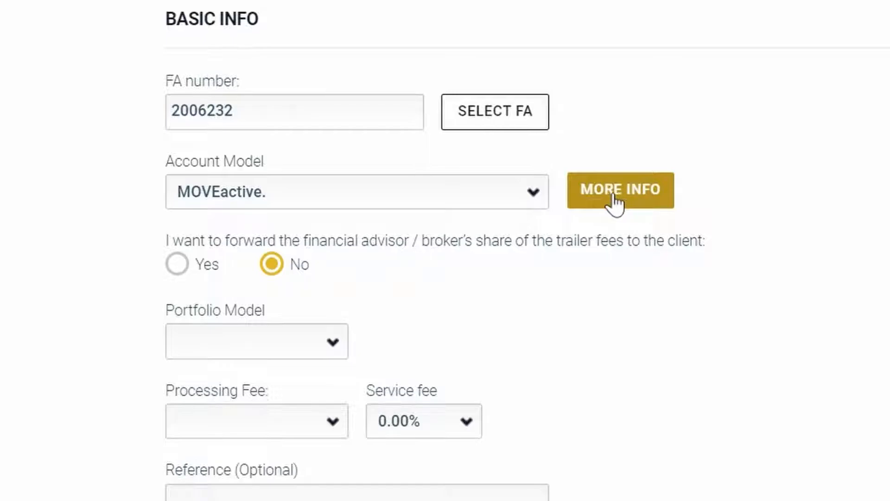
pyautogui.moveTo(309, 250)
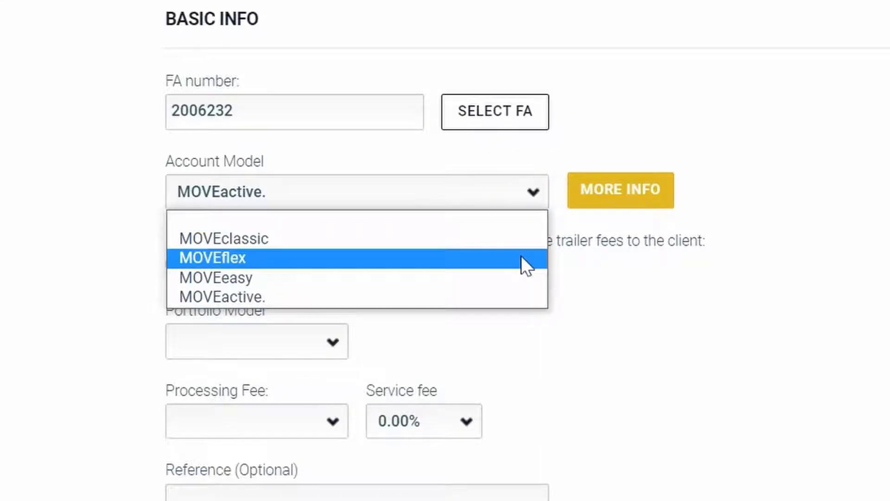
pyautogui.click(213, 257)
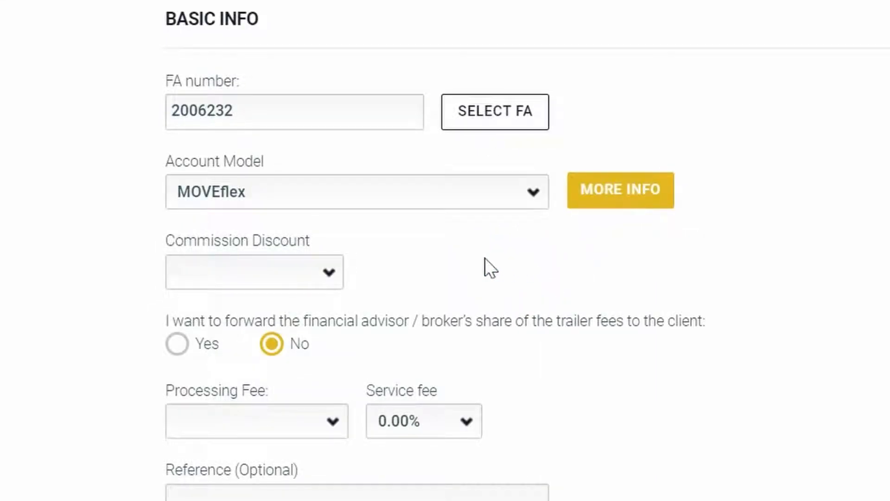
pyautogui.moveTo(271, 271)
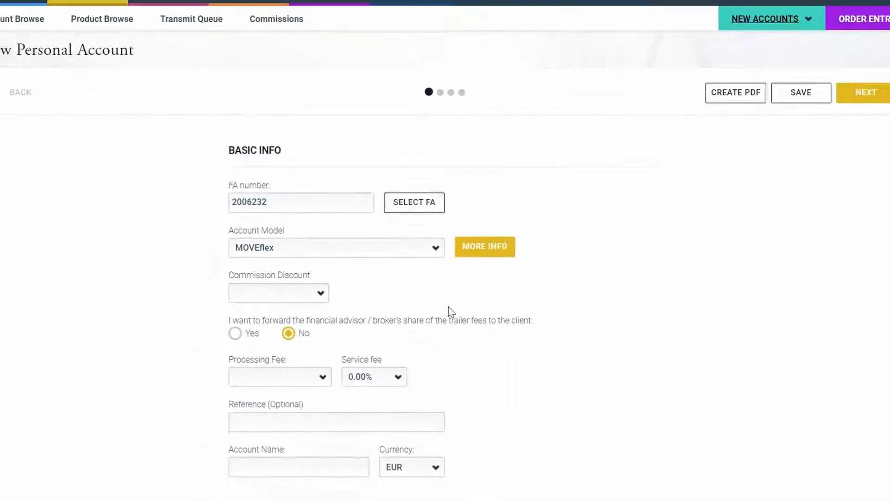
# Step: Scroll past digital identification to the Moventum PaperLess WebID invitation letter
pyautogui.scroll(-3)
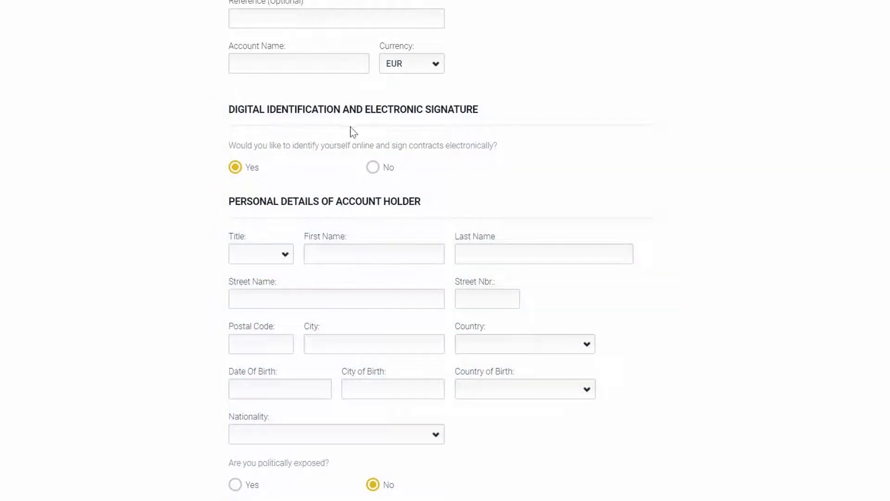
pyautogui.scroll(-3)
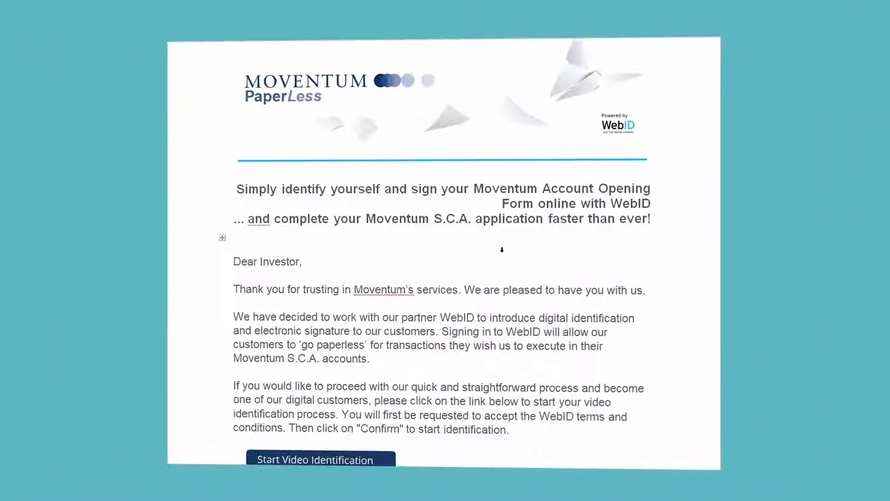
pyautogui.scroll(-3)
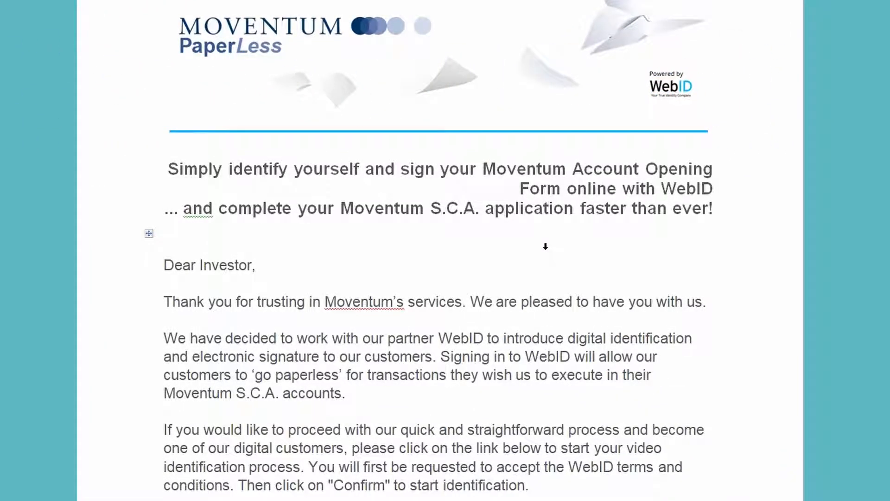
pyautogui.scroll(-3)
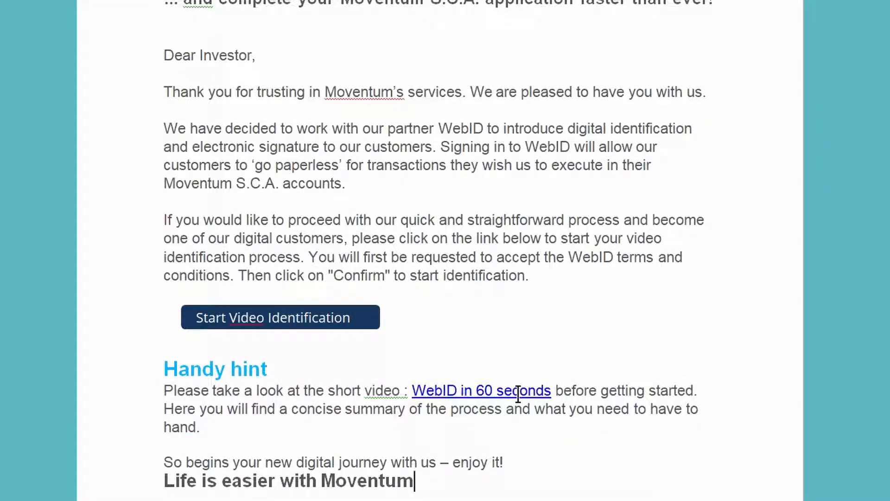
pyautogui.click(280, 317)
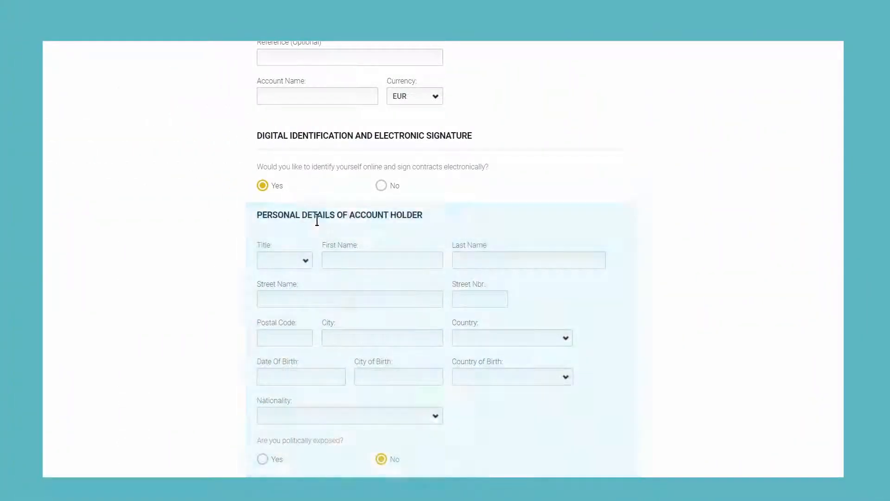
pyautogui.moveTo(369, 230)
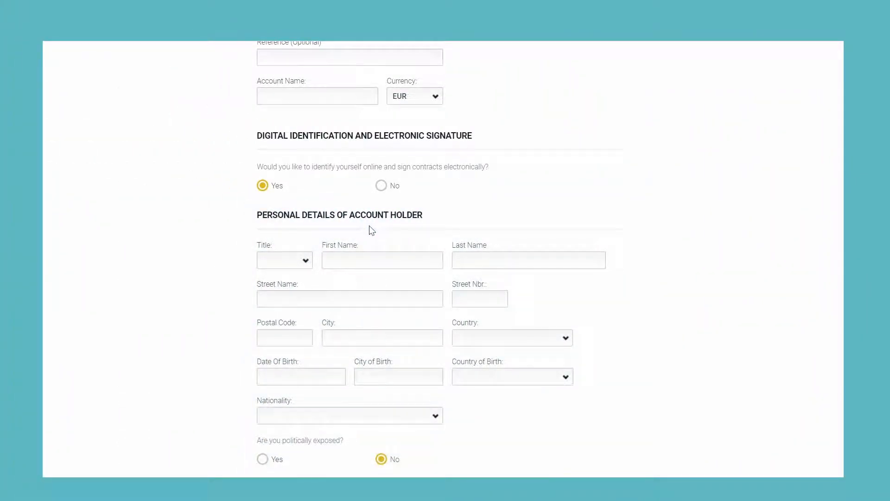
# Step: Answer Yes to 'Are you politically exposed?' on the account form
pyautogui.scroll(-3)
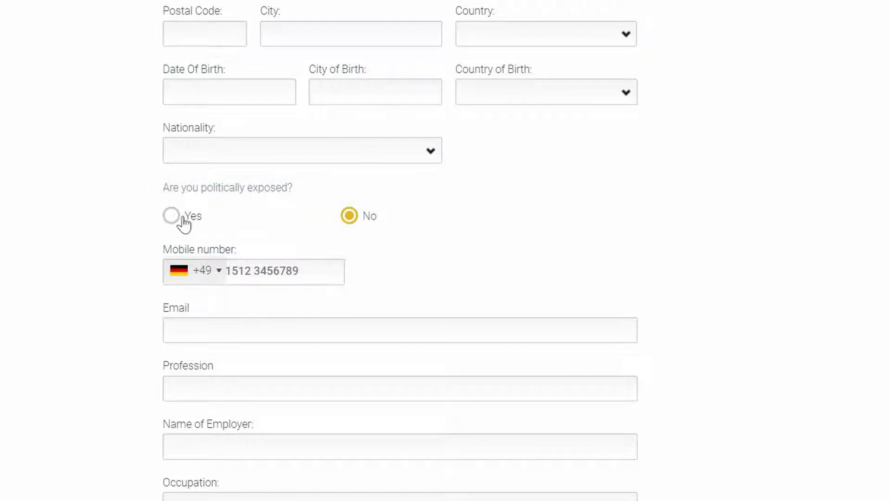
pyautogui.click(171, 215)
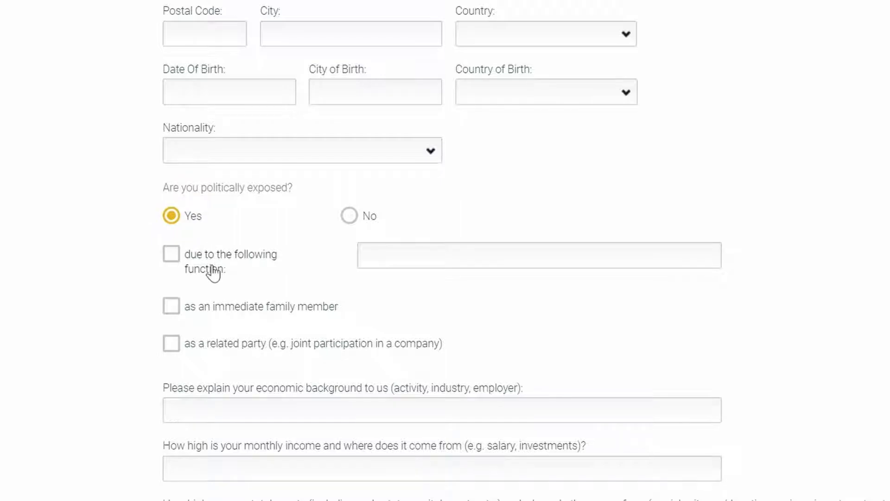
# Step: Open the source-of-funds field, review First Fiscal Residence, and continue to Contact Details
pyautogui.scroll(-3)
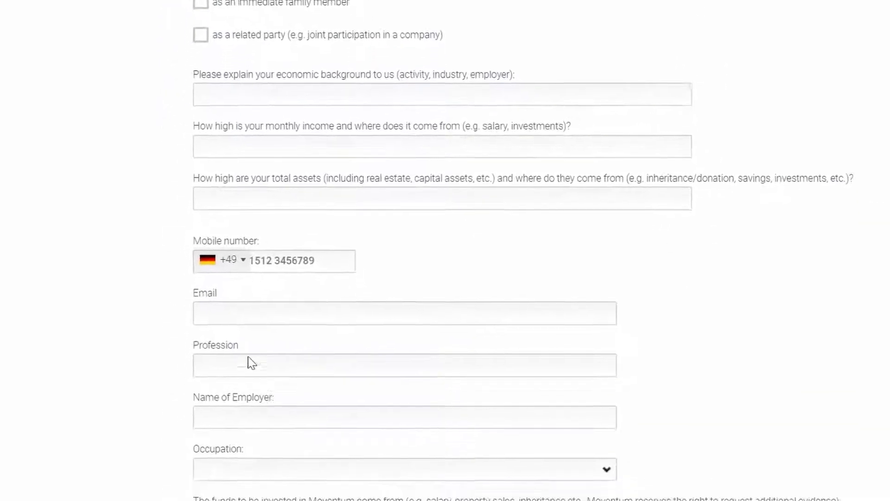
pyautogui.scroll(-3)
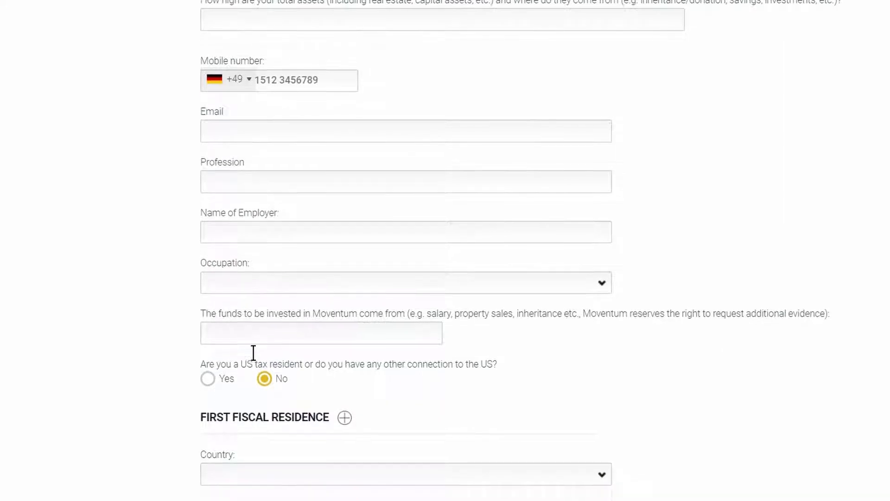
pyautogui.scroll(-3)
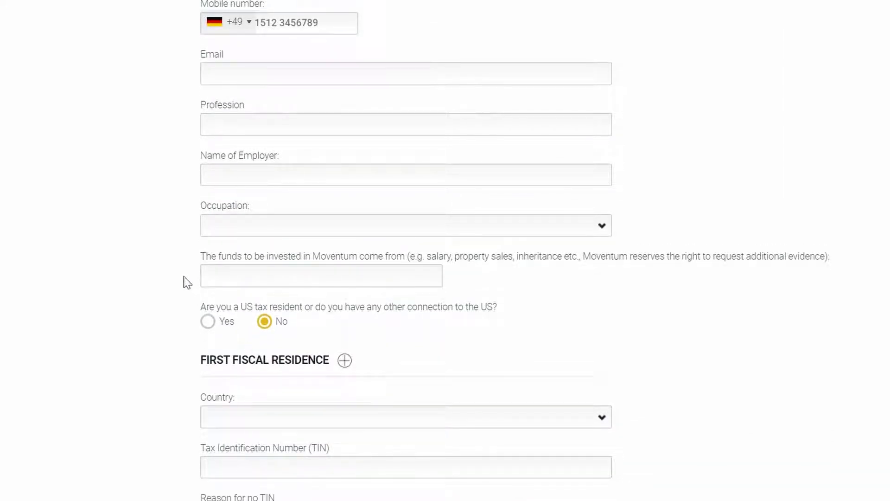
pyautogui.click(321, 276)
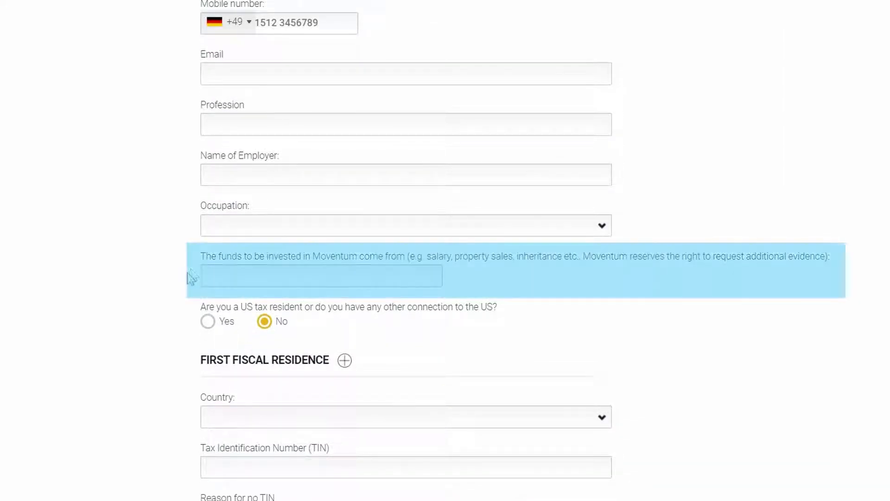
pyautogui.click(320, 276)
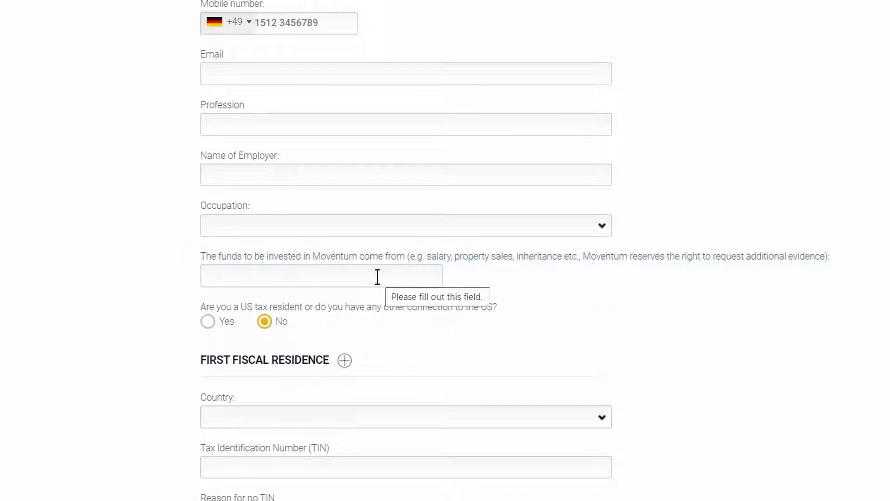
pyautogui.moveTo(284, 315)
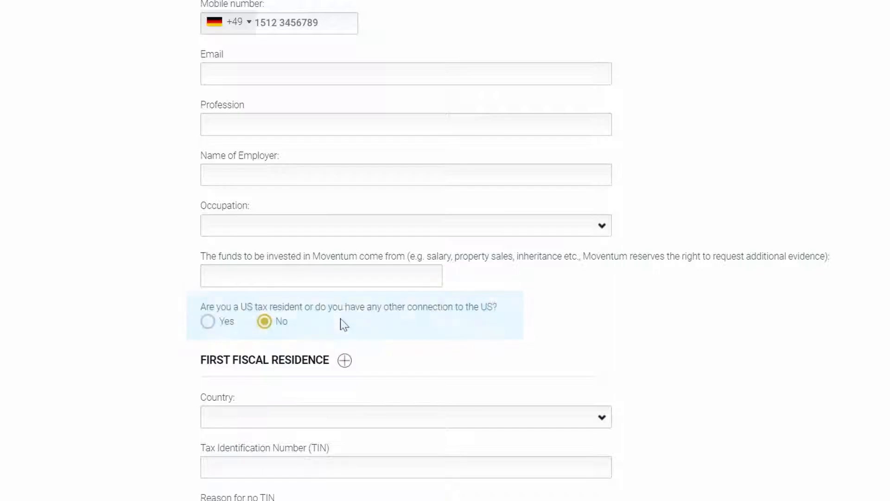
pyautogui.scroll(-3)
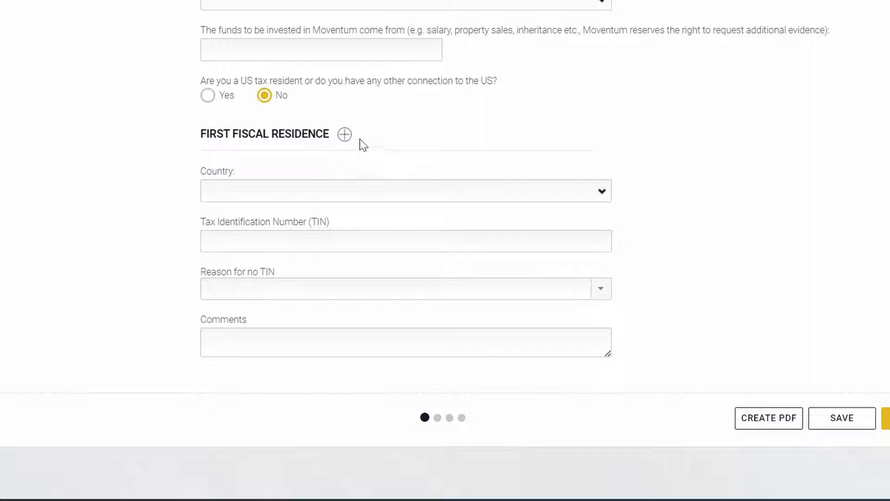
pyautogui.click(343, 134)
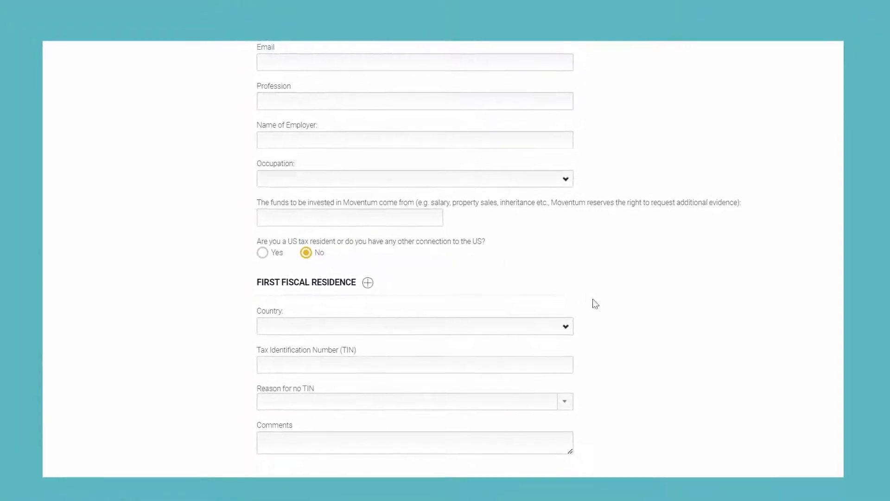
pyautogui.moveTo(615, 353)
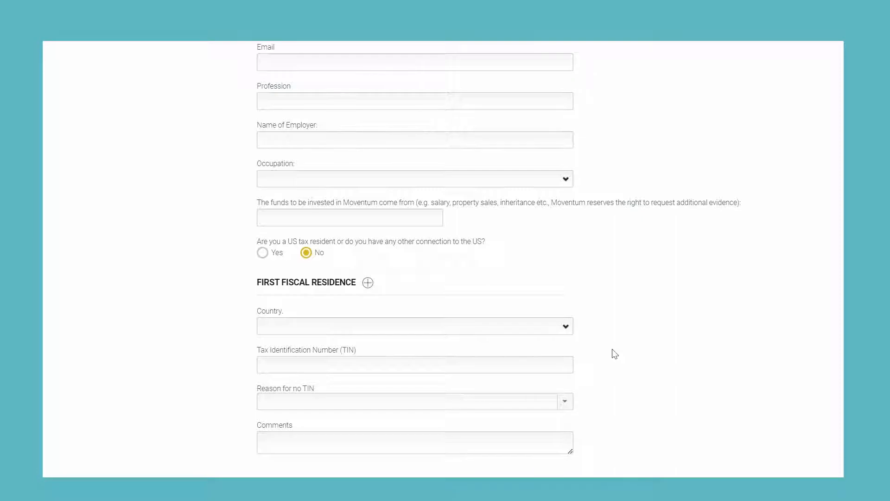
pyautogui.moveTo(617, 351)
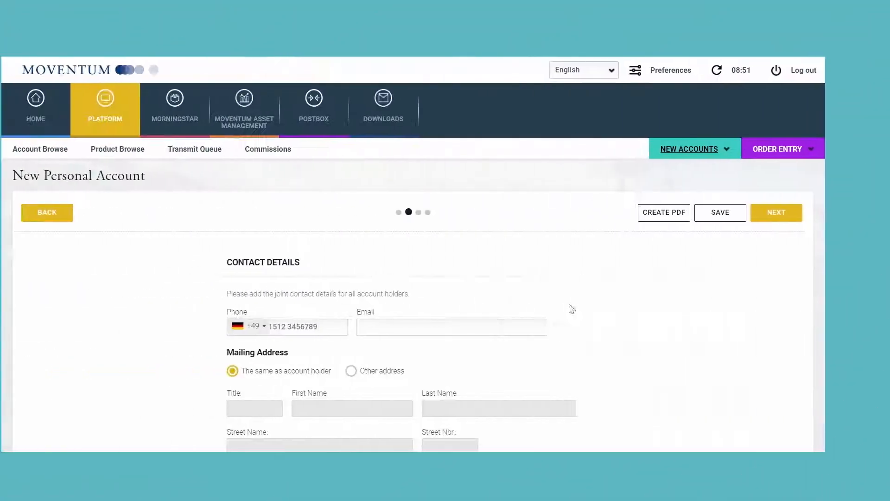
pyautogui.scroll(-3)
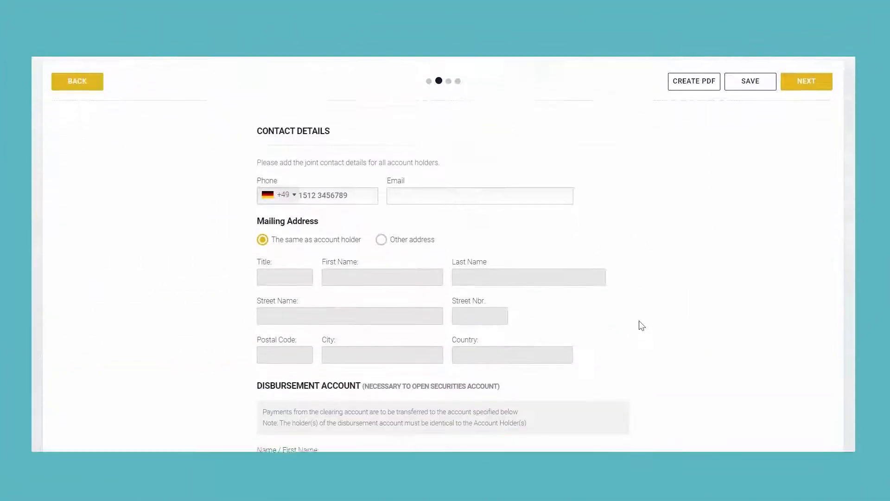
pyautogui.scroll(-3)
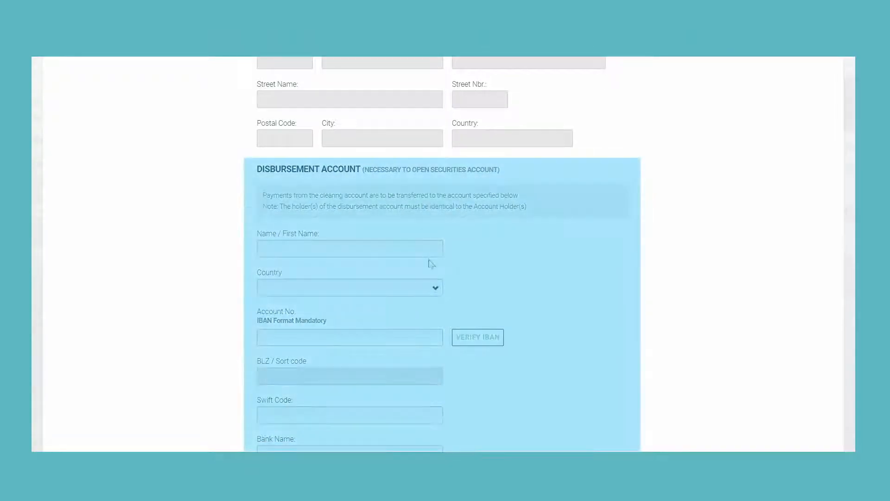
pyautogui.scroll(-3)
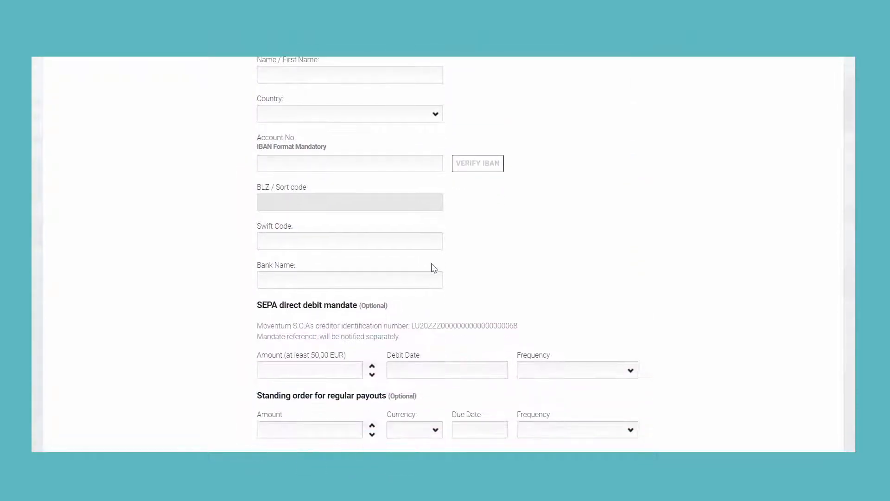
pyautogui.scroll(-3)
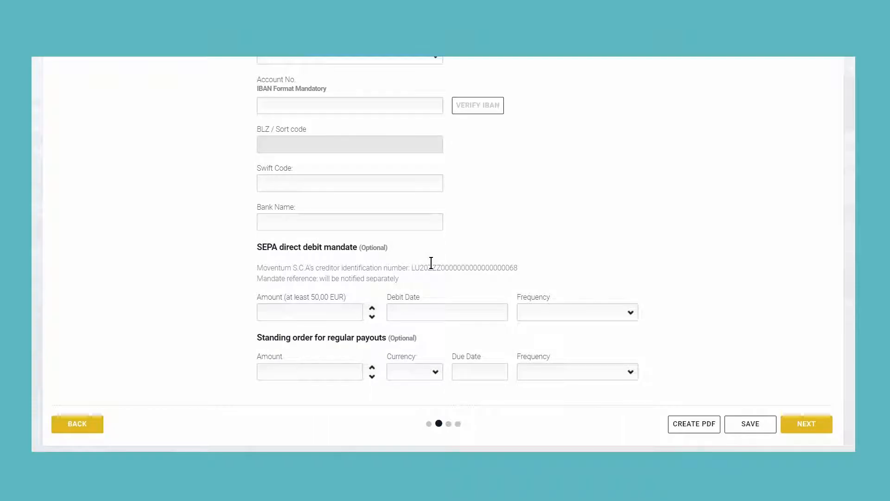
pyautogui.scroll(-3)
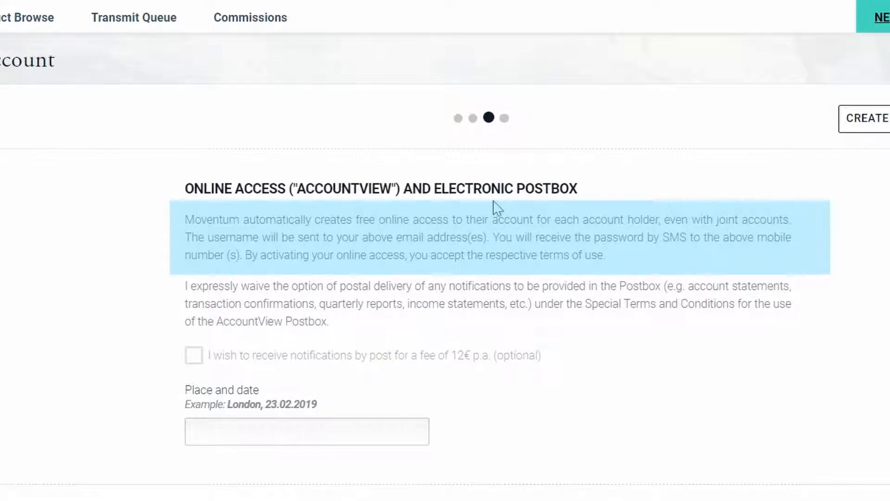
pyautogui.moveTo(523, 219)
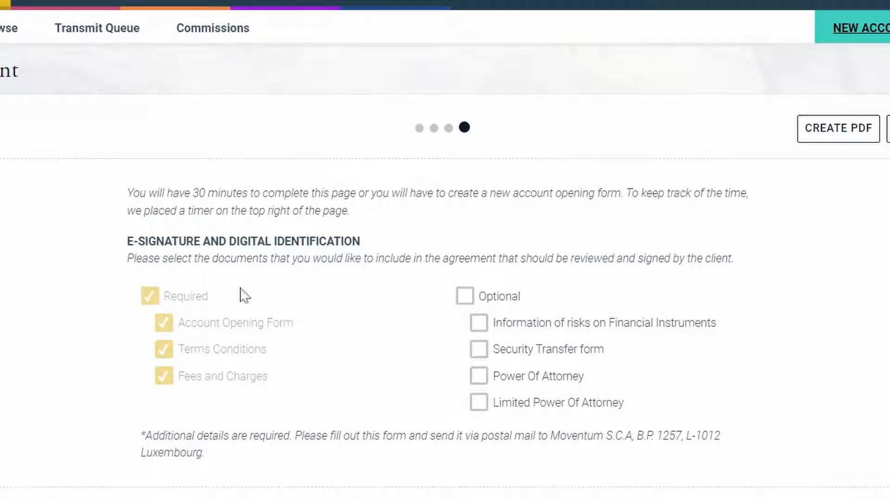
pyautogui.moveTo(222, 316)
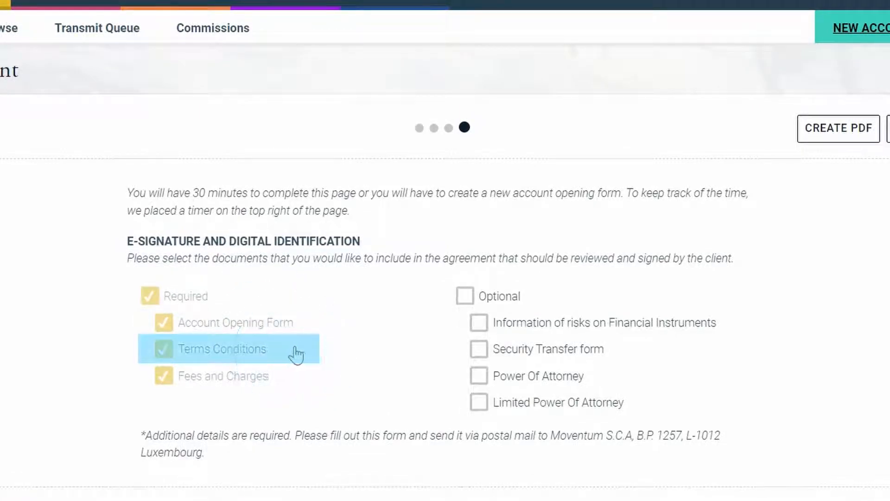
pyautogui.moveTo(314, 369)
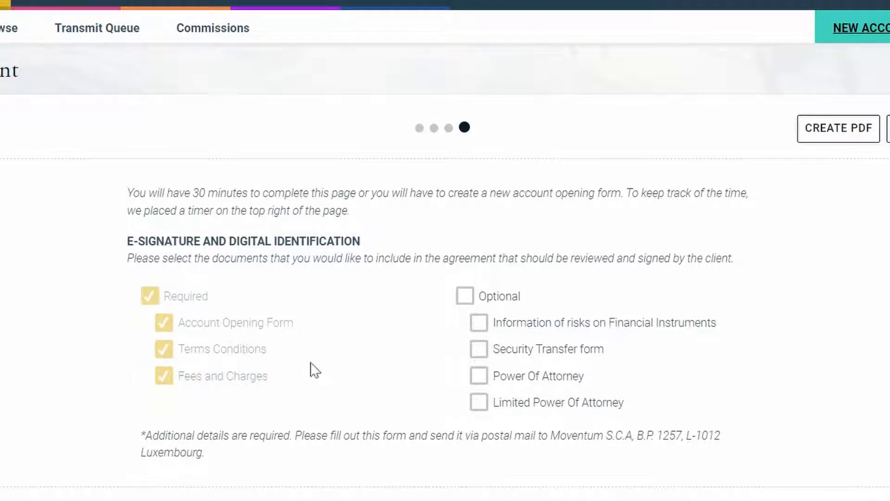
pyautogui.moveTo(528, 342)
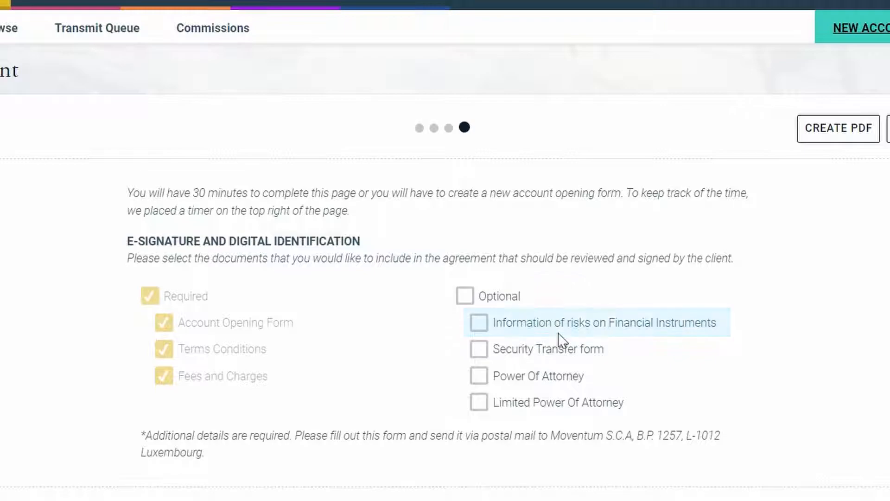
pyautogui.moveTo(627, 342)
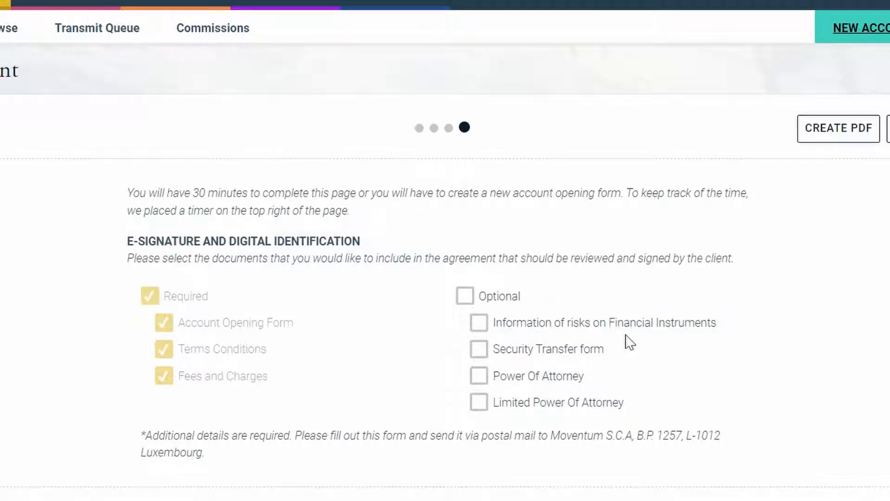
# Step: Tick Security Transfer, Power of Attorney and Limited Power of Attorney as optional e-signature documents
pyautogui.click(478, 349)
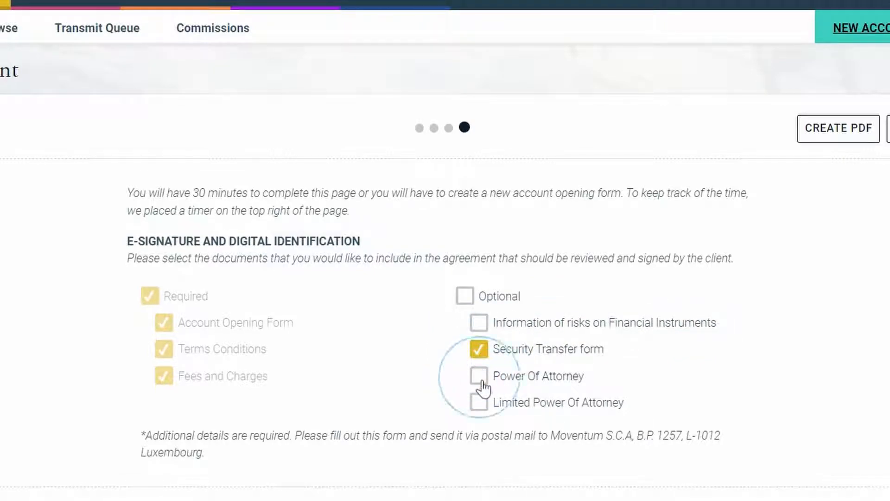
pyautogui.click(478, 375)
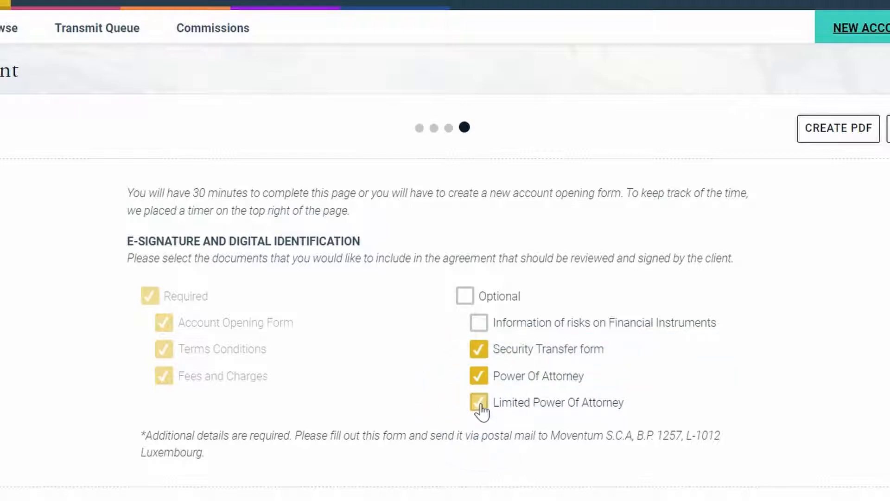
pyautogui.click(478, 402)
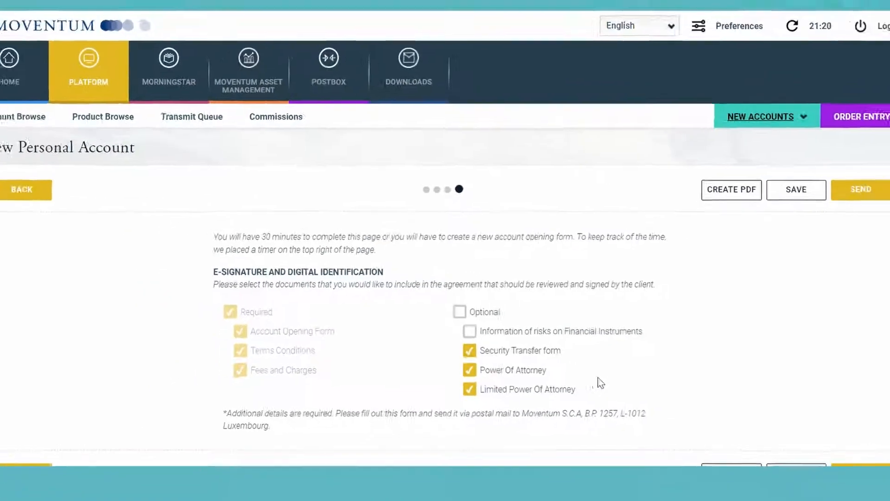
pyautogui.scroll(-3)
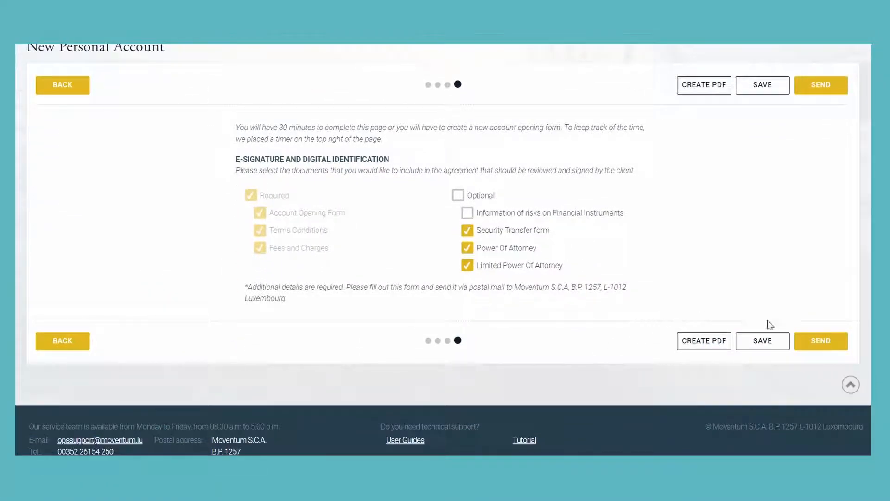
pyautogui.moveTo(829, 345)
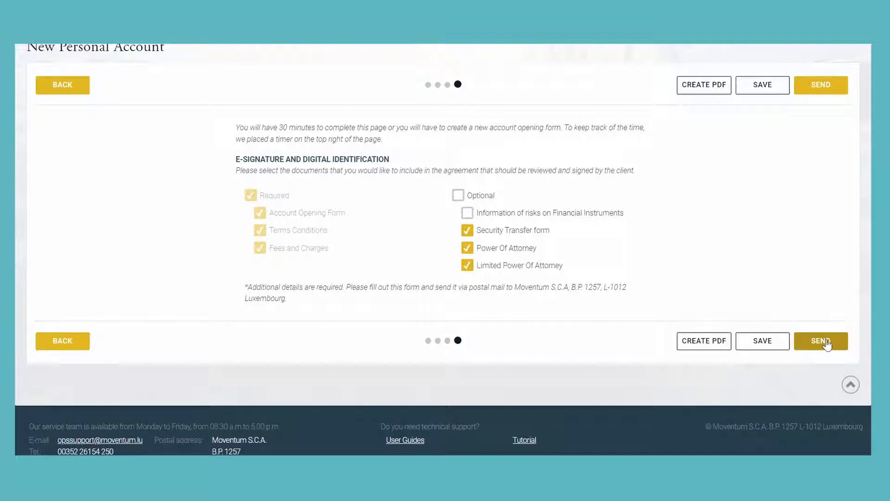
# Step: Send the new personal account application and dismiss the transmission confirmation note
pyautogui.click(820, 341)
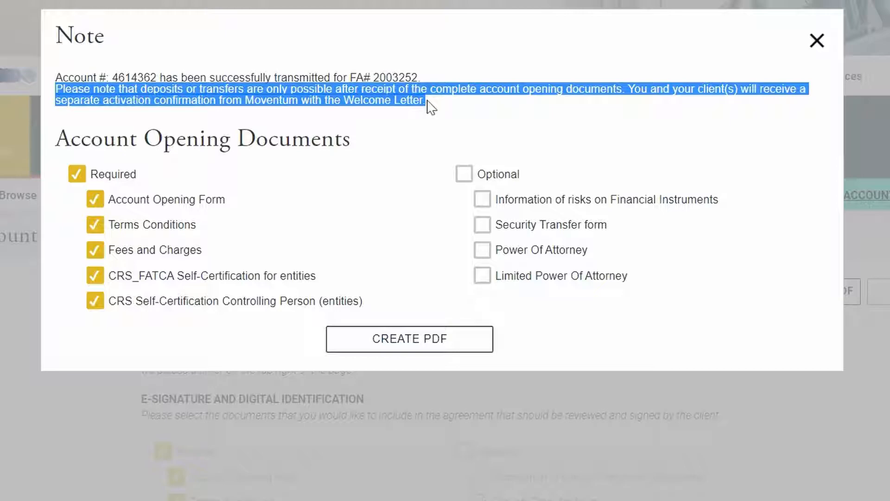
pyautogui.moveTo(434, 110)
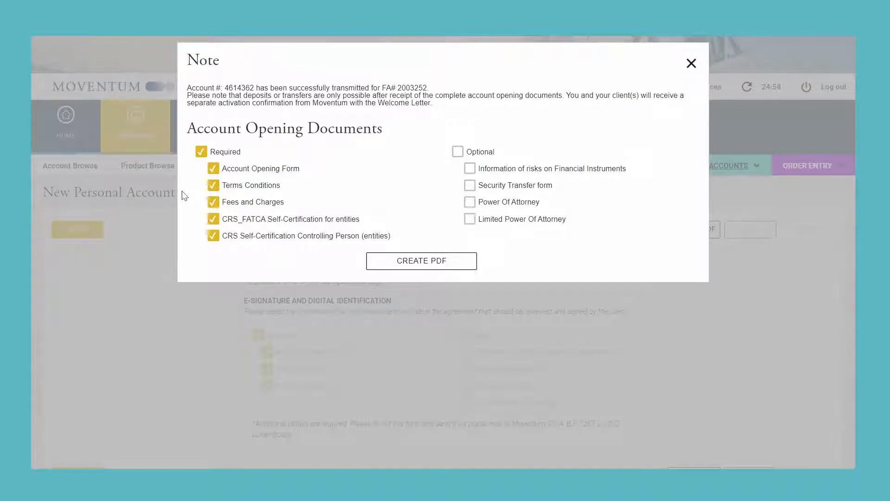
pyautogui.click(691, 63)
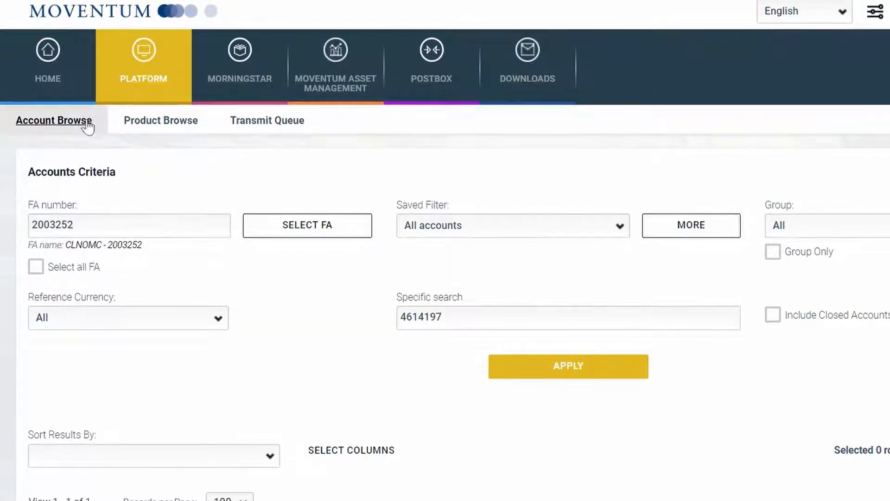
pyautogui.click(567, 365)
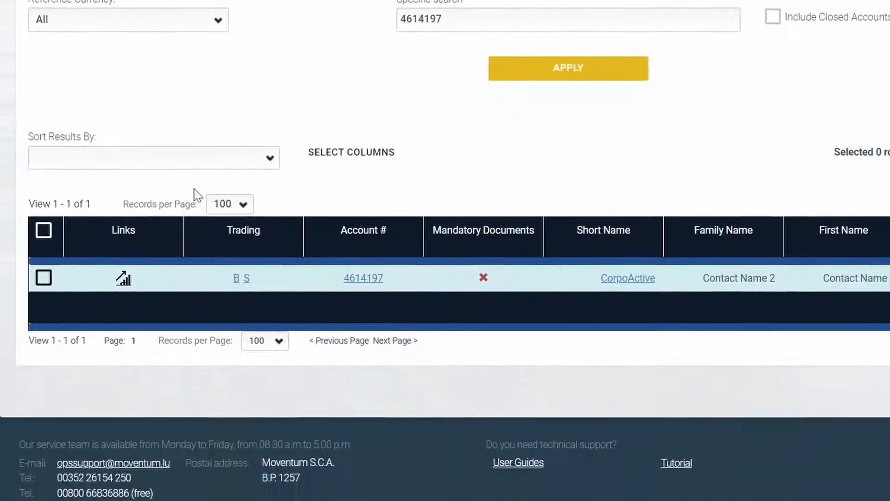
pyautogui.click(363, 278)
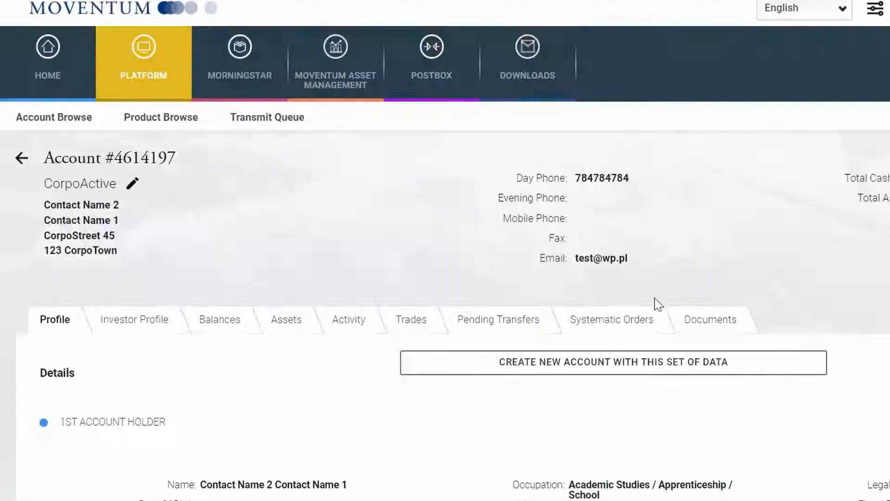
pyautogui.click(709, 318)
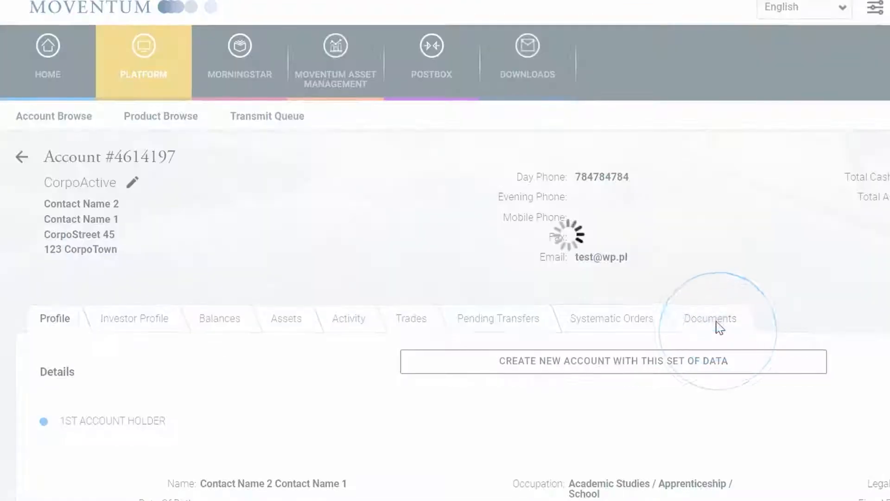
pyautogui.click(709, 318)
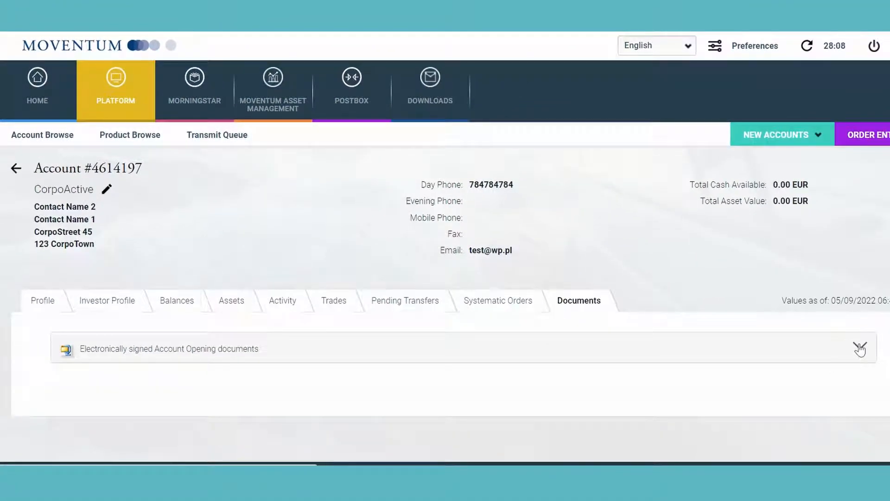
pyautogui.click(860, 349)
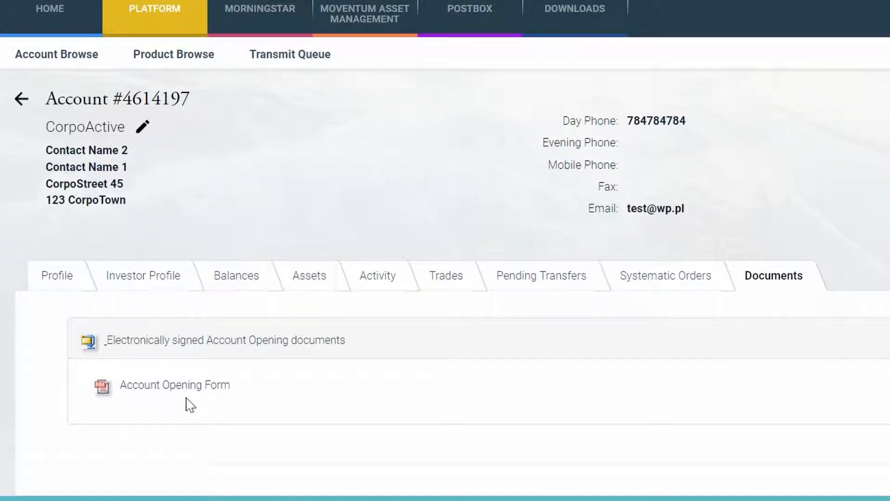
pyautogui.moveTo(215, 392)
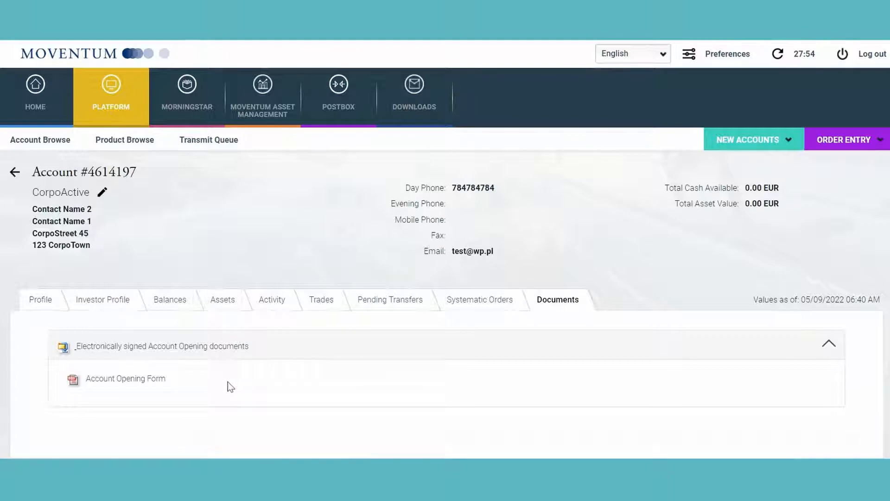
pyautogui.moveTo(279, 387)
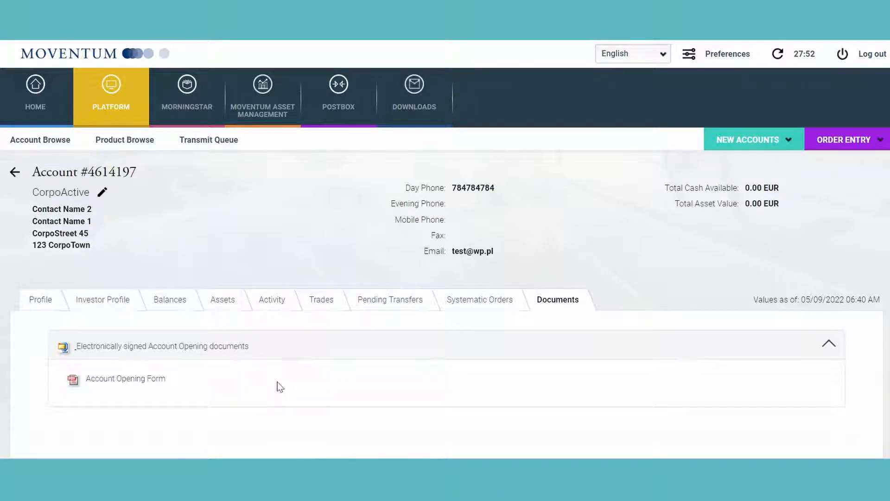
pyautogui.moveTo(223, 223)
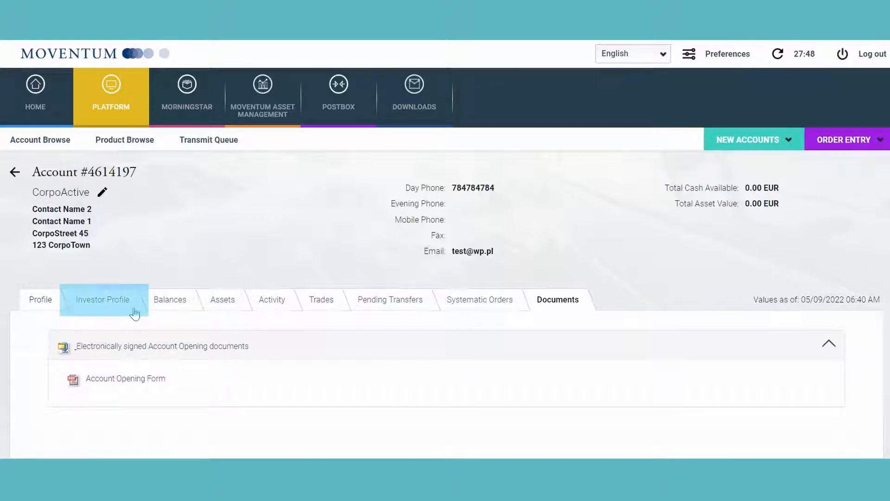
pyautogui.moveTo(83, 313)
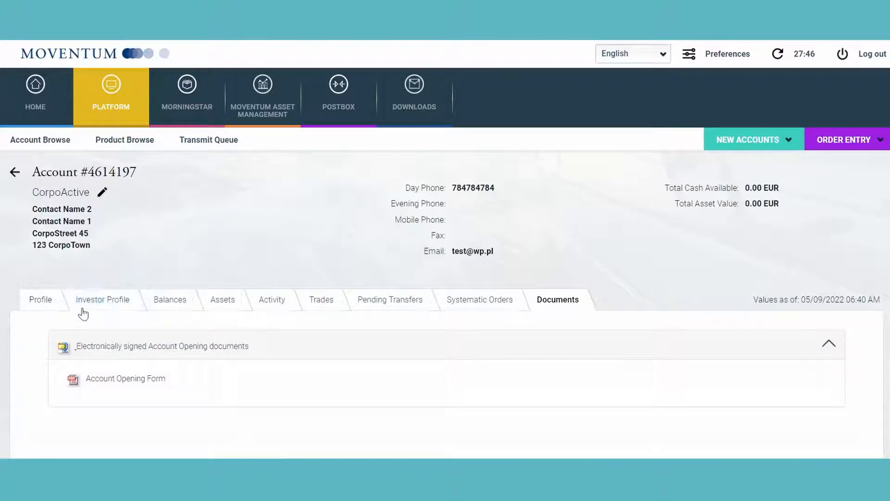
pyautogui.moveTo(130, 305)
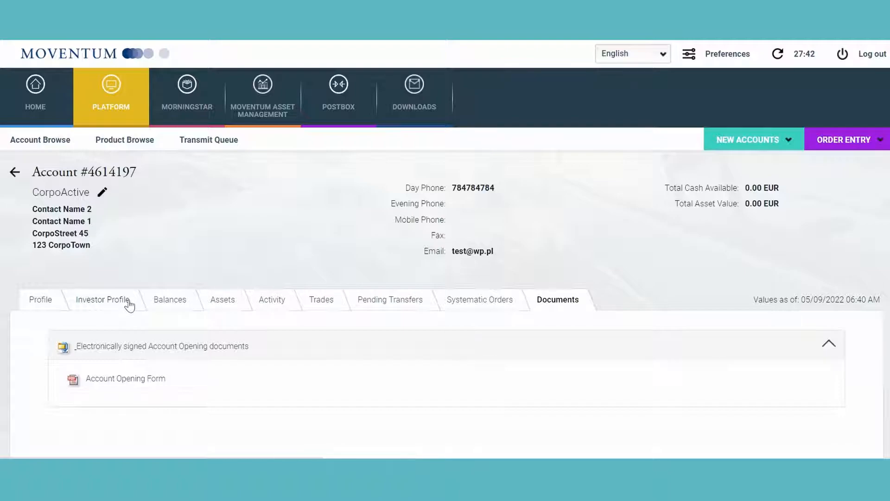
pyautogui.click(749, 139)
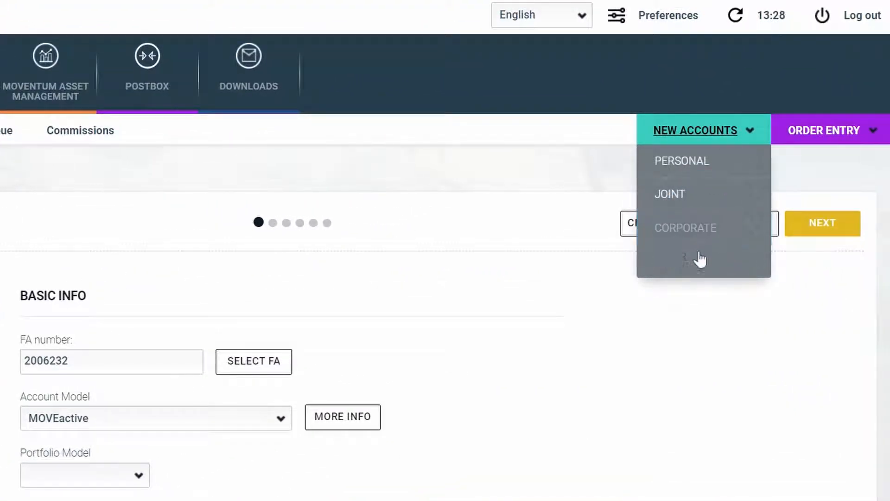
pyautogui.moveTo(710, 267)
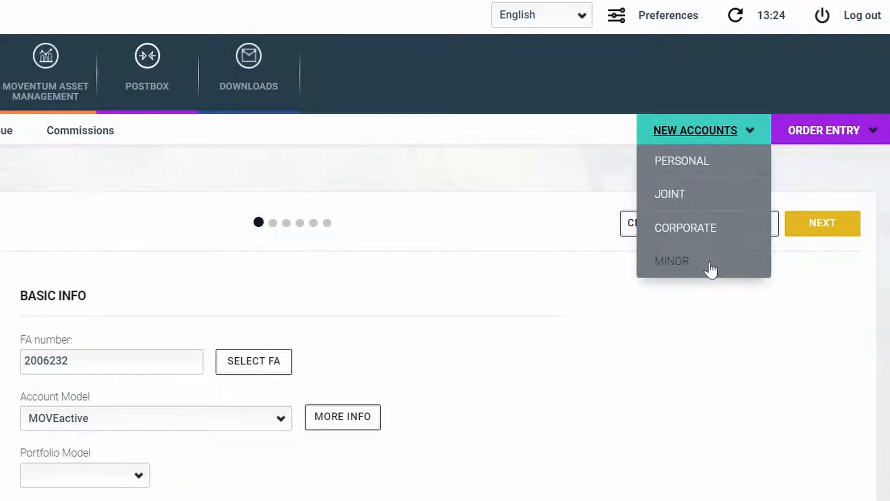
pyautogui.moveTo(730, 196)
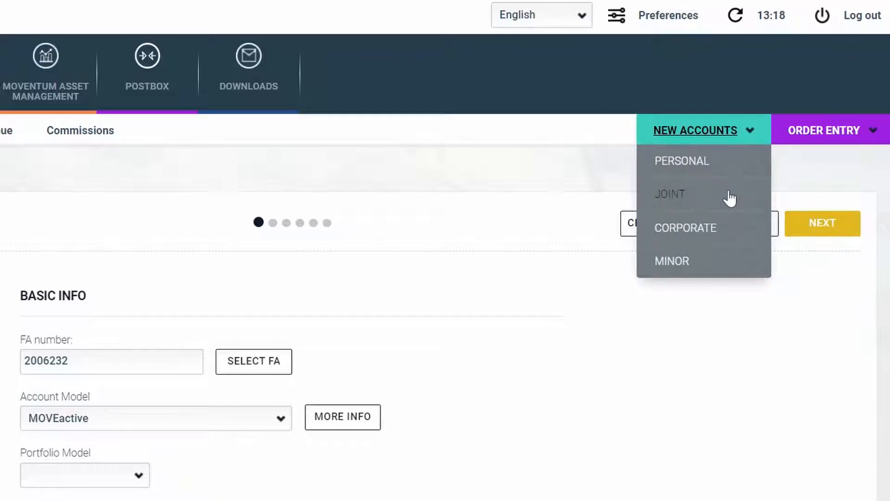
pyautogui.moveTo(721, 228)
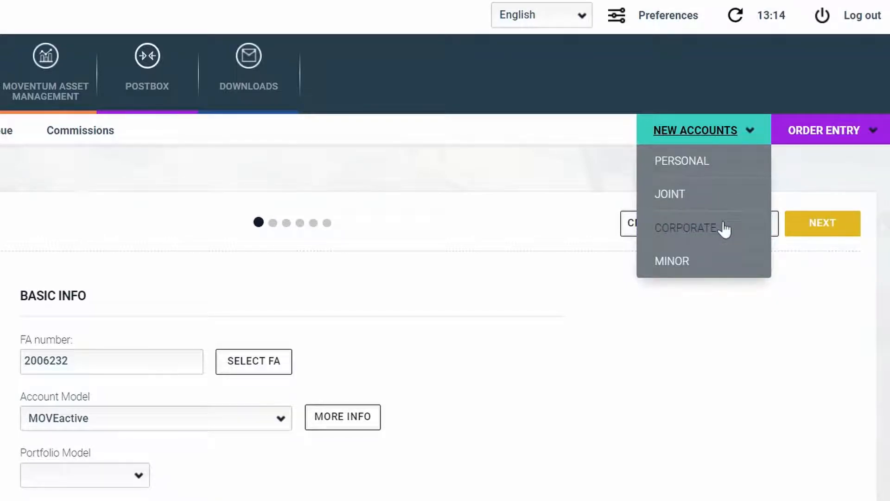
pyautogui.moveTo(722, 263)
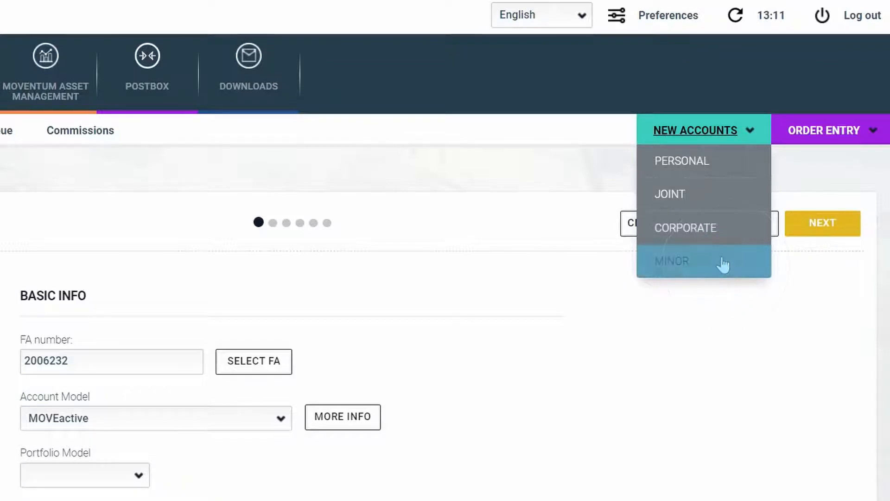
pyautogui.moveTo(723, 261)
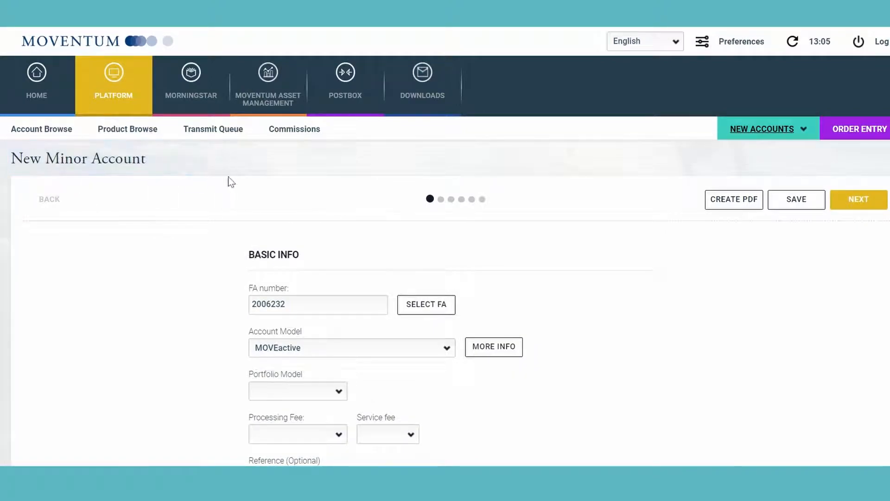
# Step: Advance to the legal guardian details page and add a second legal guardian section
pyautogui.scroll(-3)
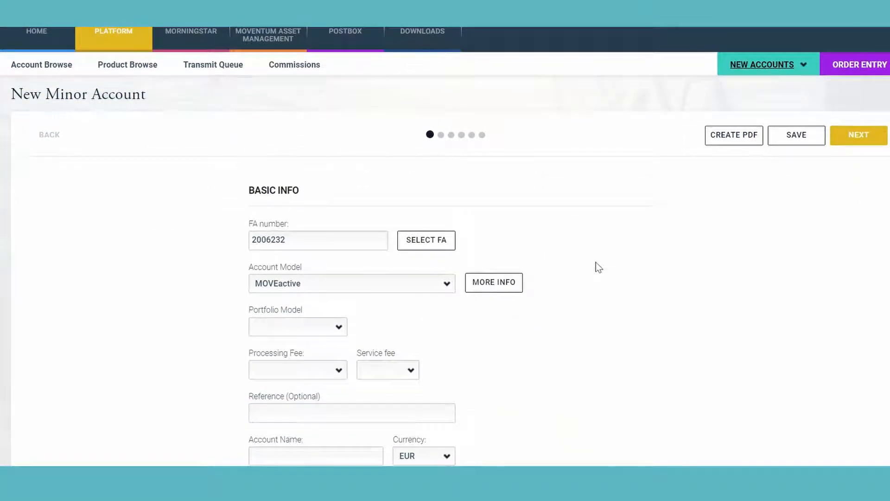
pyautogui.scroll(-3)
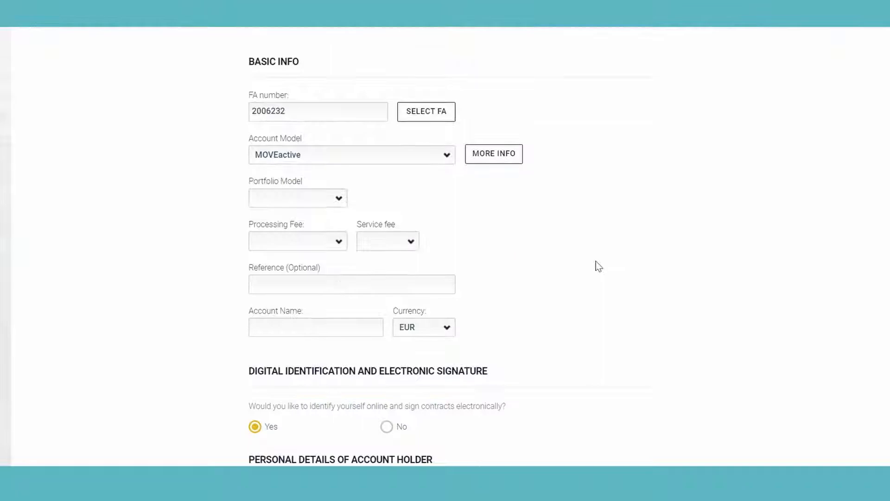
pyautogui.scroll(-3)
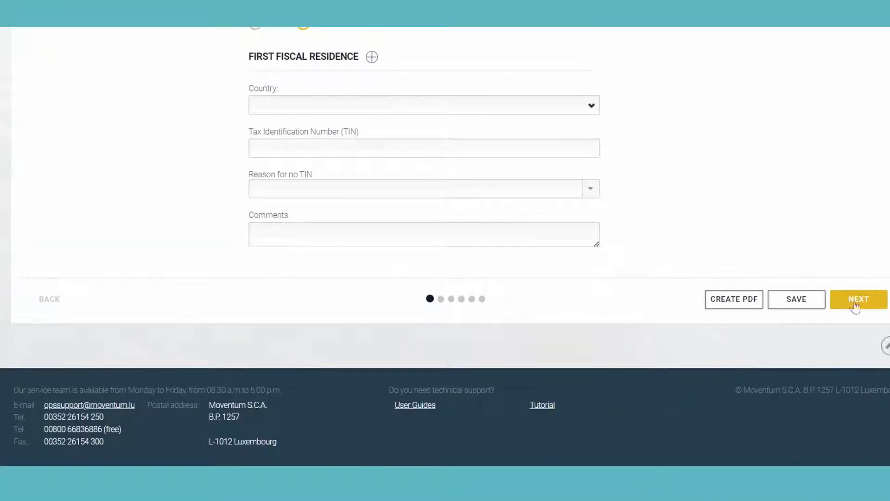
pyautogui.scroll(3)
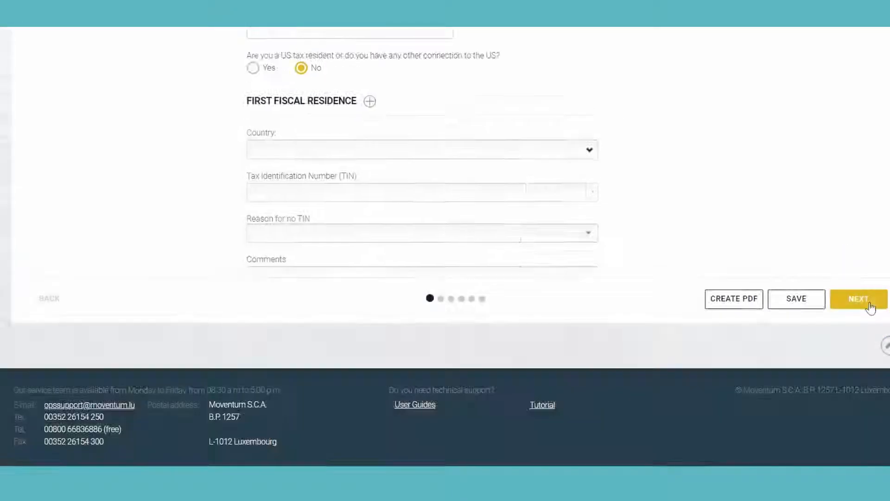
pyautogui.click(859, 299)
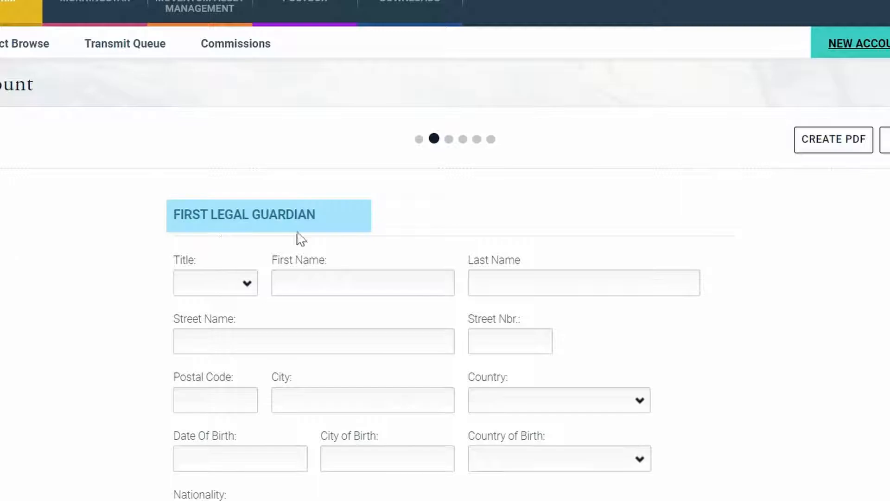
pyautogui.scroll(-3)
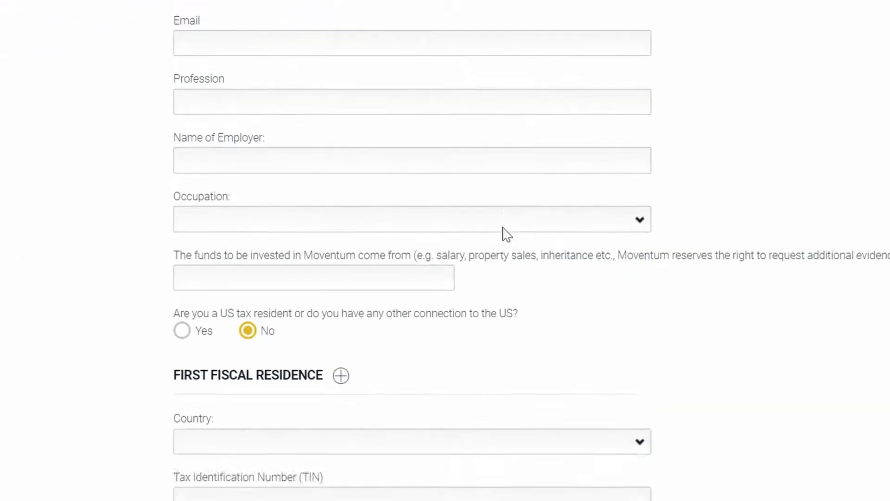
pyautogui.scroll(-3)
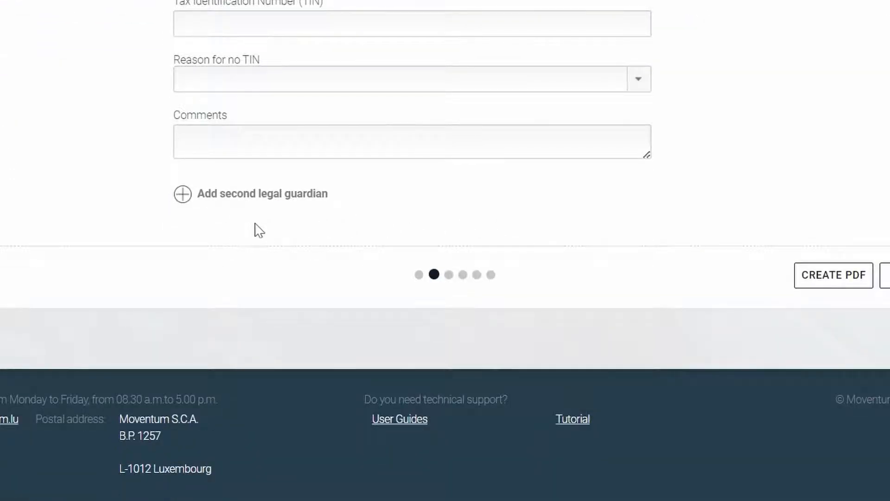
pyautogui.moveTo(188, 205)
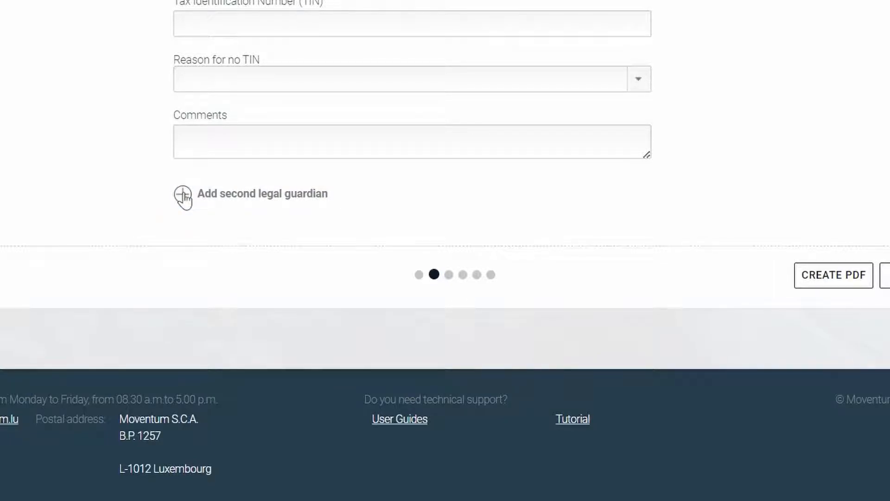
pyautogui.click(183, 195)
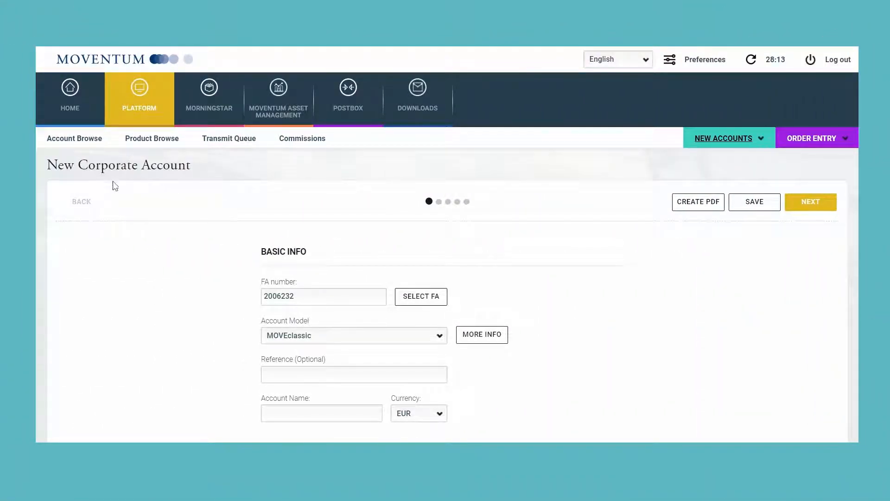
pyautogui.moveTo(222, 187)
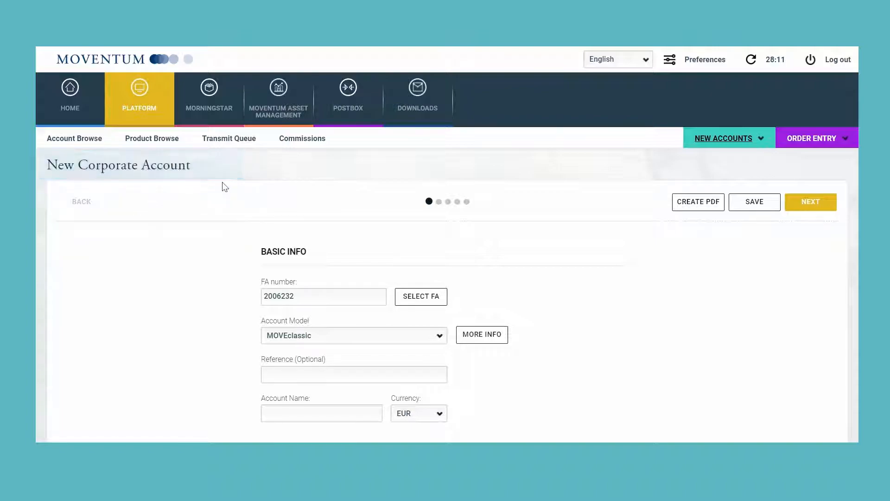
# Step: Scroll through the New Corporate Account basic info fields
pyautogui.scroll(-3)
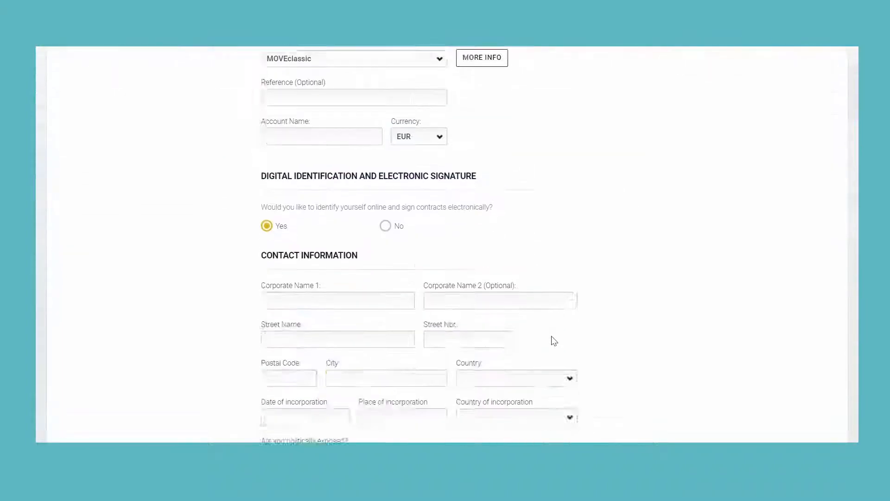
pyautogui.scroll(-3)
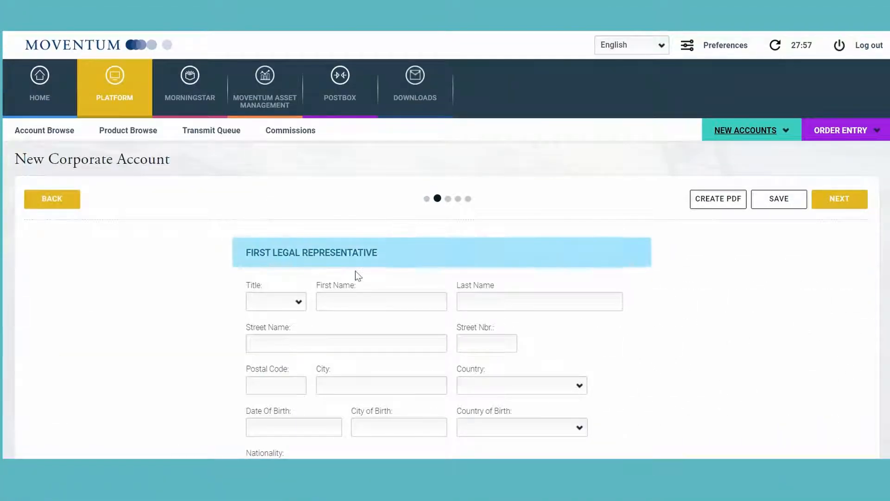
# Step: Add a second legal representative section and advance the corporate form to Contact Details
pyautogui.scroll(-3)
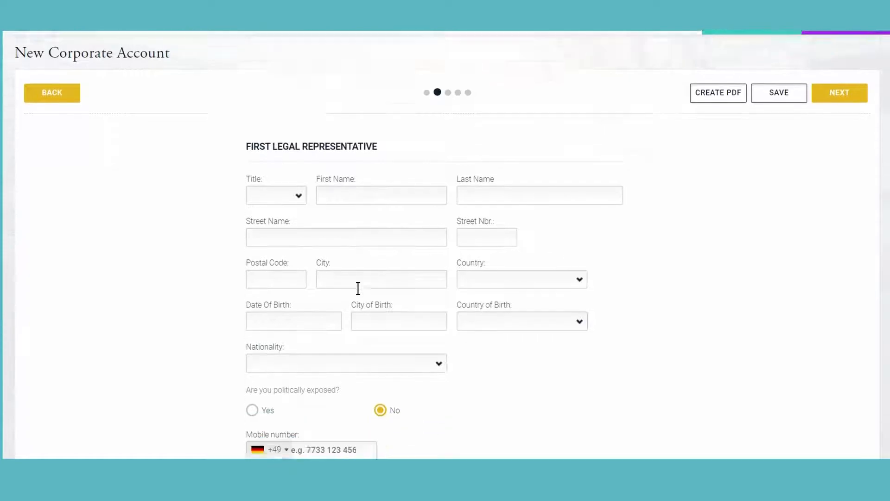
pyautogui.scroll(-3)
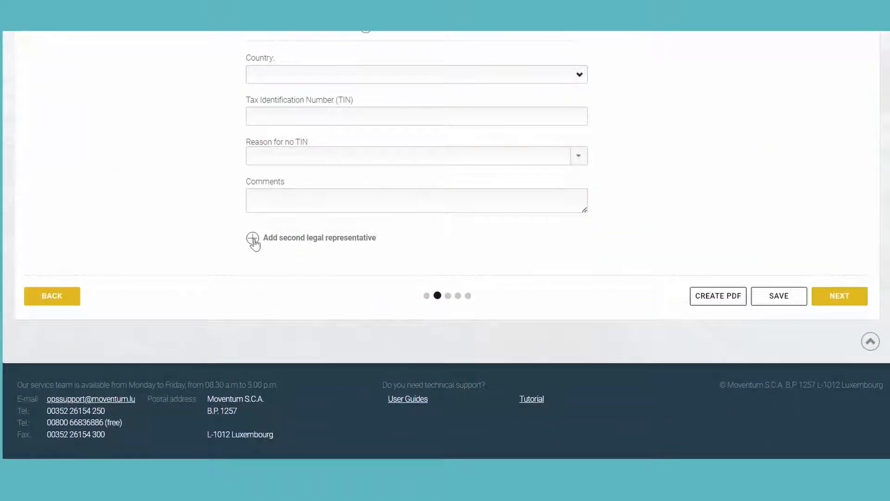
pyautogui.click(252, 238)
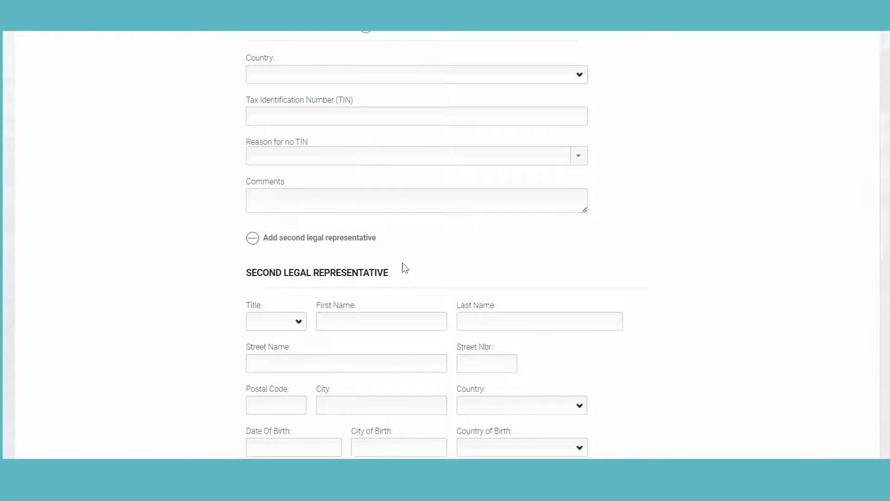
pyautogui.scroll(-3)
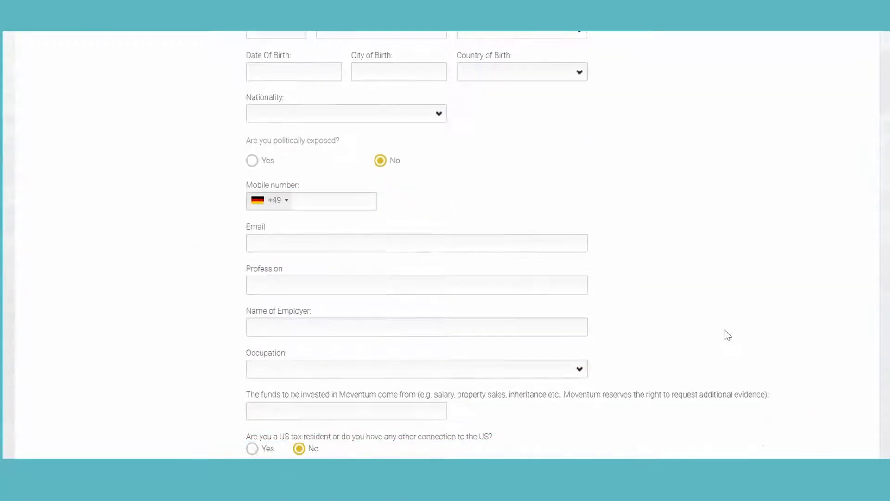
pyautogui.click(840, 296)
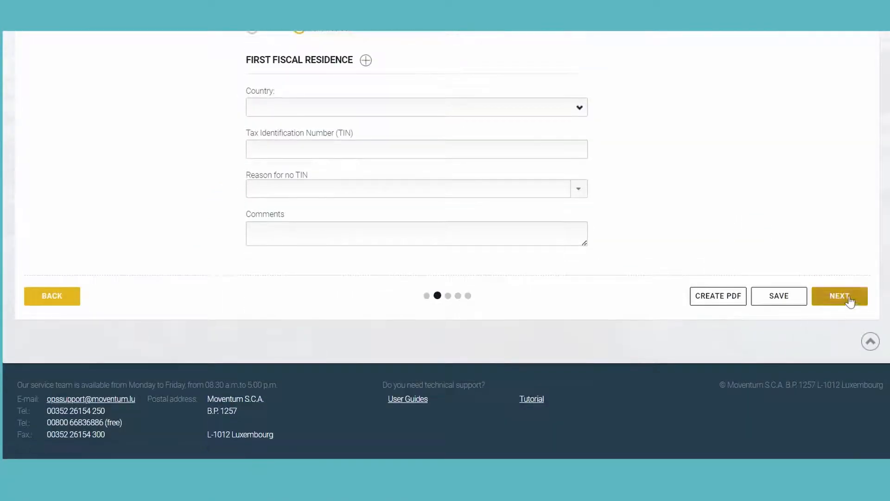
pyautogui.click(840, 295)
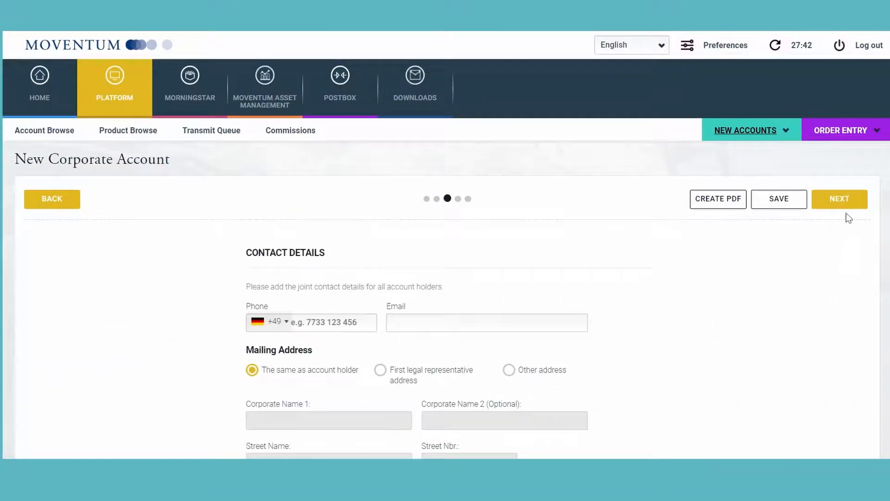
# Step: On the beneficial ownership page, declare that no natural person holds over 25%
pyautogui.click(839, 199)
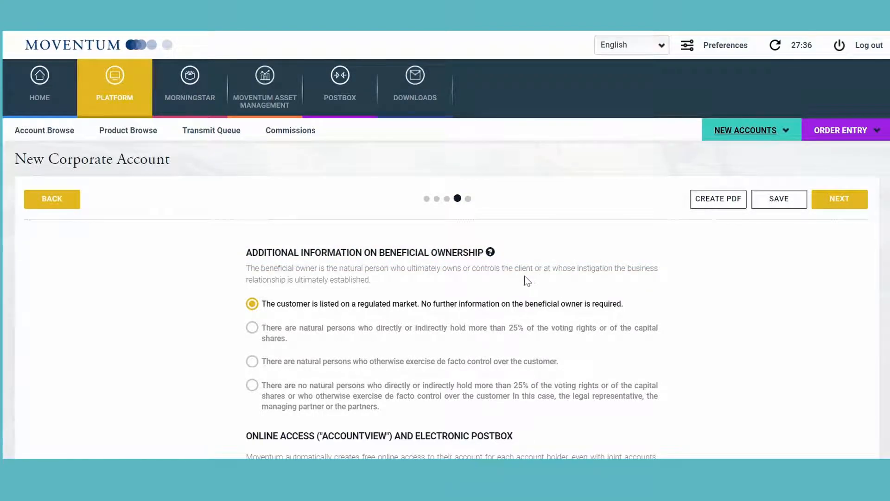
pyautogui.scroll(-3)
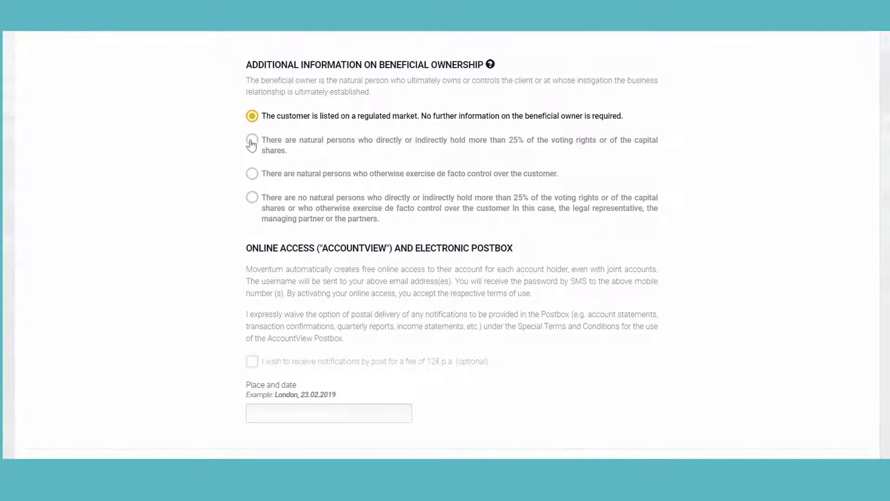
pyautogui.click(251, 197)
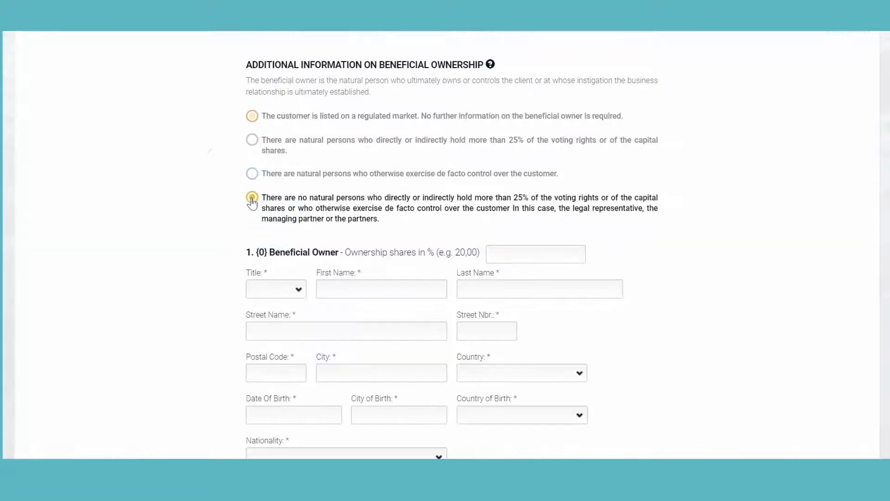
pyautogui.click(251, 197)
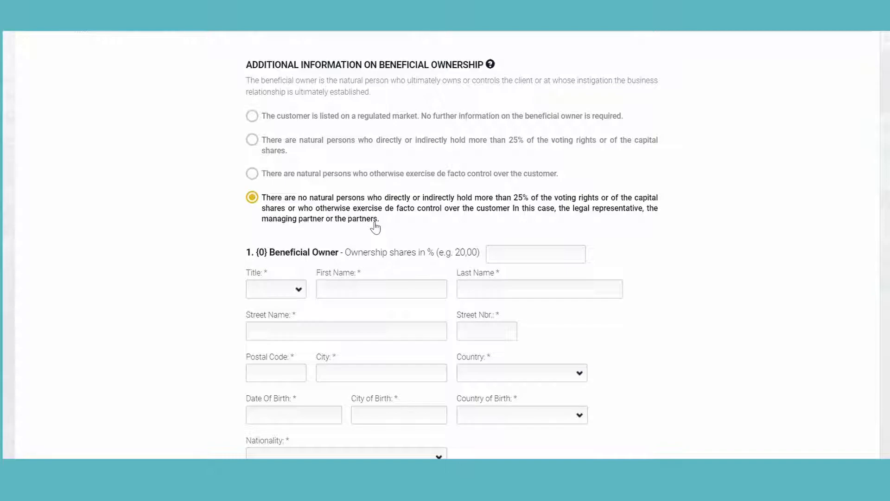
# Step: Set the first beneficial owner's politically exposed option to Yes
pyautogui.scroll(-3)
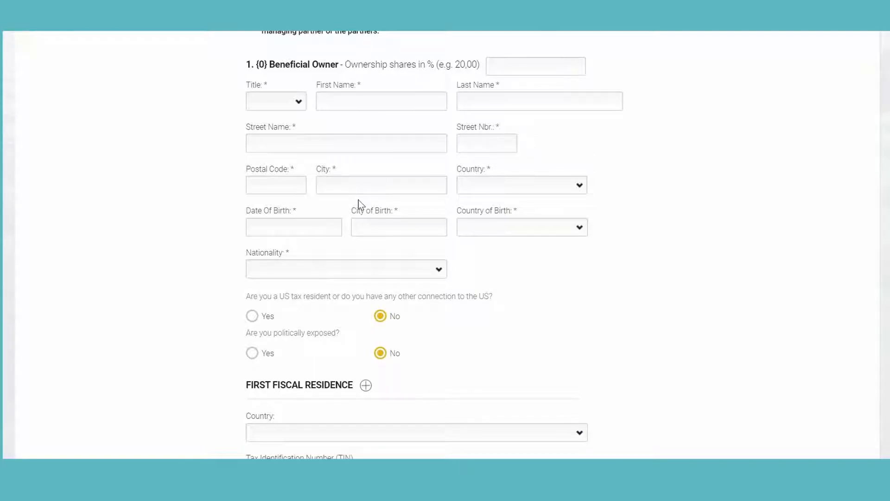
pyautogui.scroll(-3)
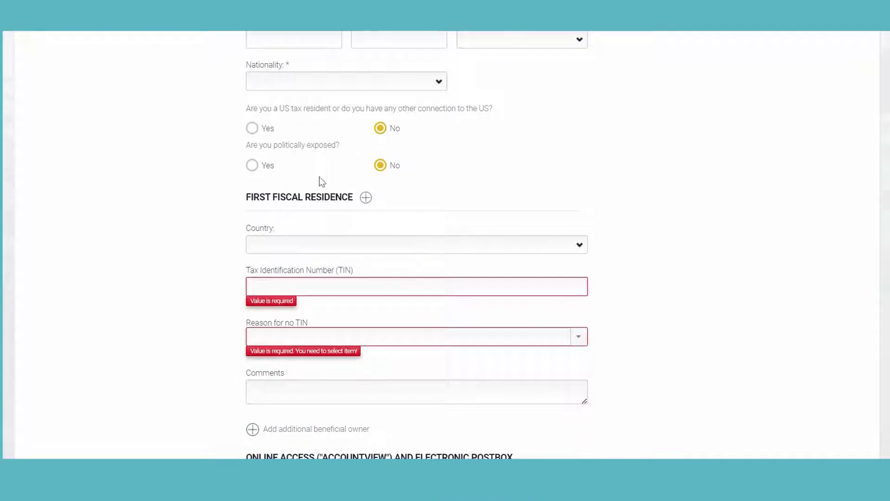
pyautogui.click(251, 165)
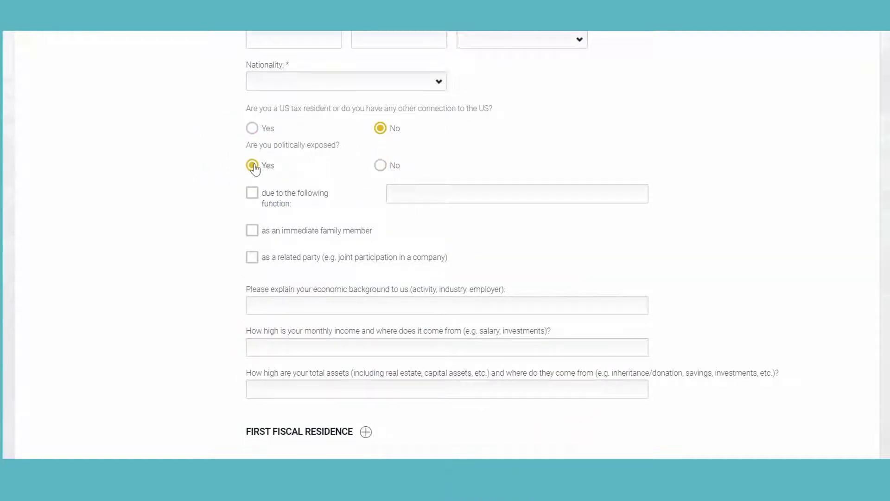
pyautogui.click(251, 165)
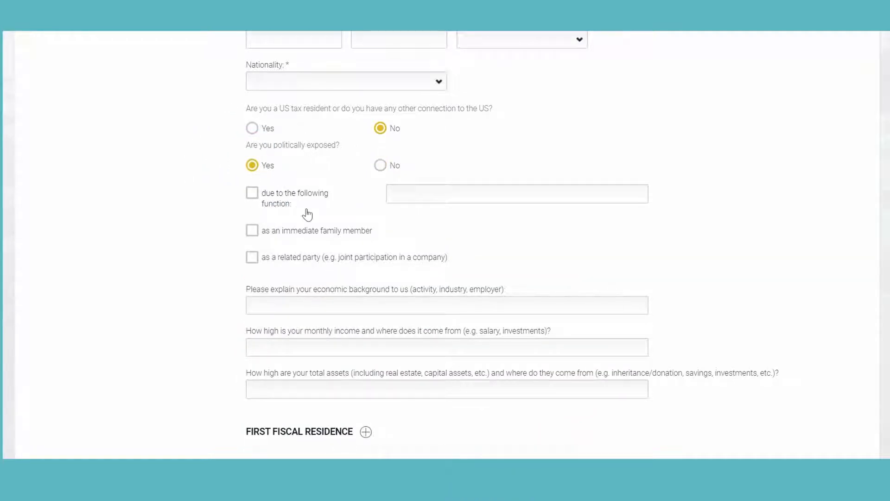
# Step: Add a second beneficial owner section
pyautogui.scroll(-3)
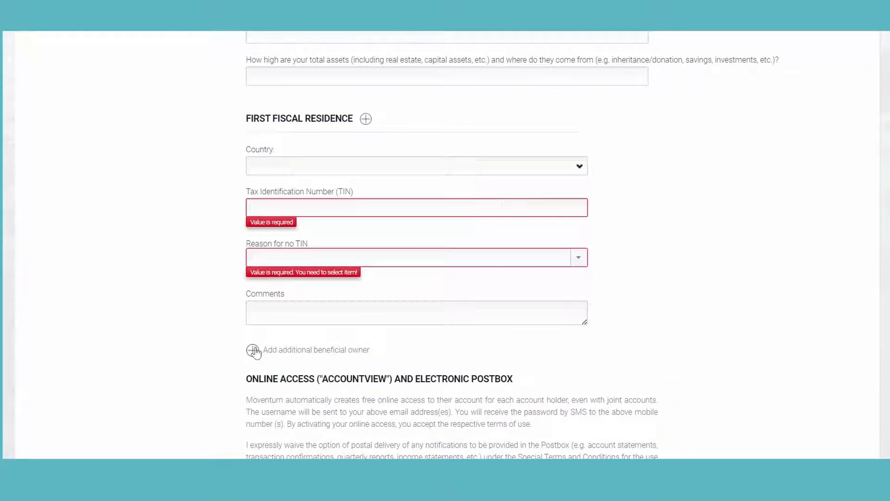
pyautogui.click(252, 350)
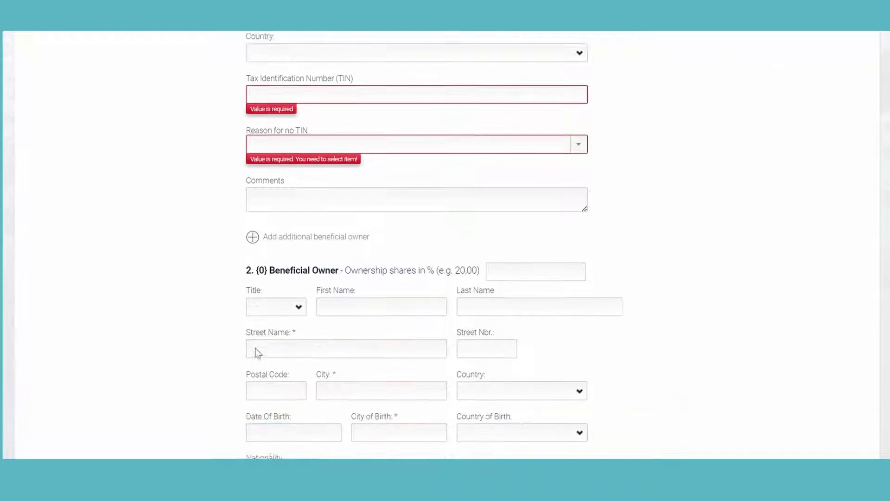
pyautogui.scroll(-3)
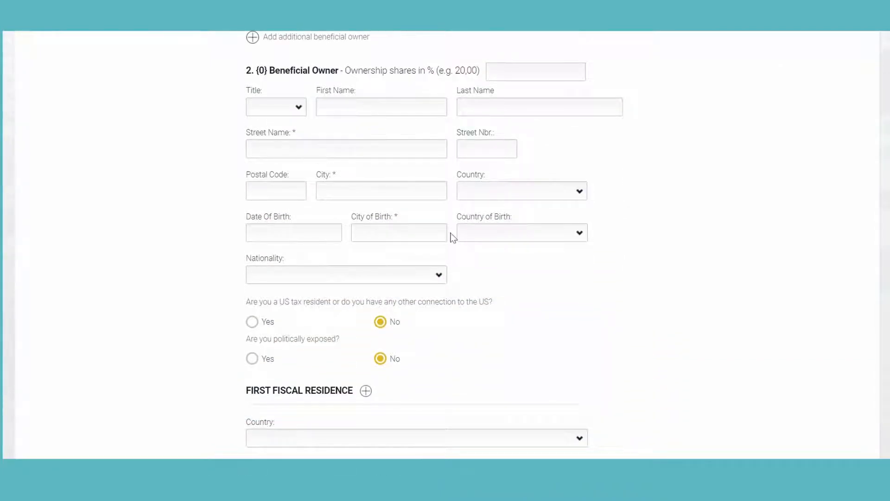
pyautogui.moveTo(551, 294)
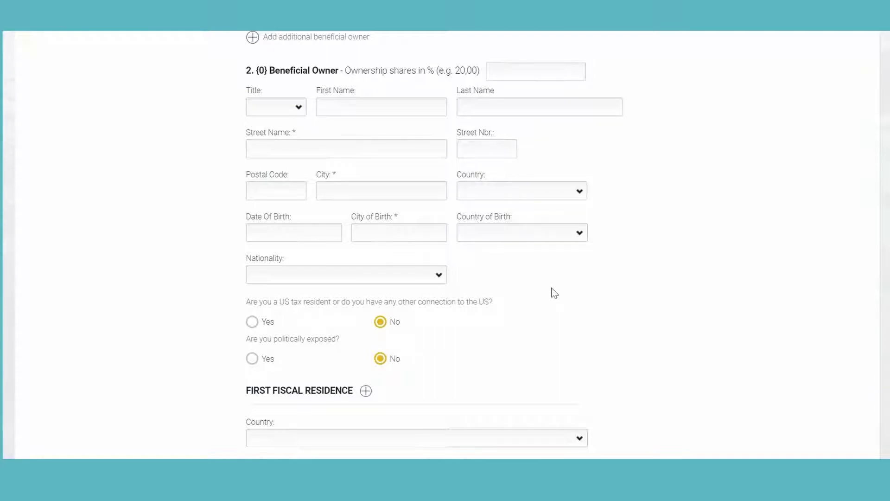
# Step: Advance the joint account form past second holder and contact details to the questionnaire
pyautogui.scroll(-3)
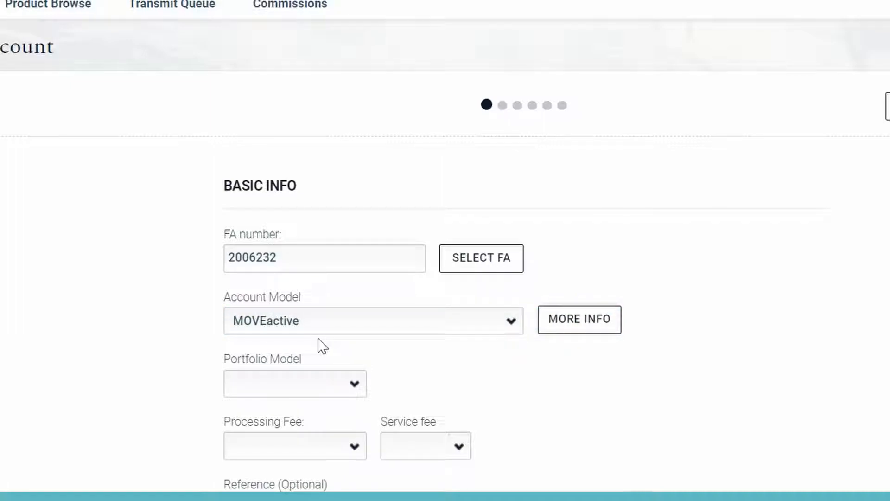
pyautogui.moveTo(332, 347)
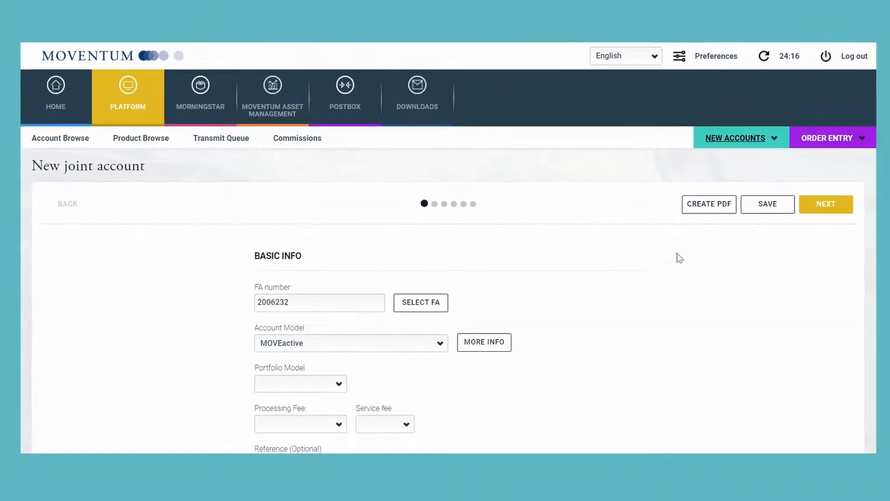
pyautogui.click(825, 204)
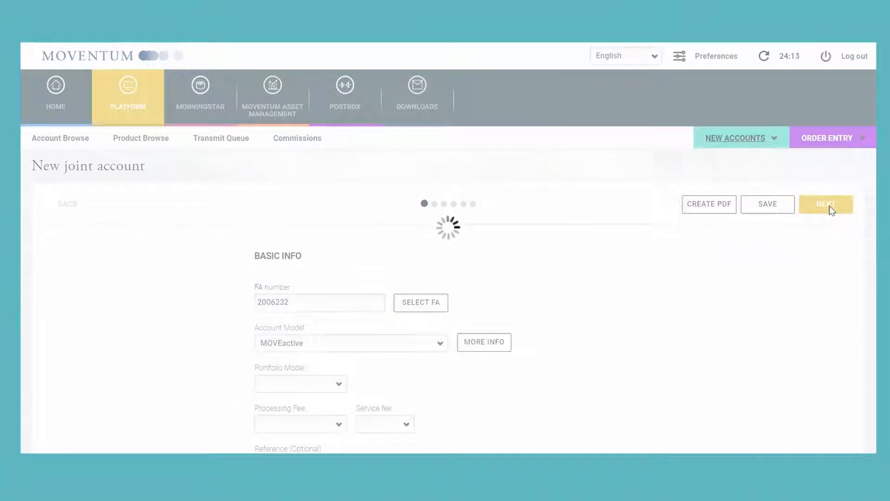
pyautogui.click(825, 204)
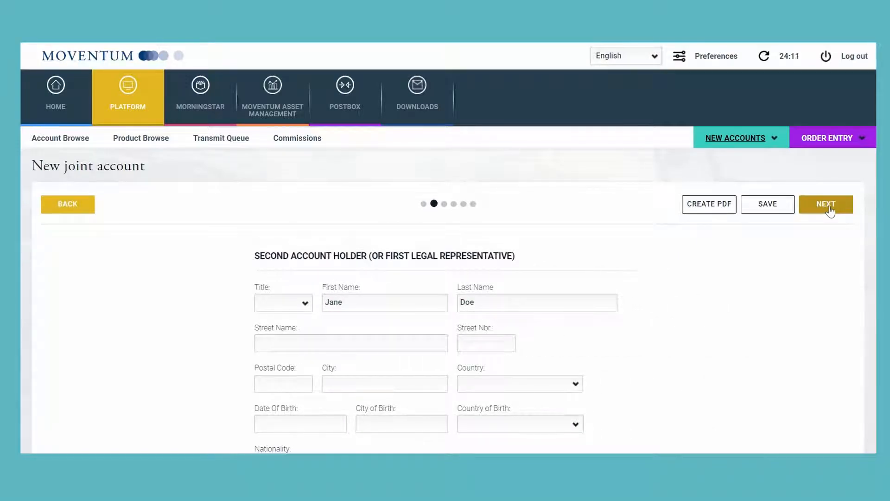
pyautogui.click(826, 204)
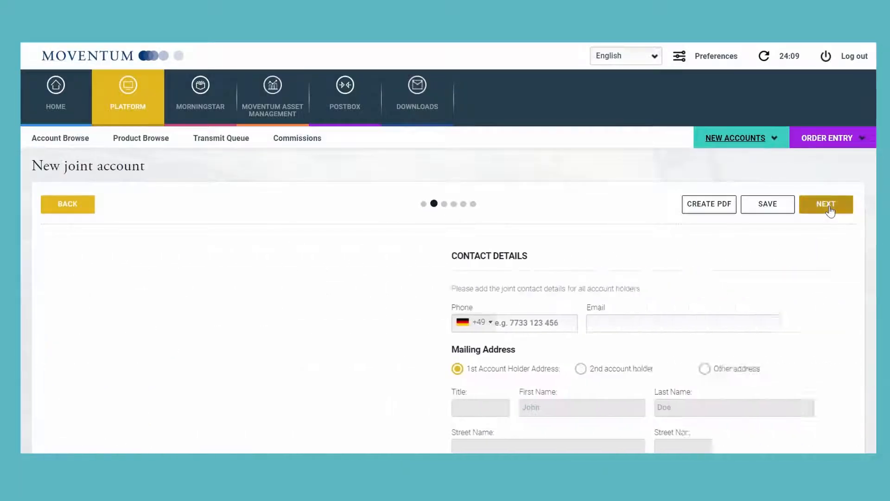
pyautogui.click(825, 204)
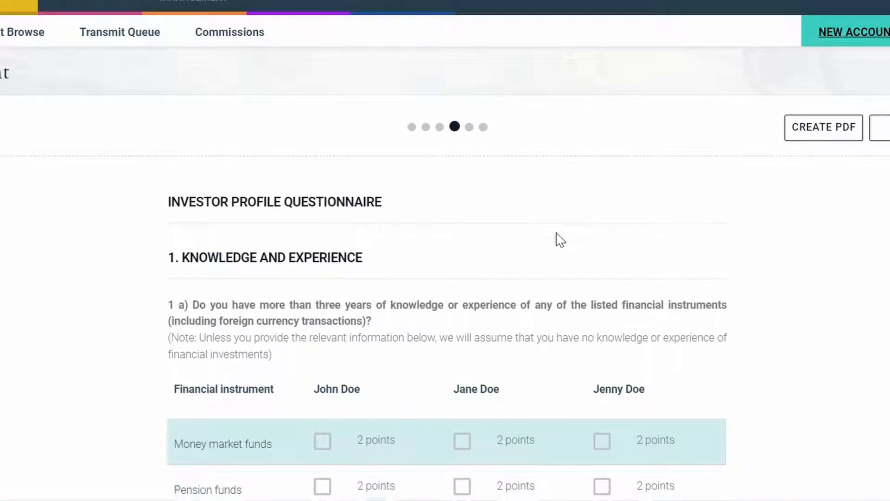
# Step: Tick question 1a fund experience for John, Jane and Jenny Doe, totalling 6, 2 and 8
pyautogui.scroll(-3)
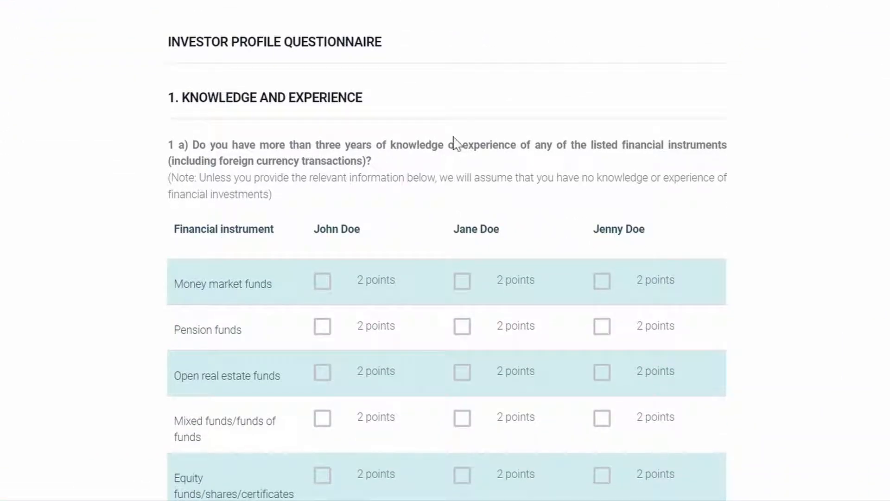
pyautogui.scroll(-3)
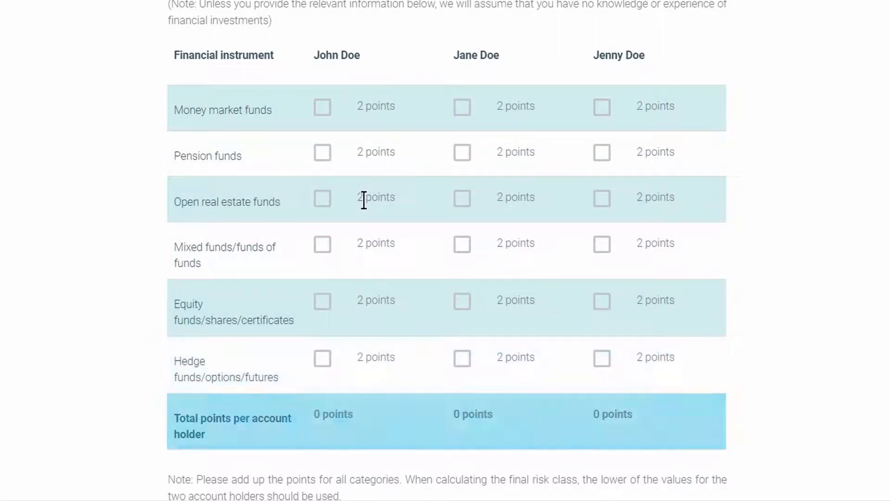
pyautogui.click(322, 244)
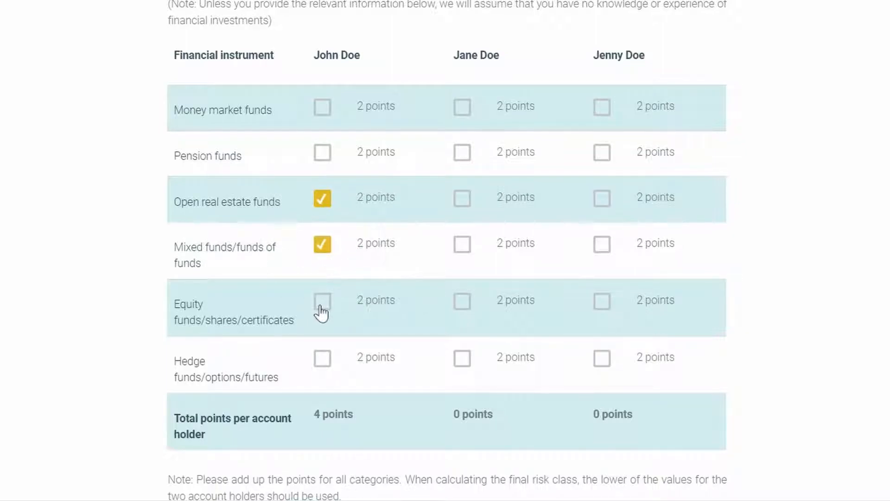
pyautogui.click(322, 301)
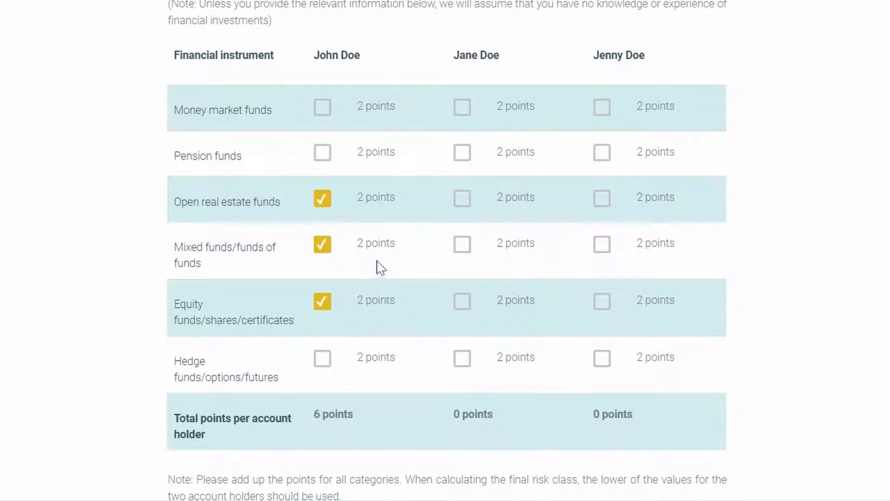
pyautogui.moveTo(329, 198)
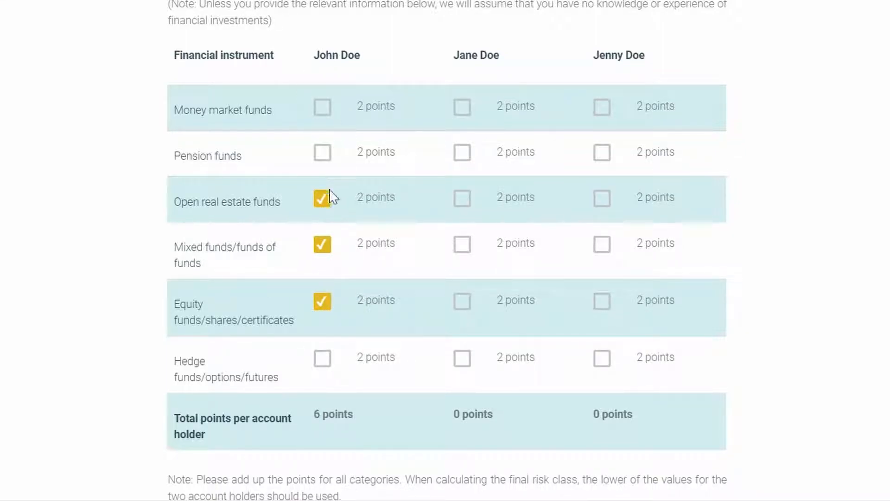
pyautogui.click(462, 153)
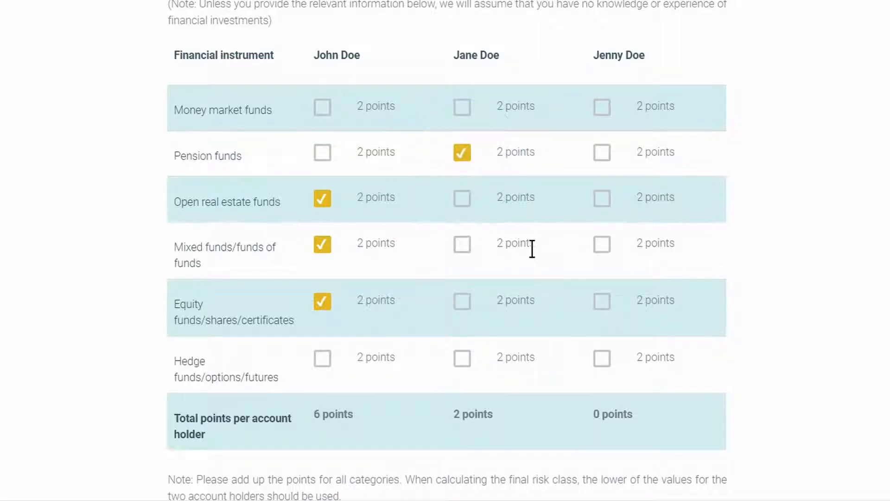
pyautogui.click(602, 198)
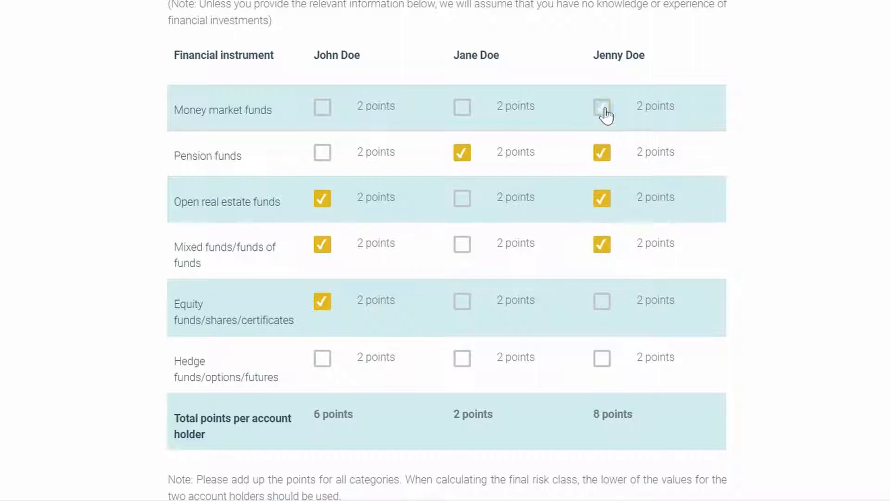
pyautogui.click(602, 107)
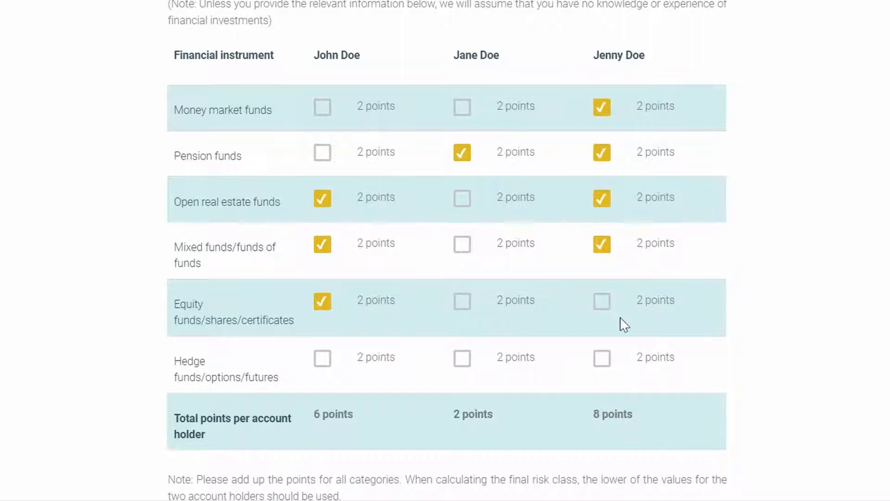
pyautogui.moveTo(642, 334)
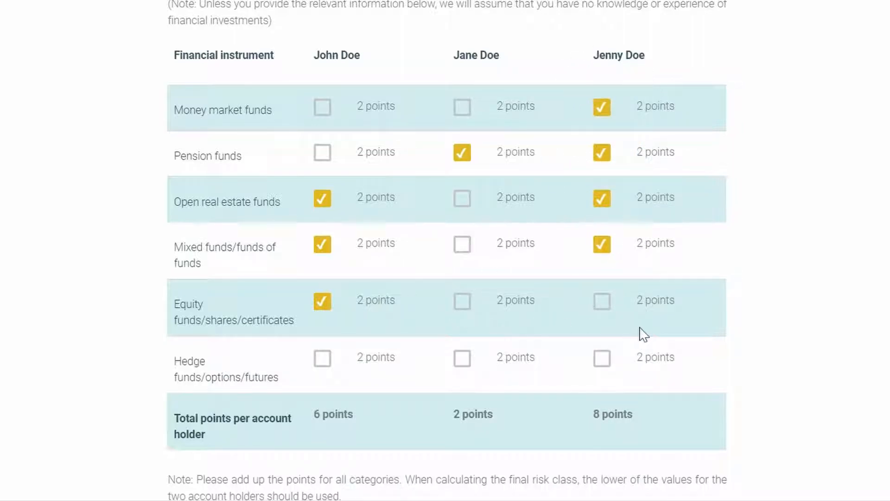
pyautogui.moveTo(648, 342)
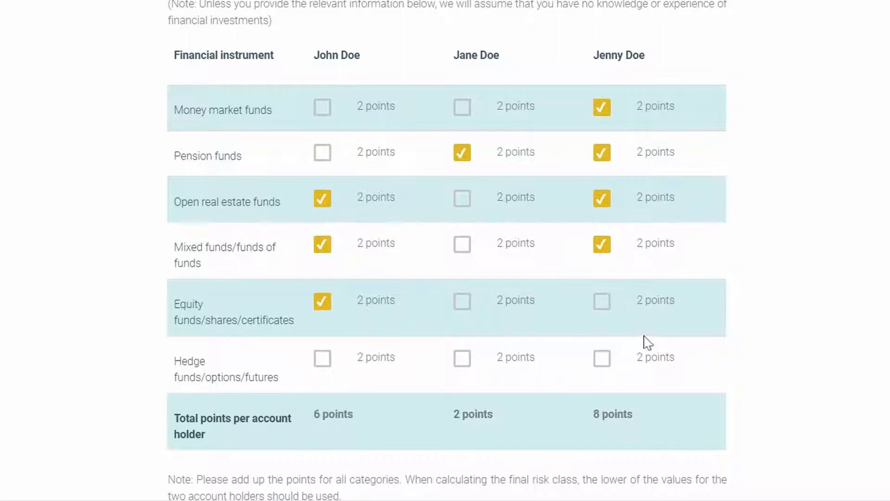
pyautogui.moveTo(651, 331)
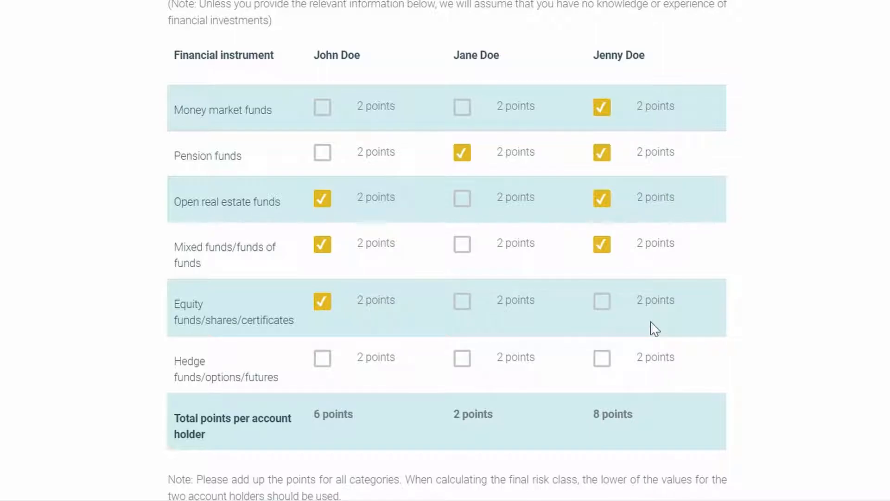
pyautogui.moveTo(645, 323)
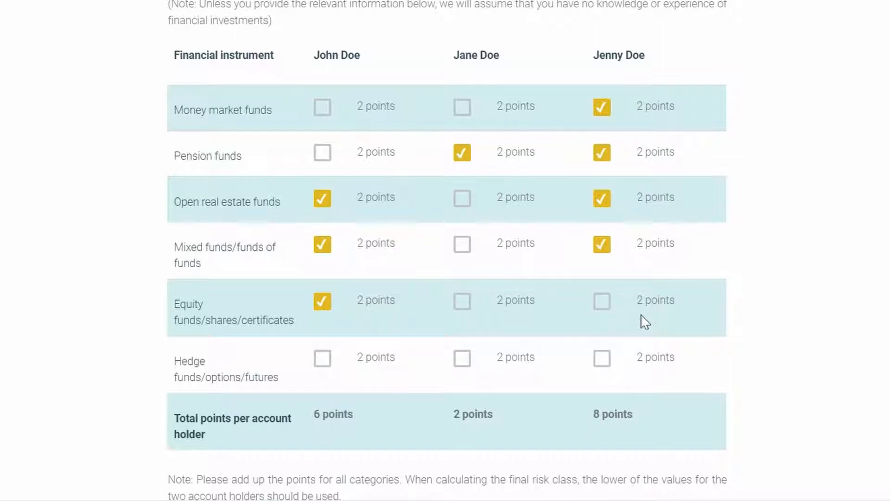
pyautogui.moveTo(149, 167)
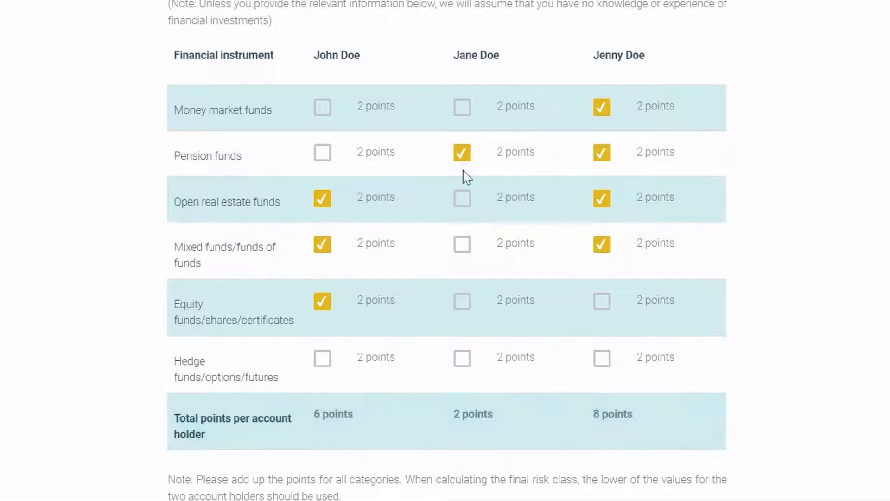
pyautogui.moveTo(465, 431)
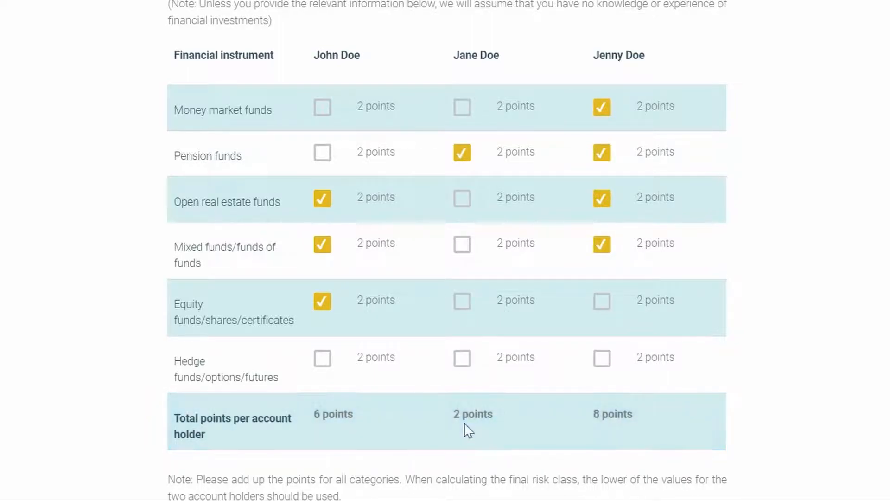
pyautogui.moveTo(625, 423)
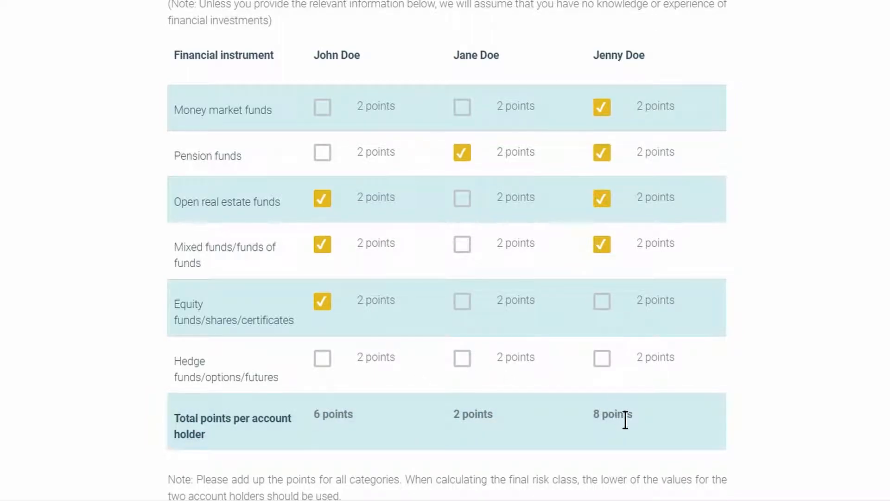
# Step: Scroll past questionnaire sections 1–3 to the outcome: score 2, Conservative profile
pyautogui.scroll(-3)
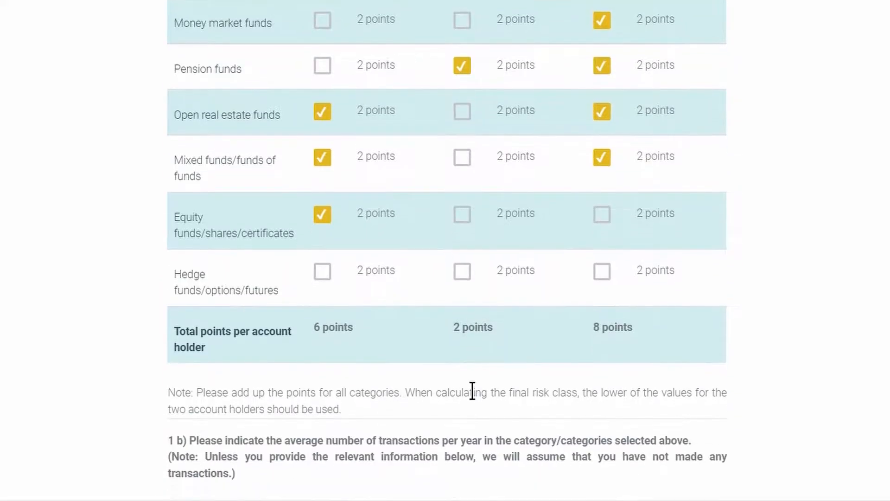
pyautogui.scroll(-3)
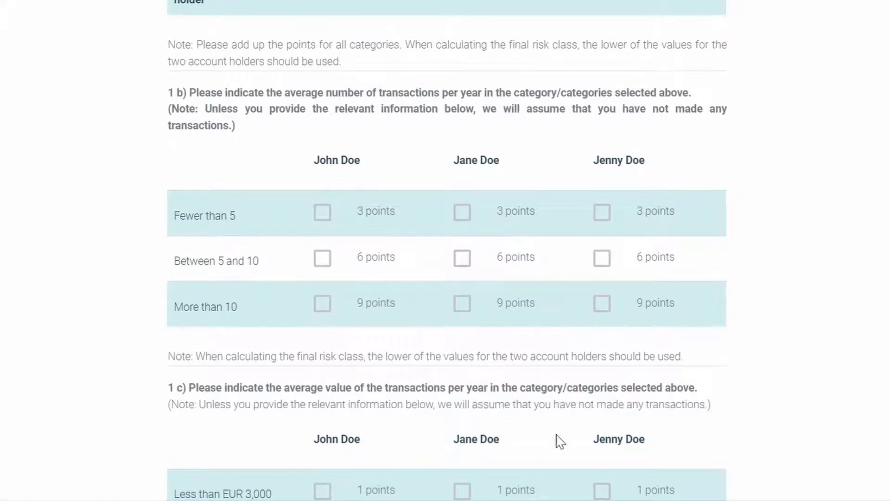
pyautogui.scroll(-3)
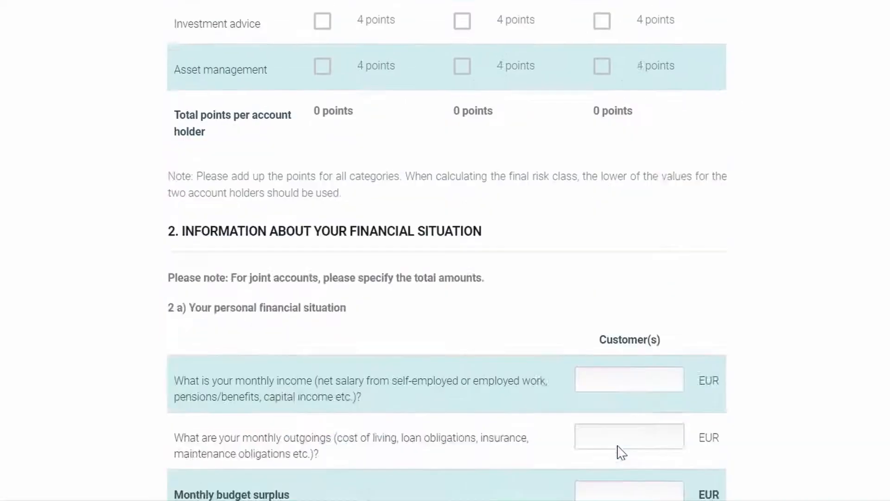
pyautogui.scroll(-3)
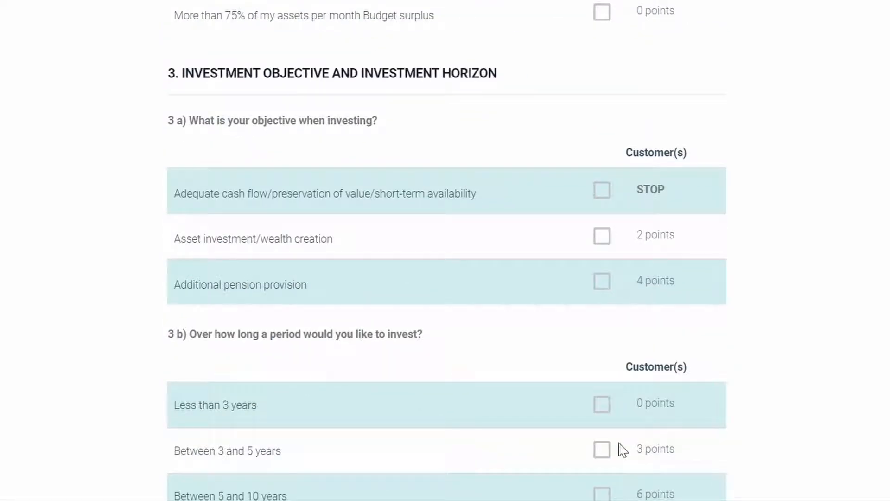
pyautogui.scroll(-3)
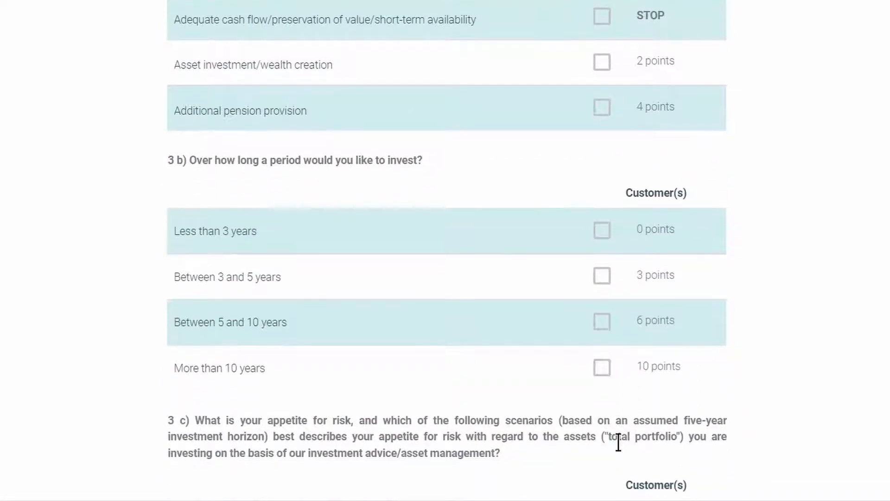
pyautogui.scroll(-3)
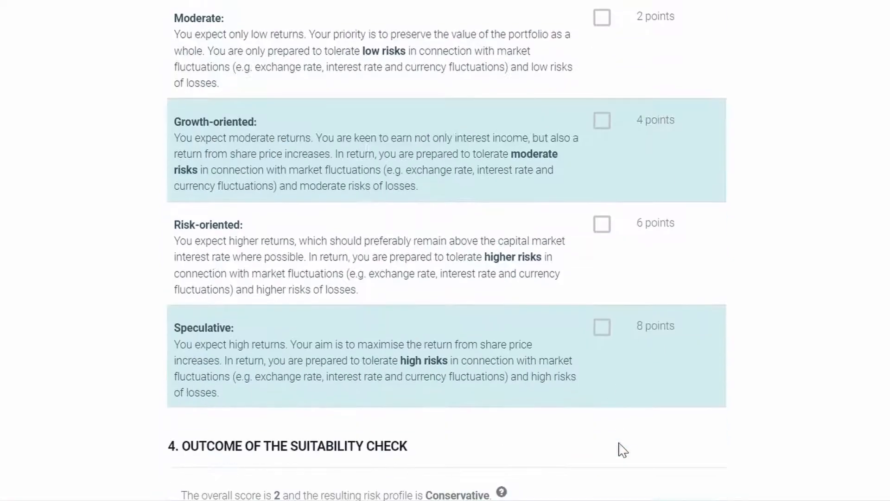
pyautogui.scroll(-3)
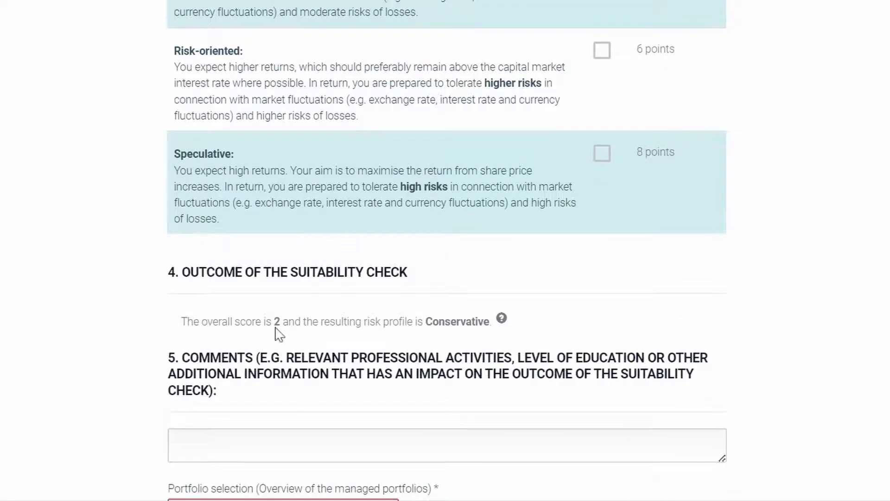
pyautogui.moveTo(311, 331)
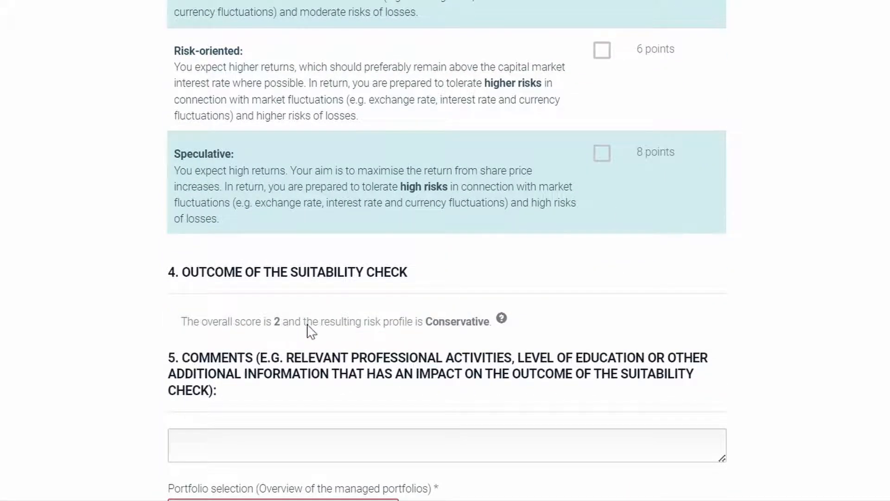
pyautogui.moveTo(413, 331)
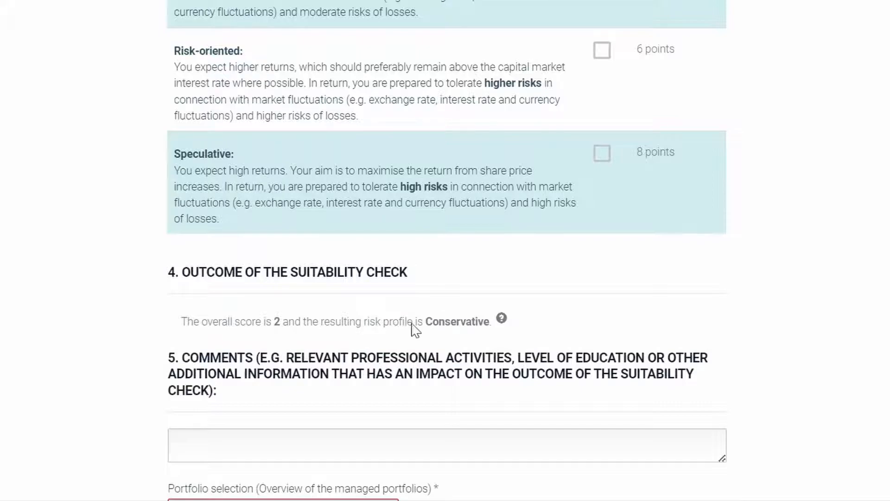
pyautogui.moveTo(467, 328)
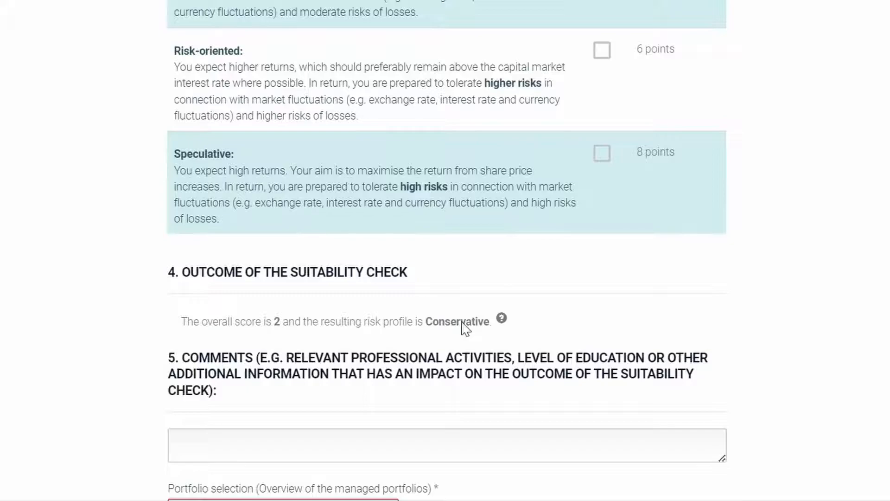
pyautogui.moveTo(440, 313)
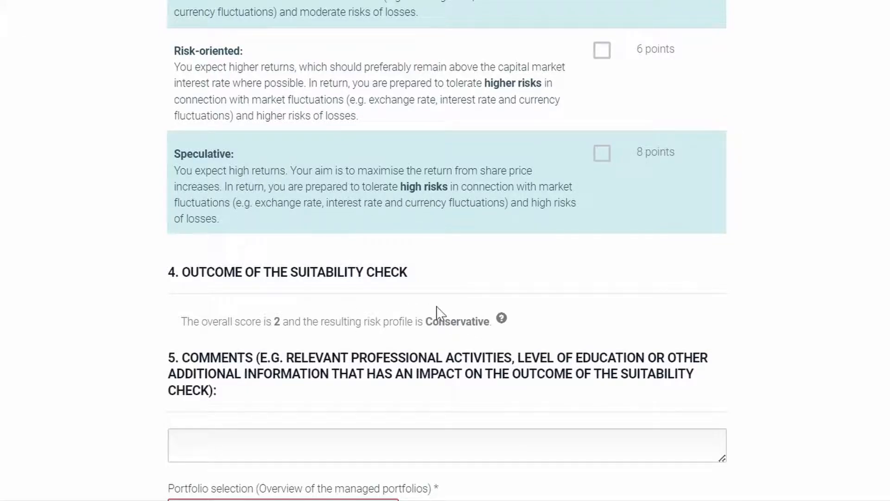
pyautogui.moveTo(477, 304)
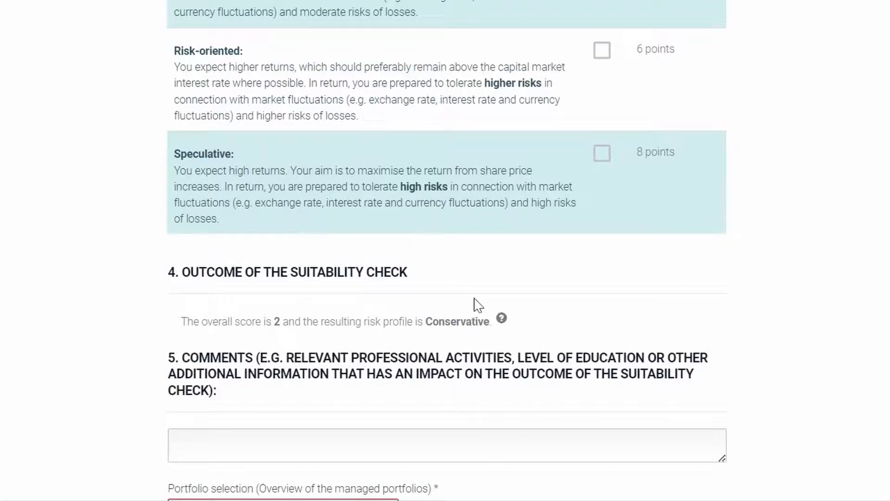